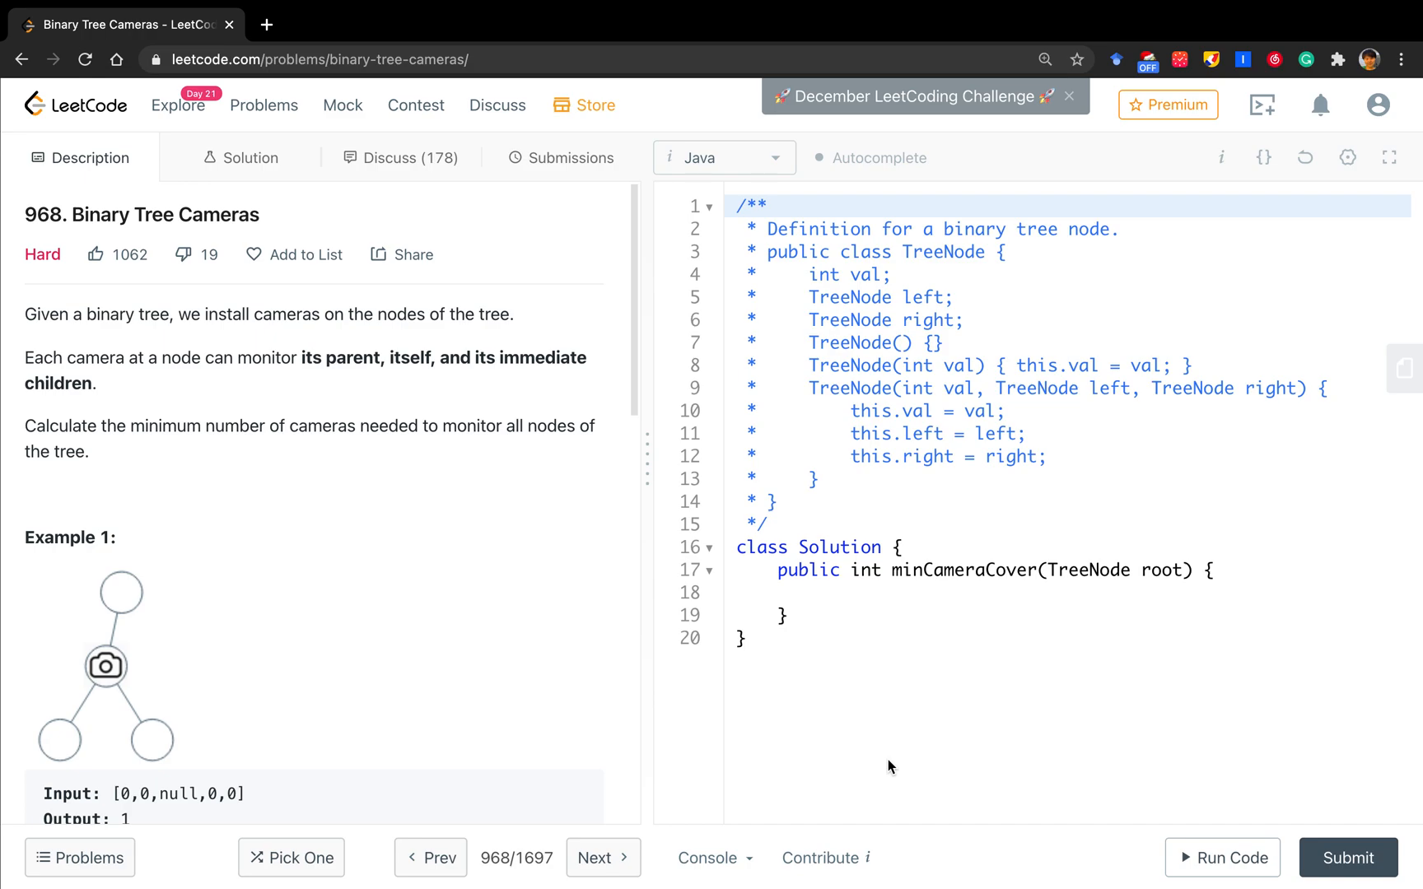
pyautogui.moveTo(316, 651)
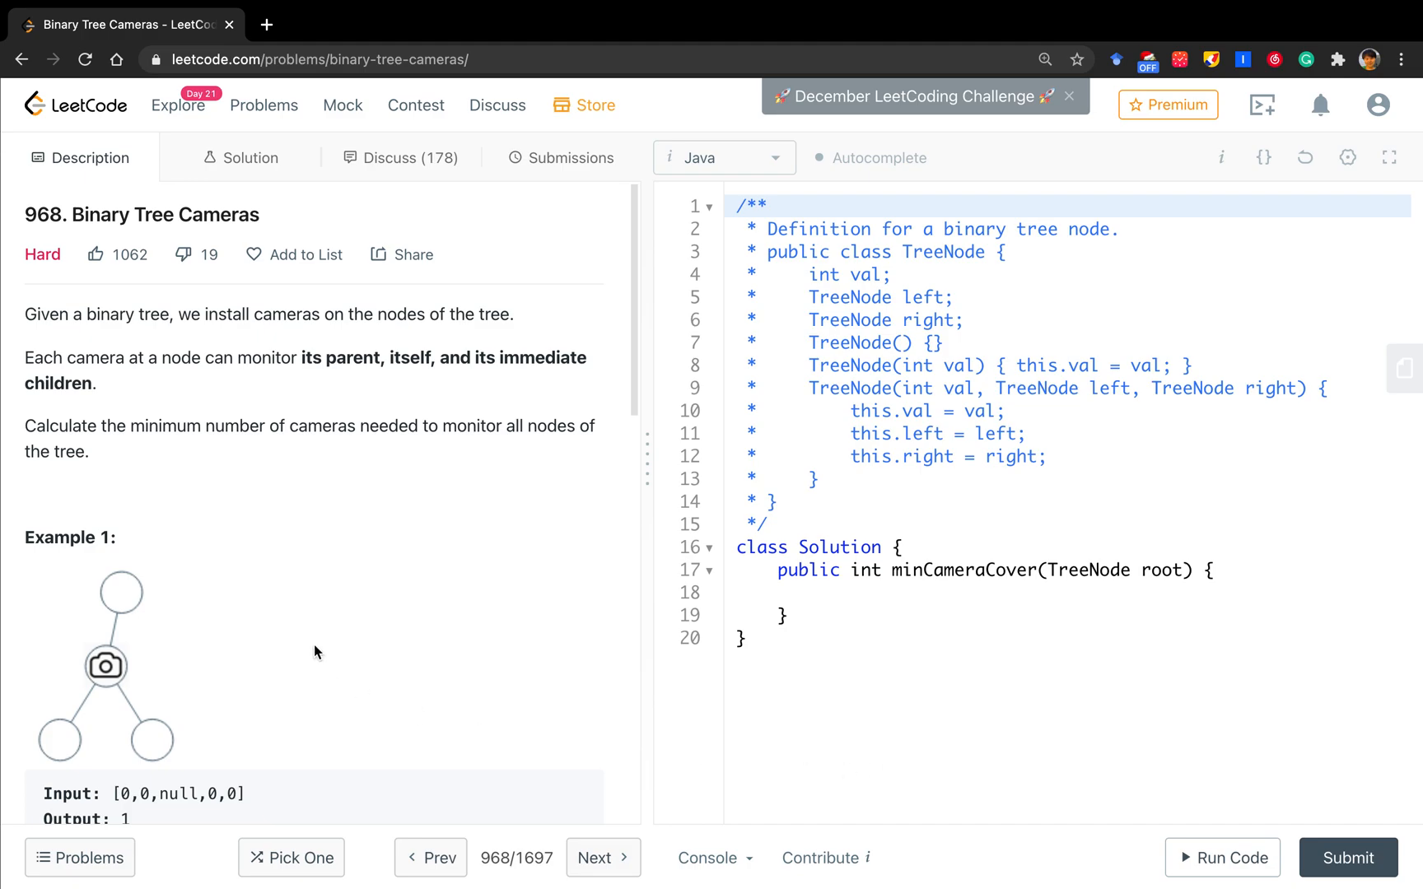
pyautogui.moveTo(307, 377)
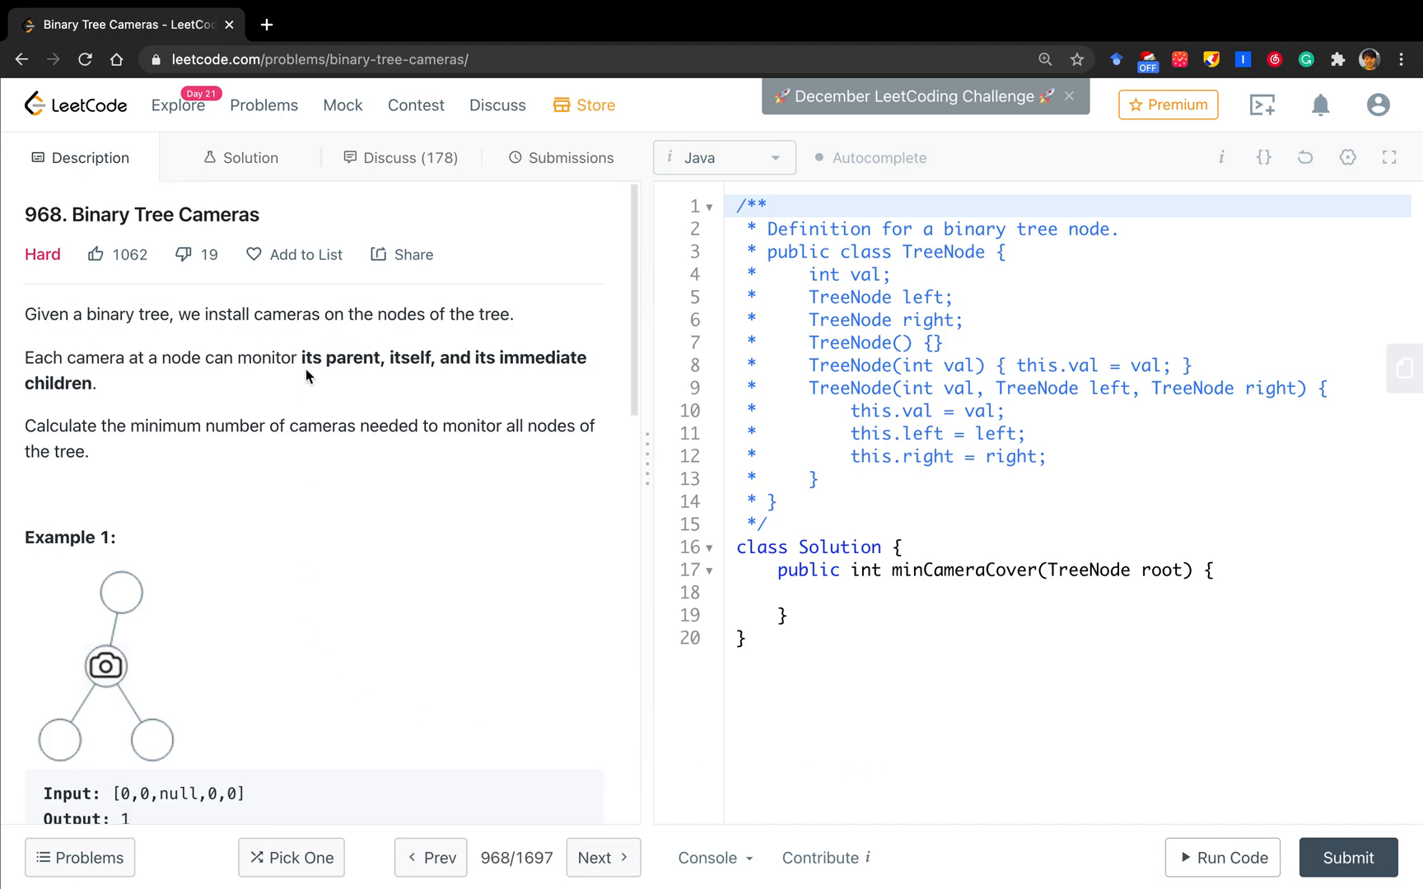
pyautogui.moveTo(228, 391)
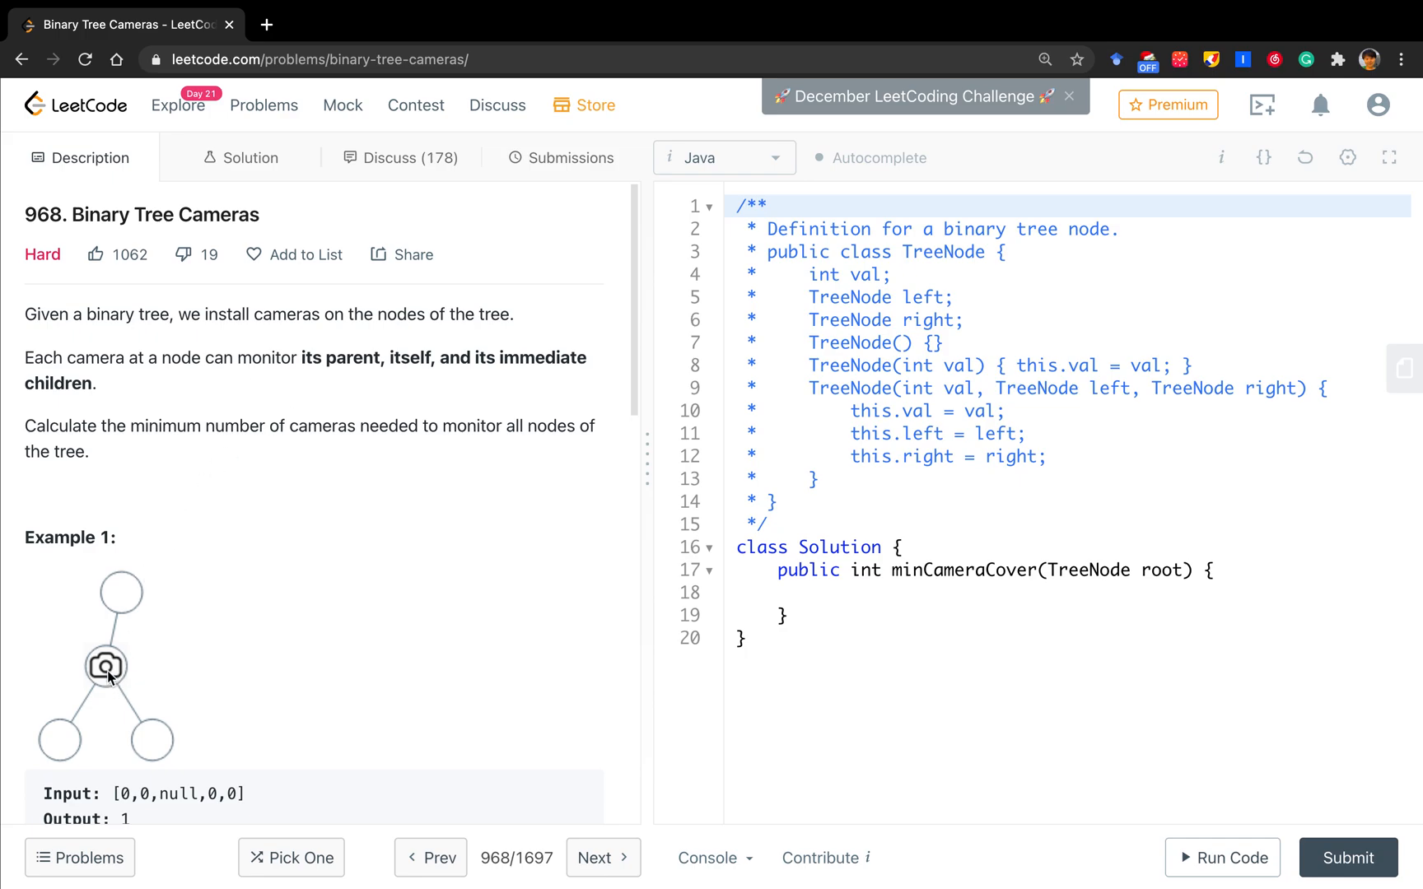
pyautogui.moveTo(115, 761)
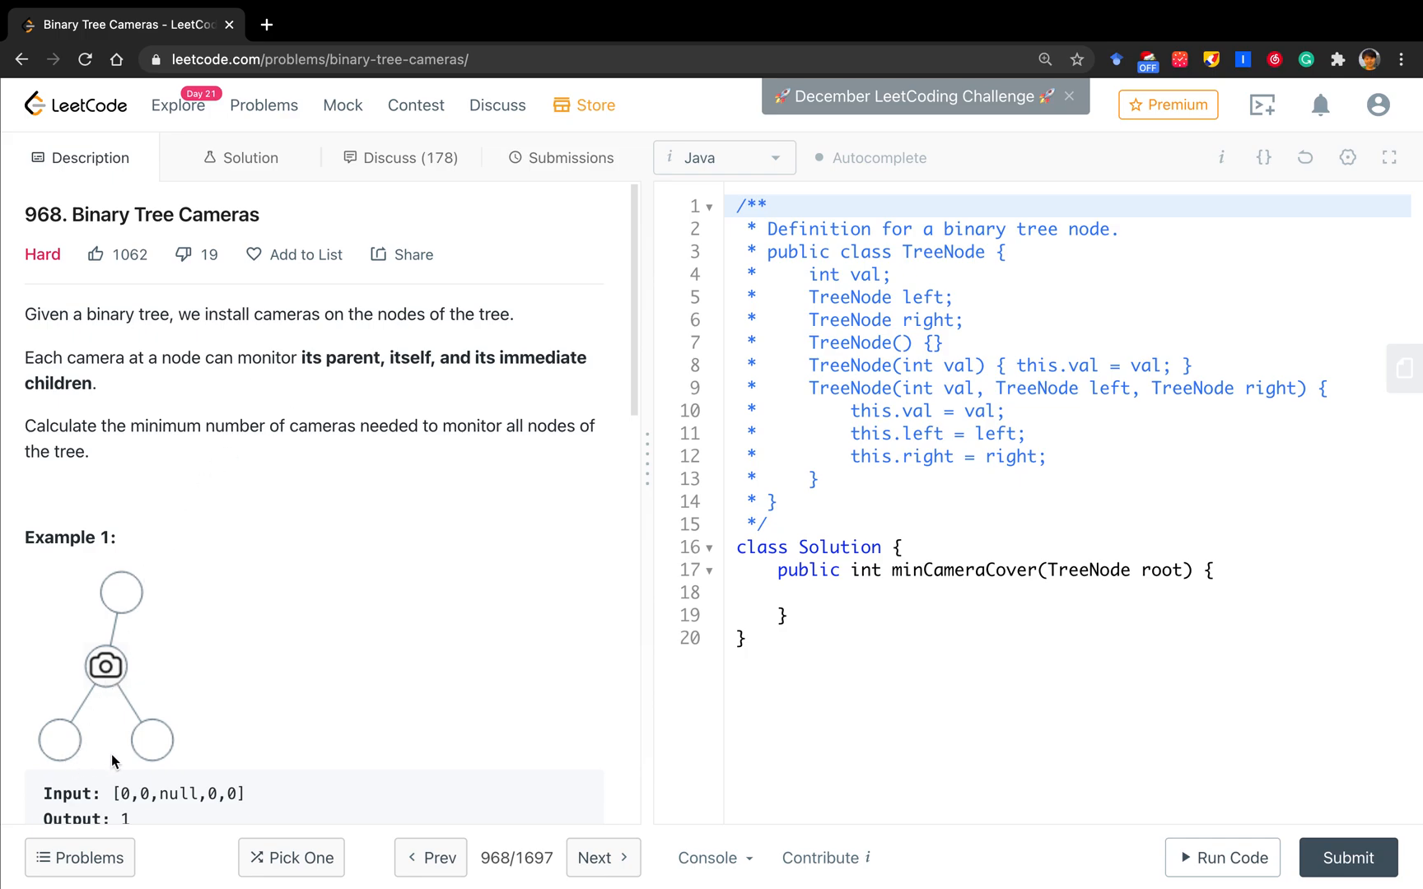
pyautogui.moveTo(163, 484)
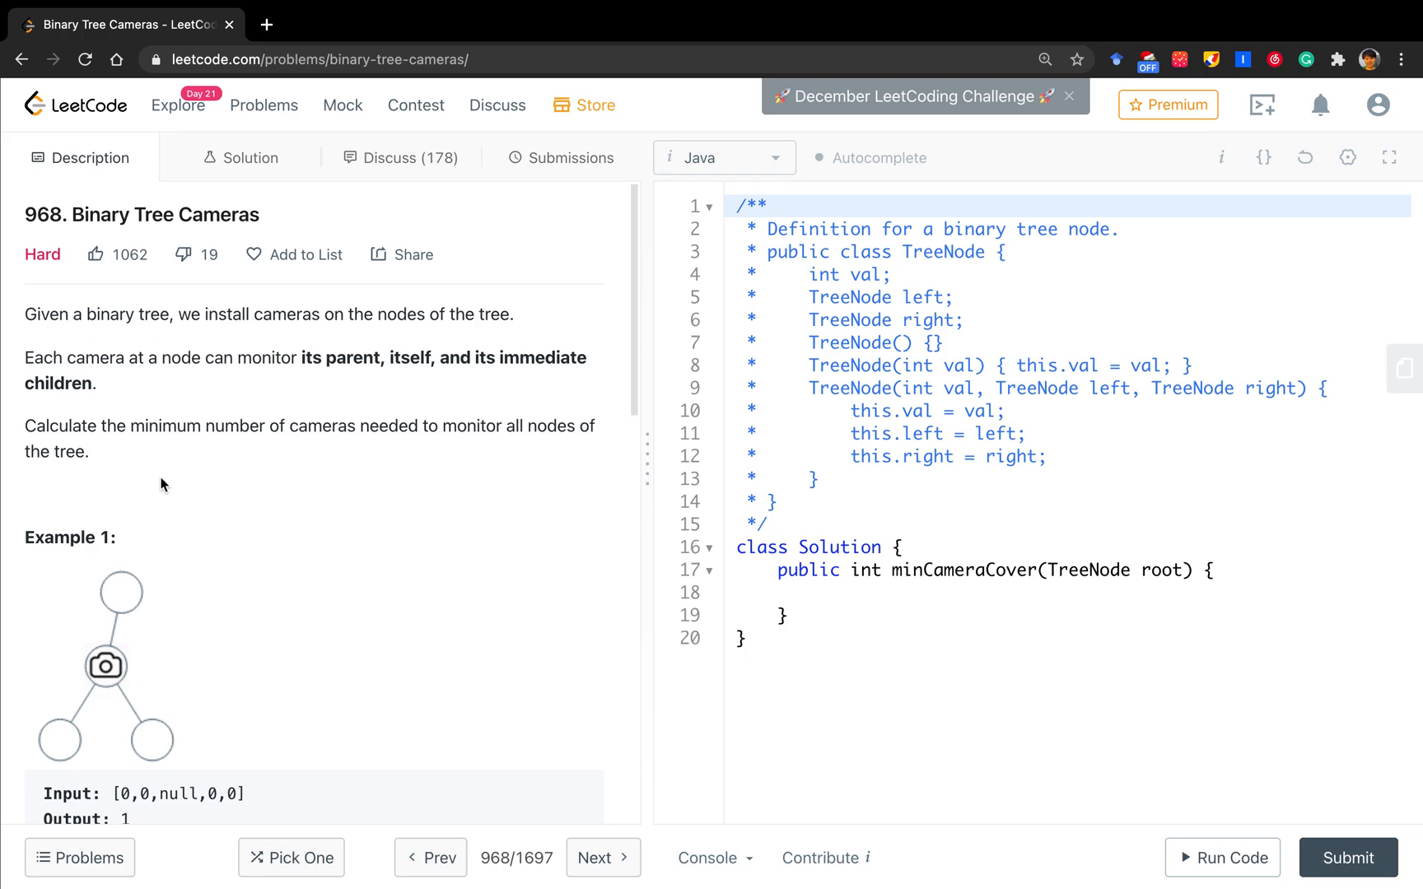
pyautogui.moveTo(175, 605)
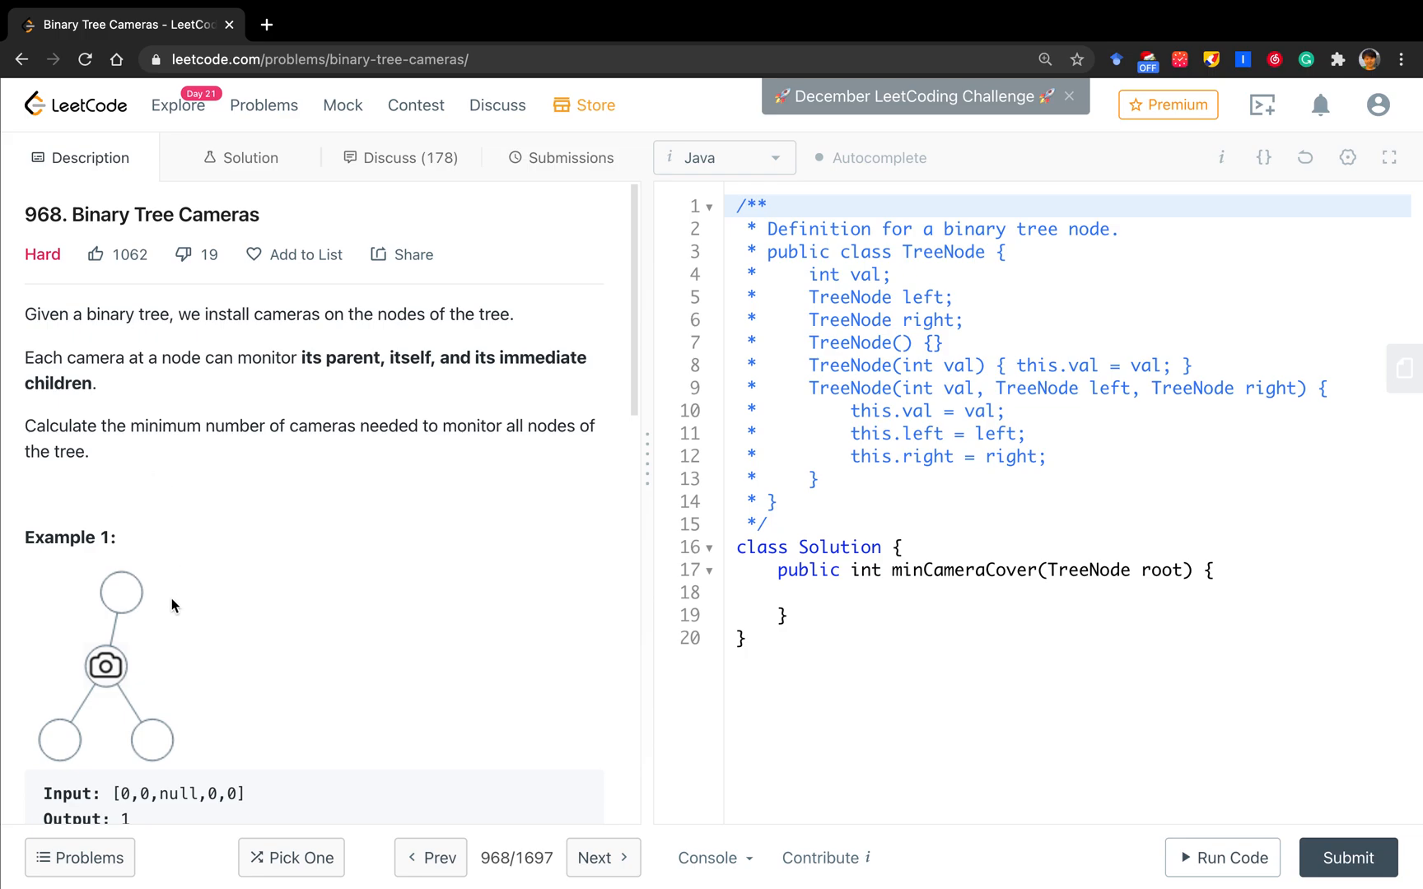
pyautogui.moveTo(211, 649)
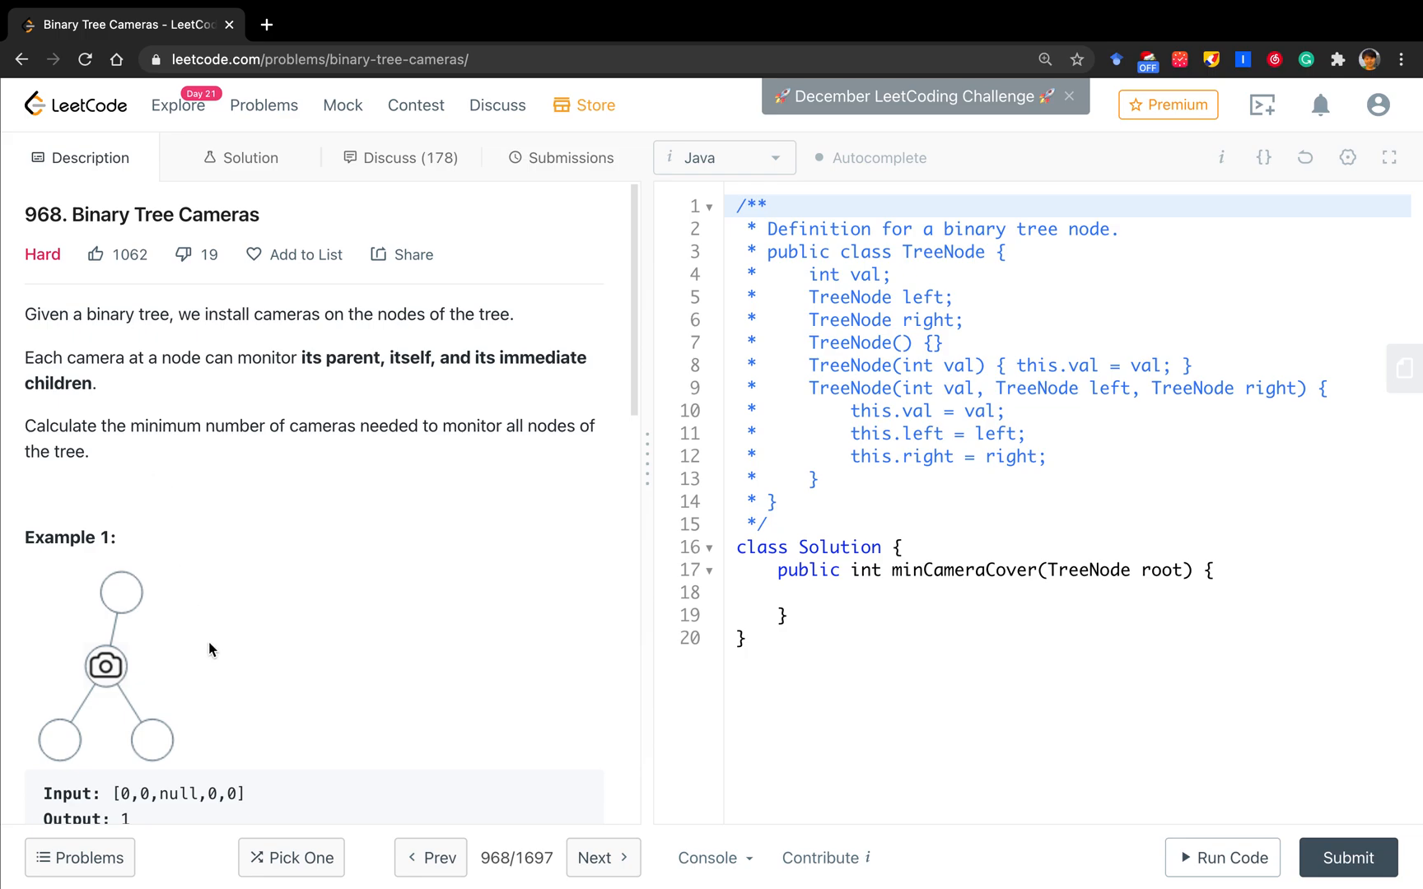
# Scroll the description down to Example 2's chain-shaped tree with two cameras and its explanation.
pyautogui.scroll(-3)
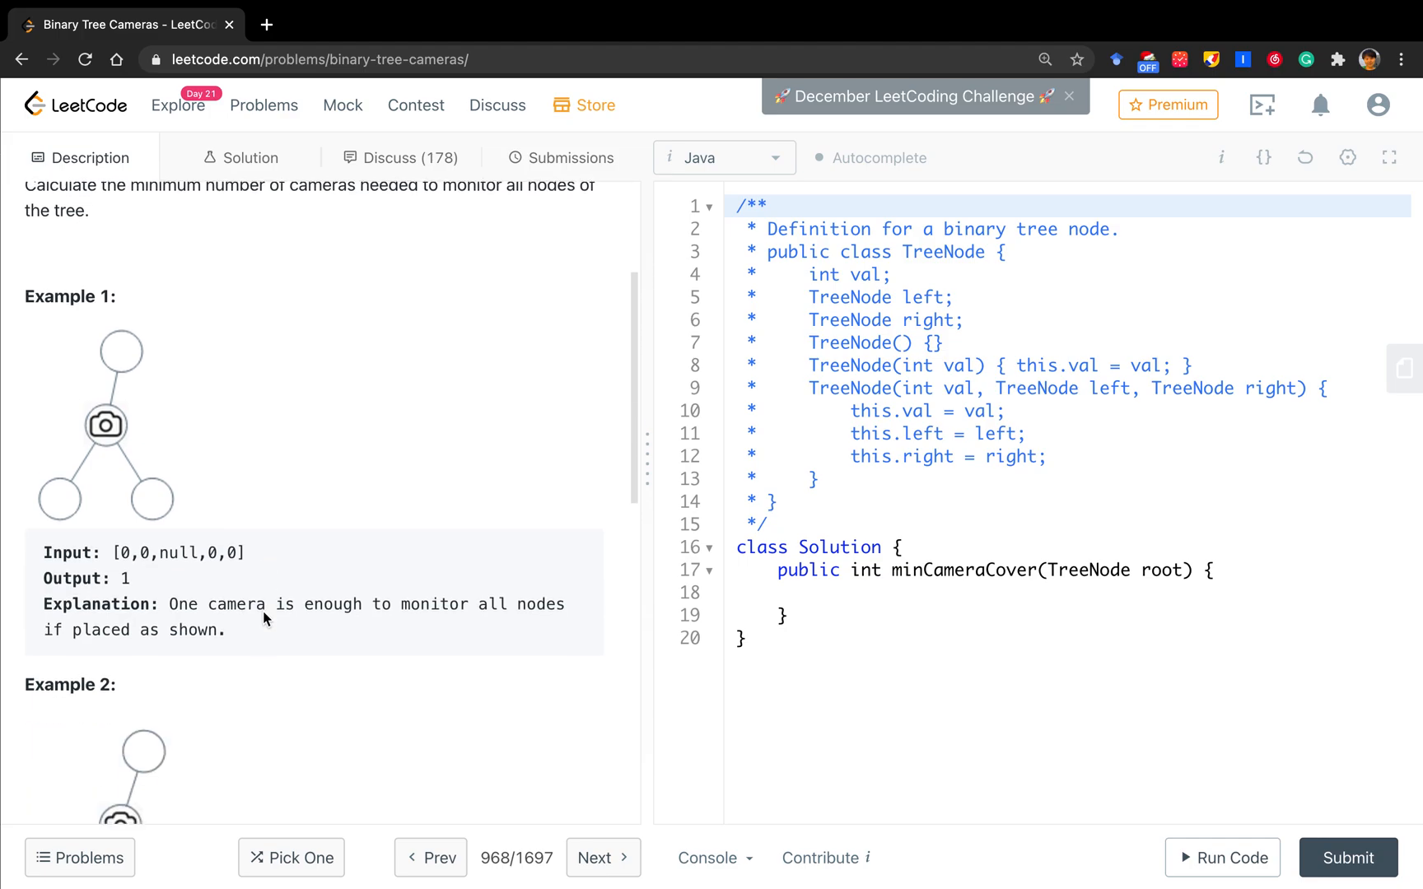
pyautogui.moveTo(199, 392)
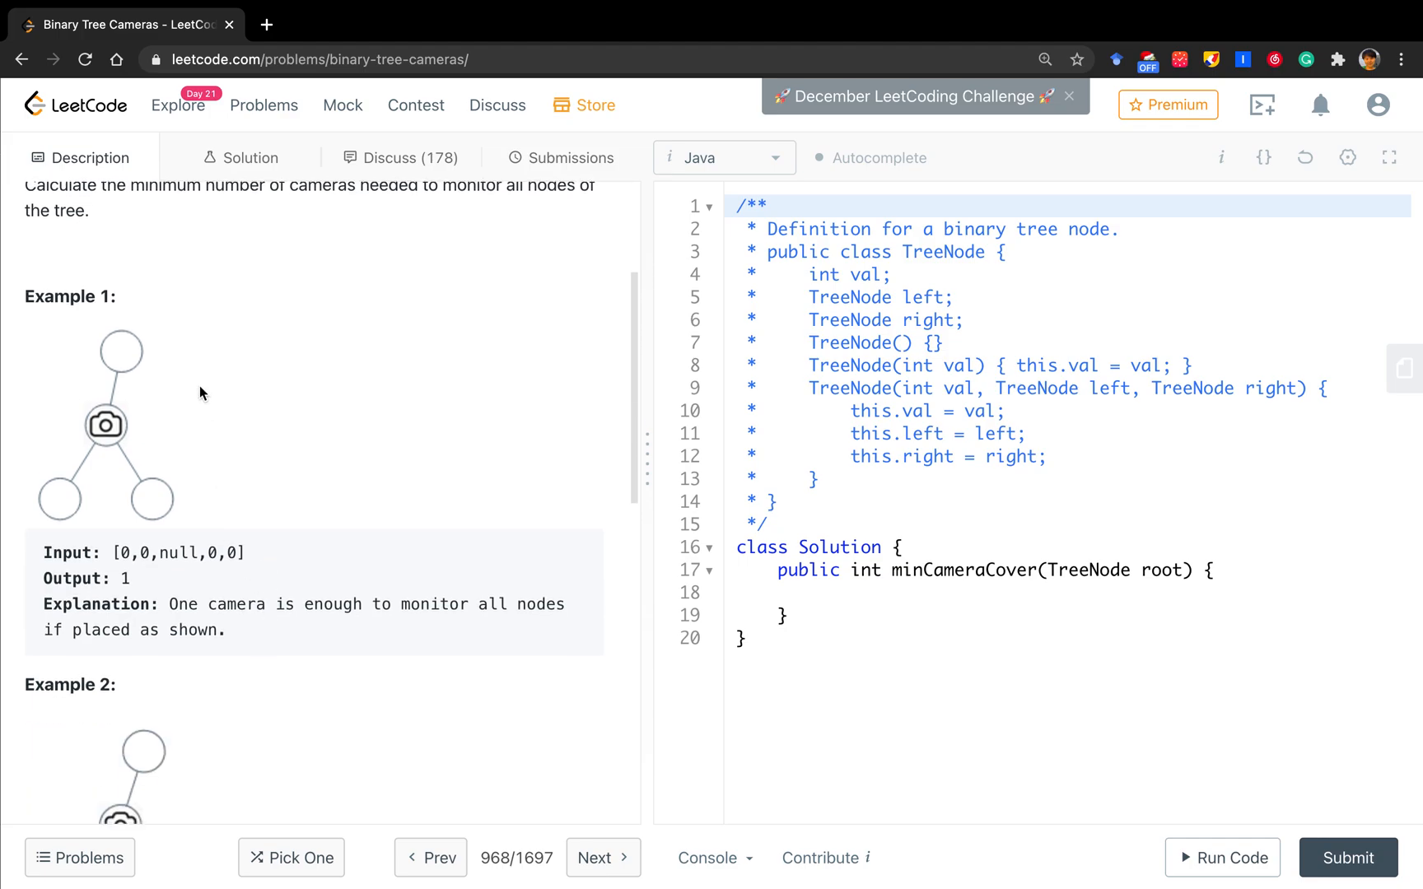
pyautogui.moveTo(127, 429)
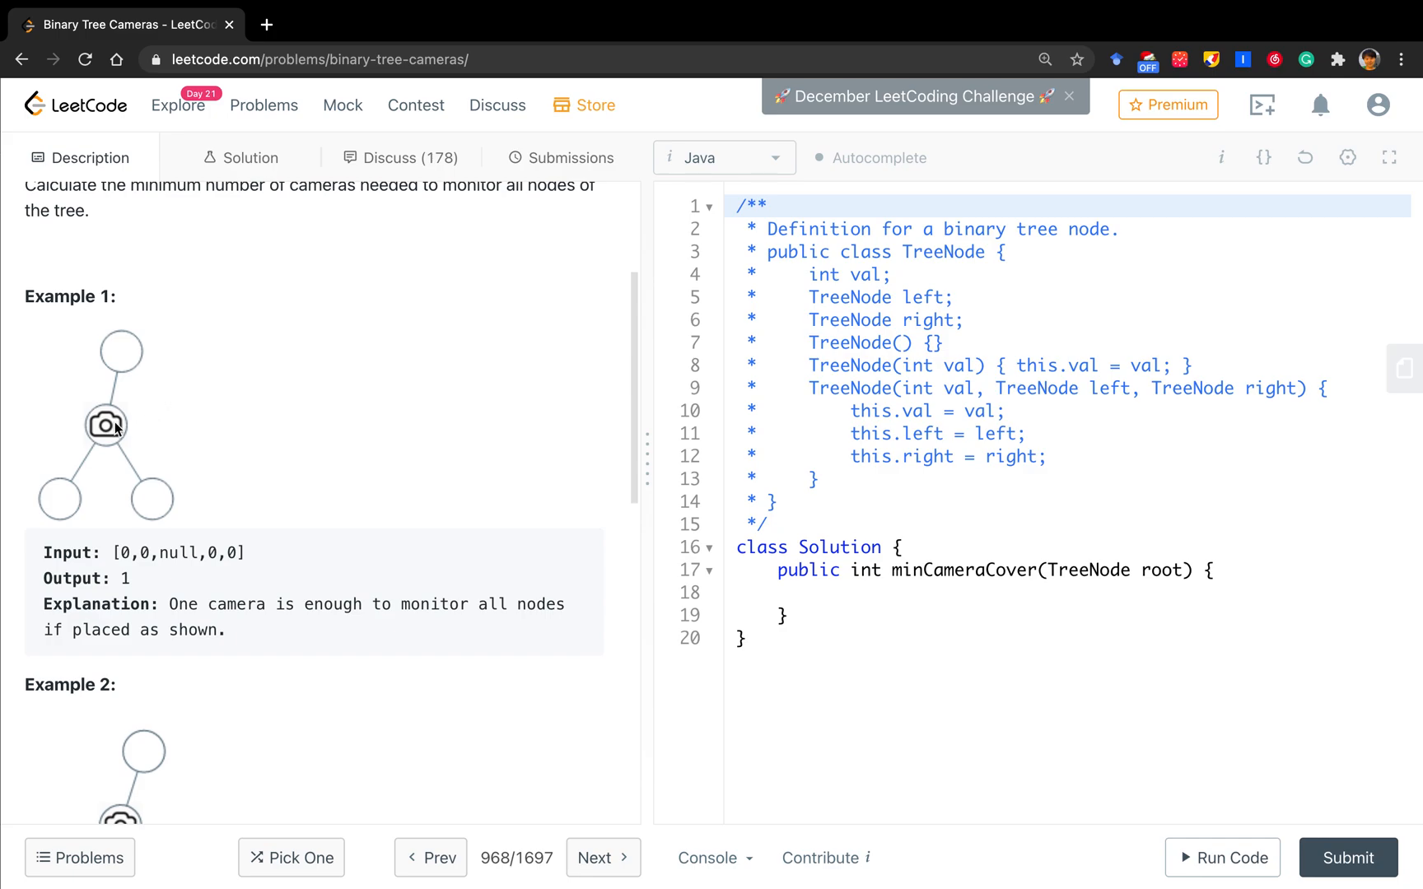
pyautogui.moveTo(141, 373)
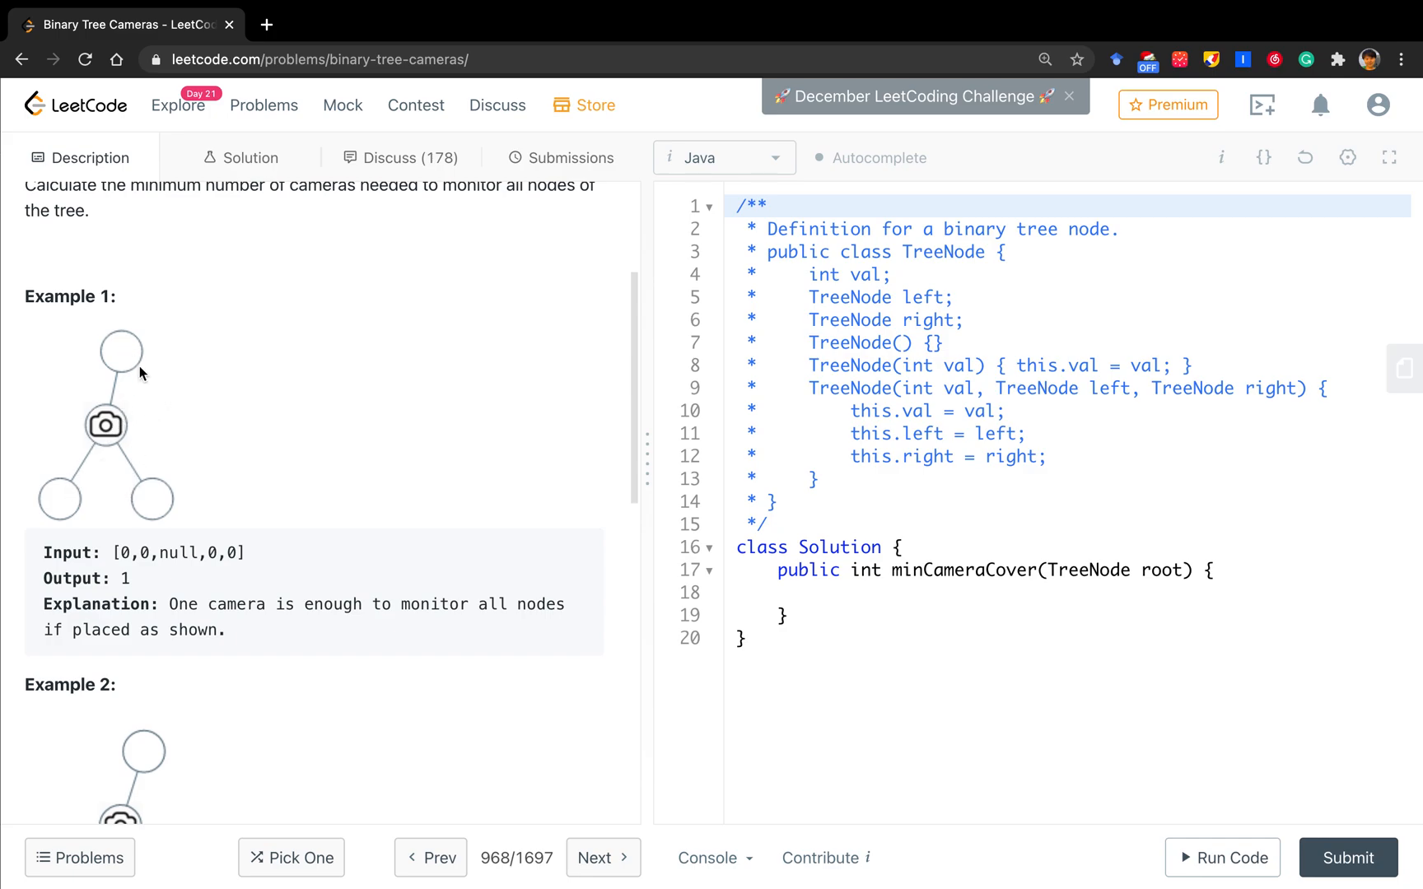
pyautogui.scroll(-3)
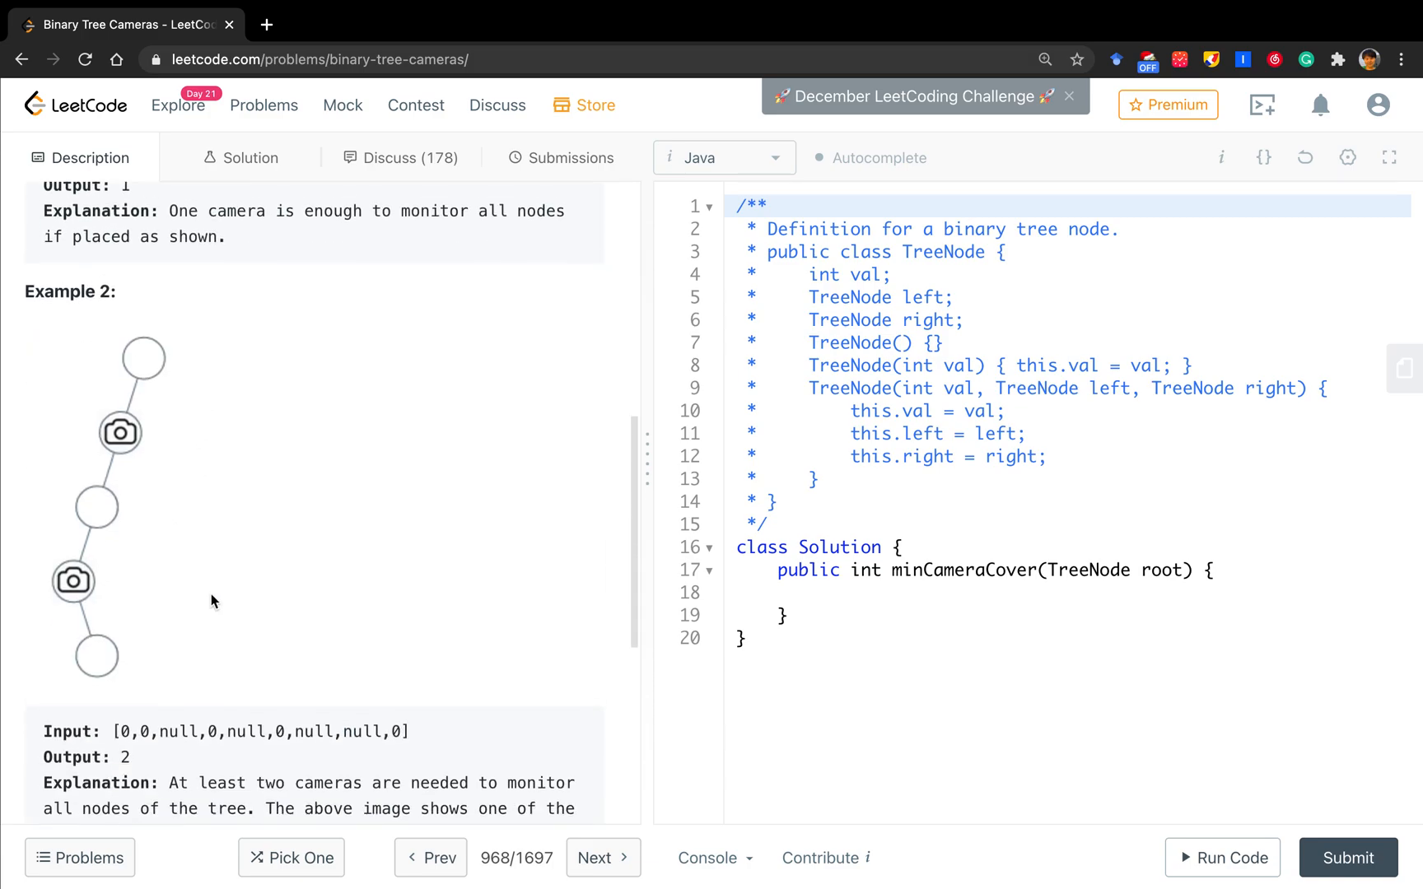
pyautogui.scroll(-3)
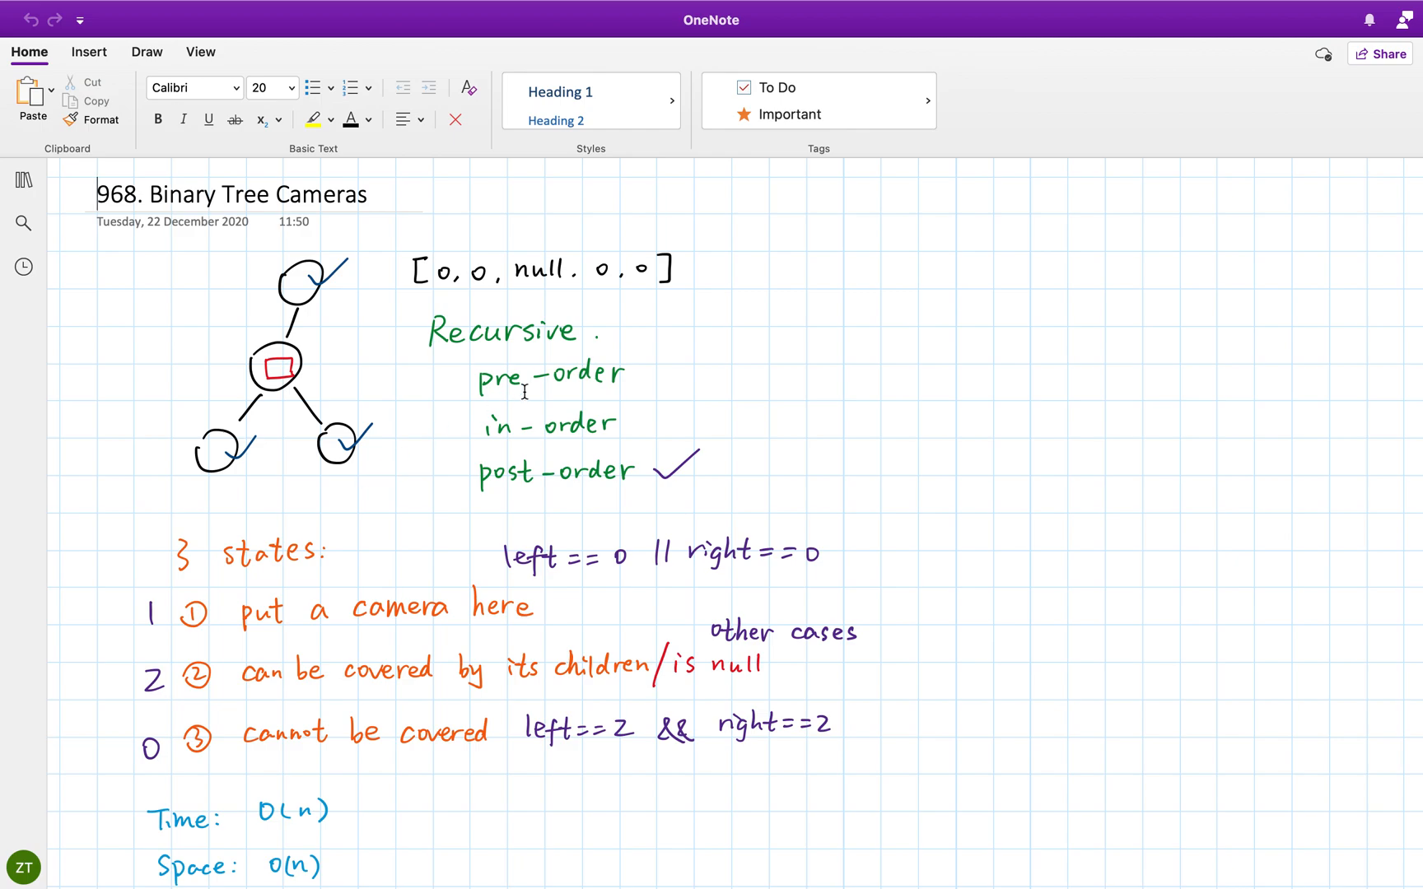
pyautogui.moveTo(650, 337)
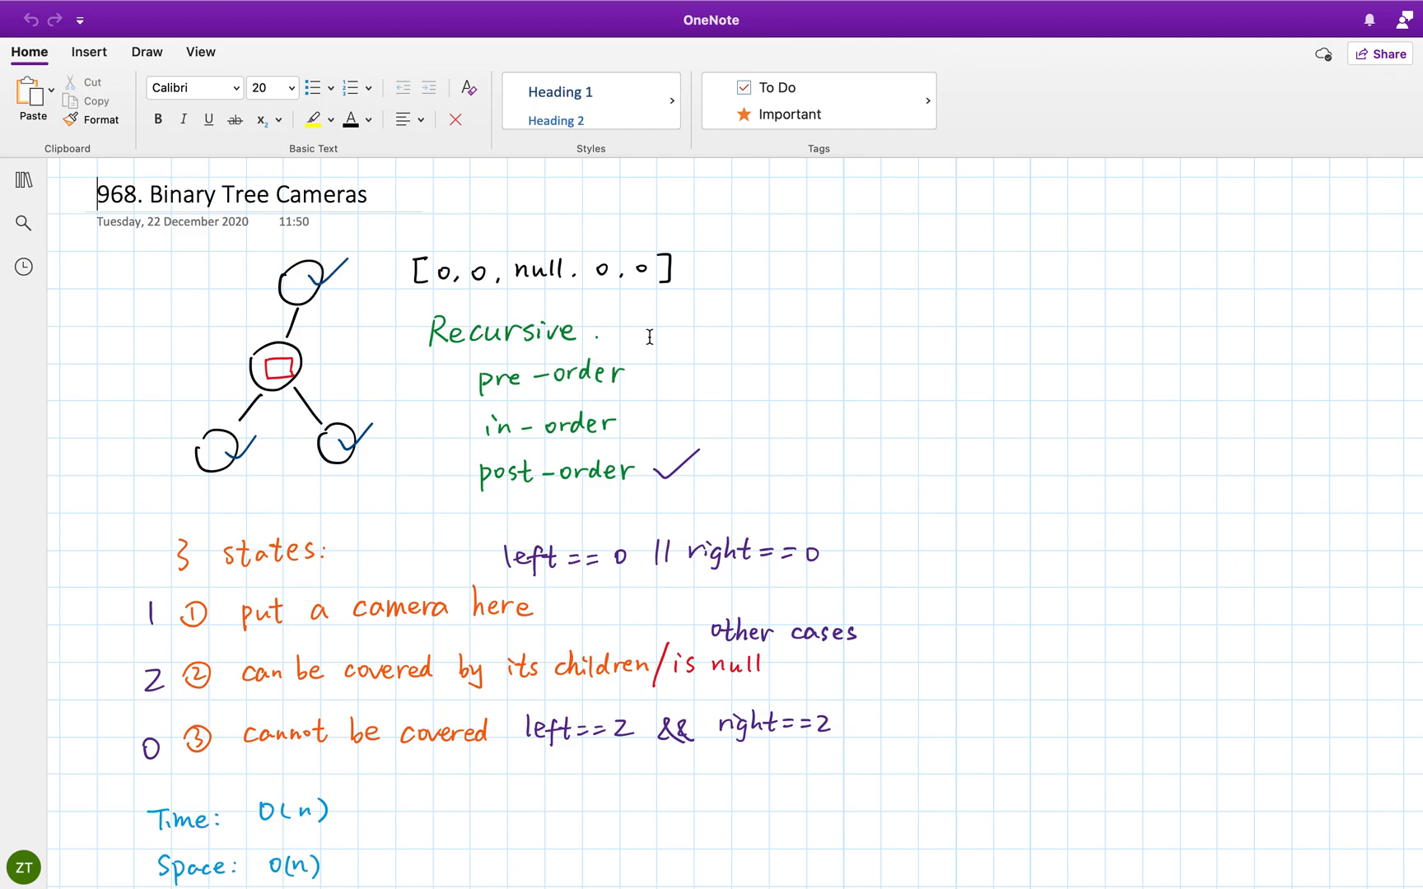
pyautogui.moveTo(686, 391)
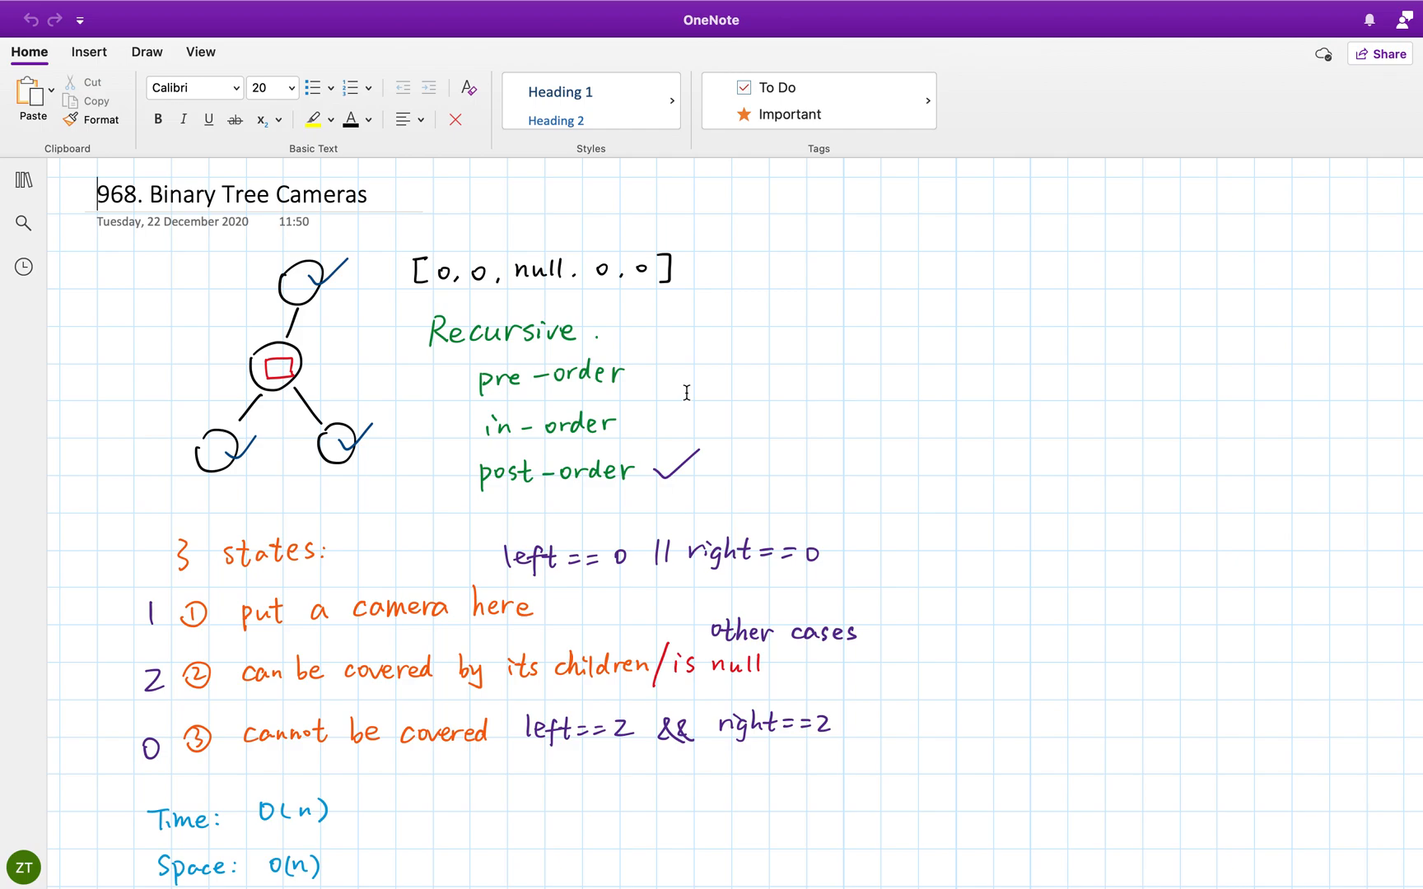
pyautogui.moveTo(591, 392)
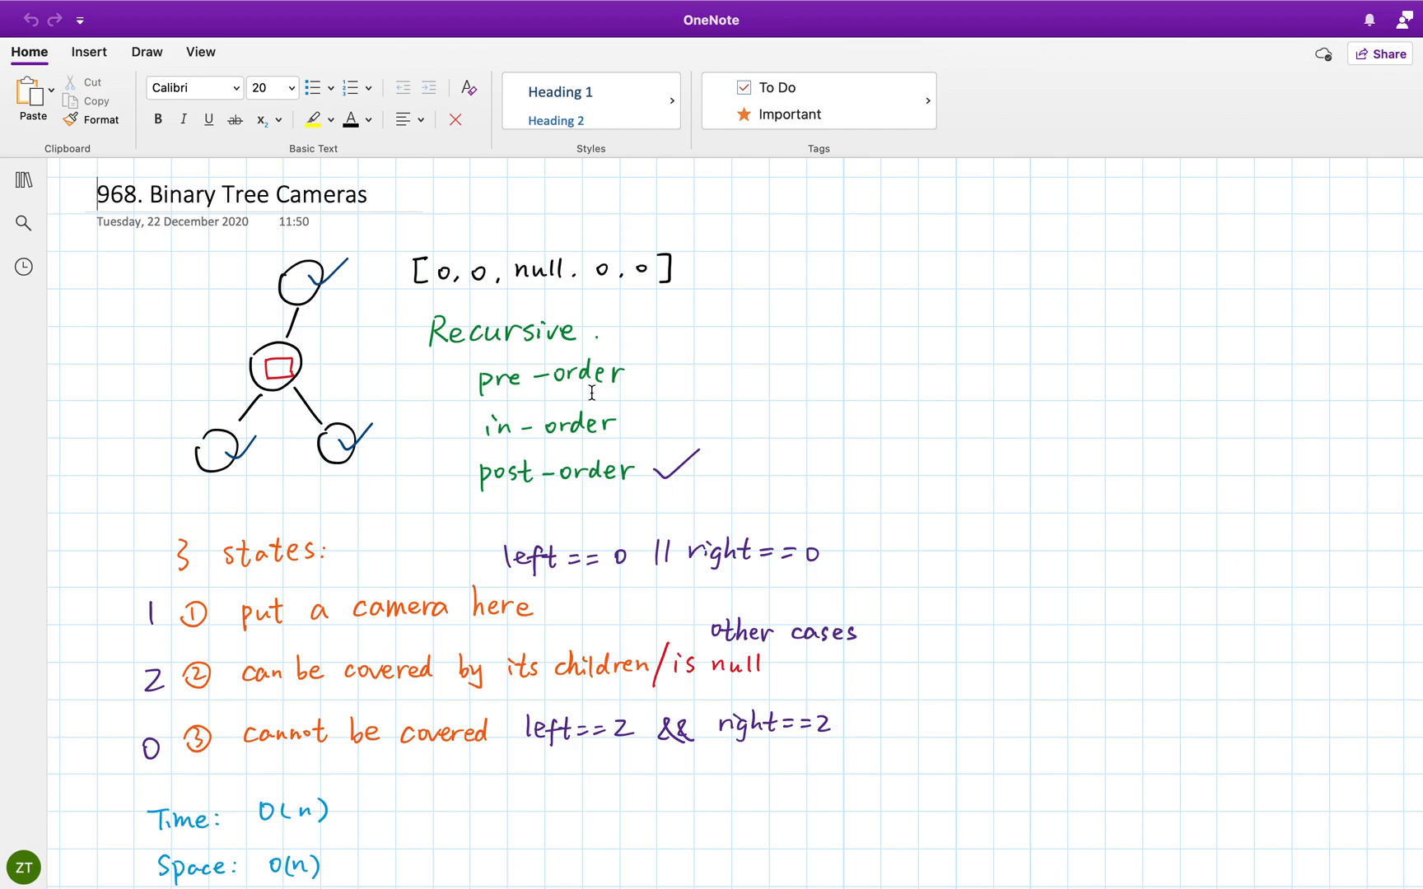
pyautogui.moveTo(633, 492)
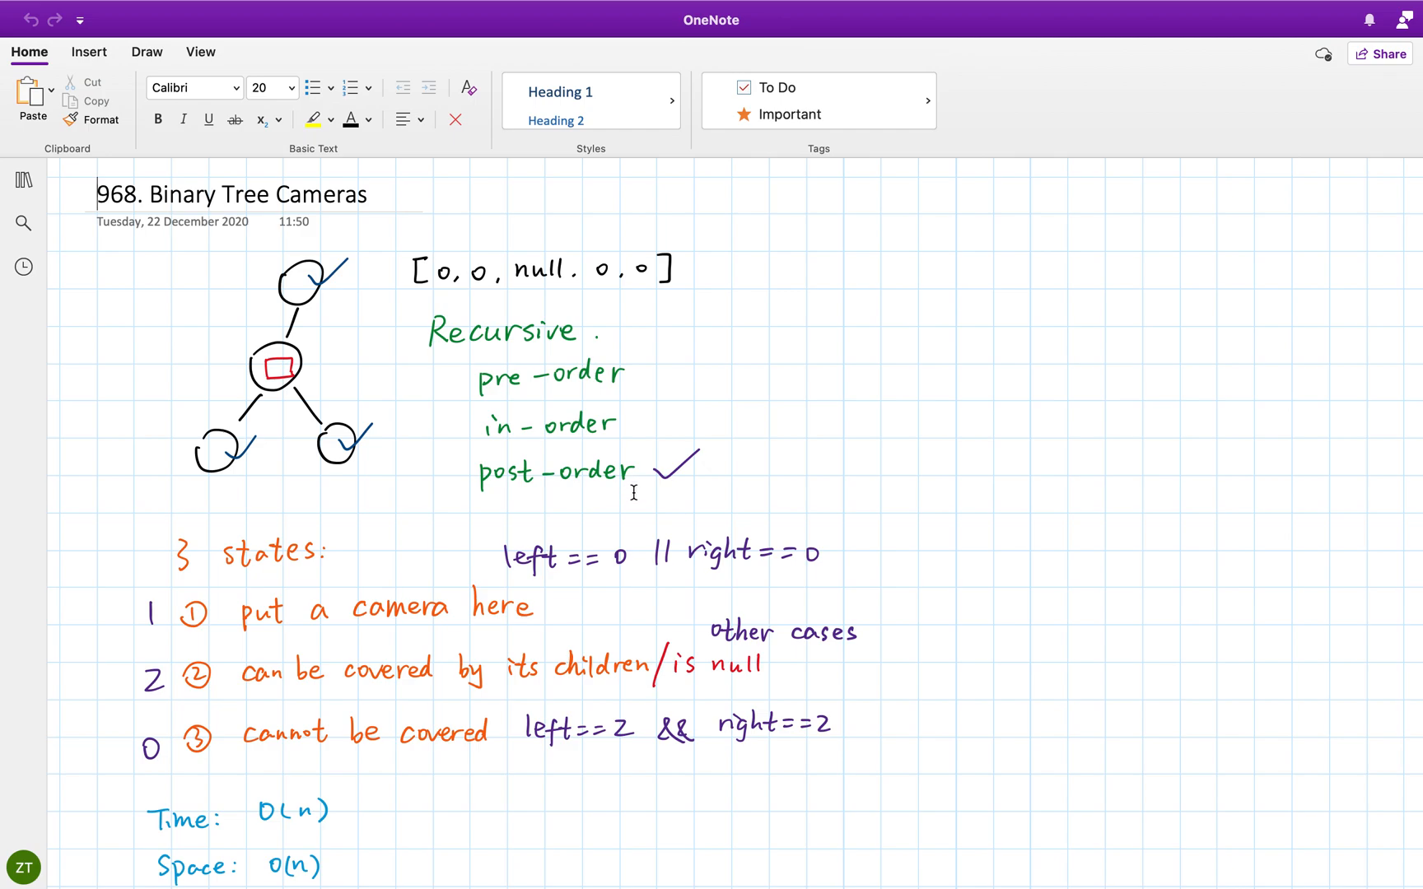
pyautogui.moveTo(383, 398)
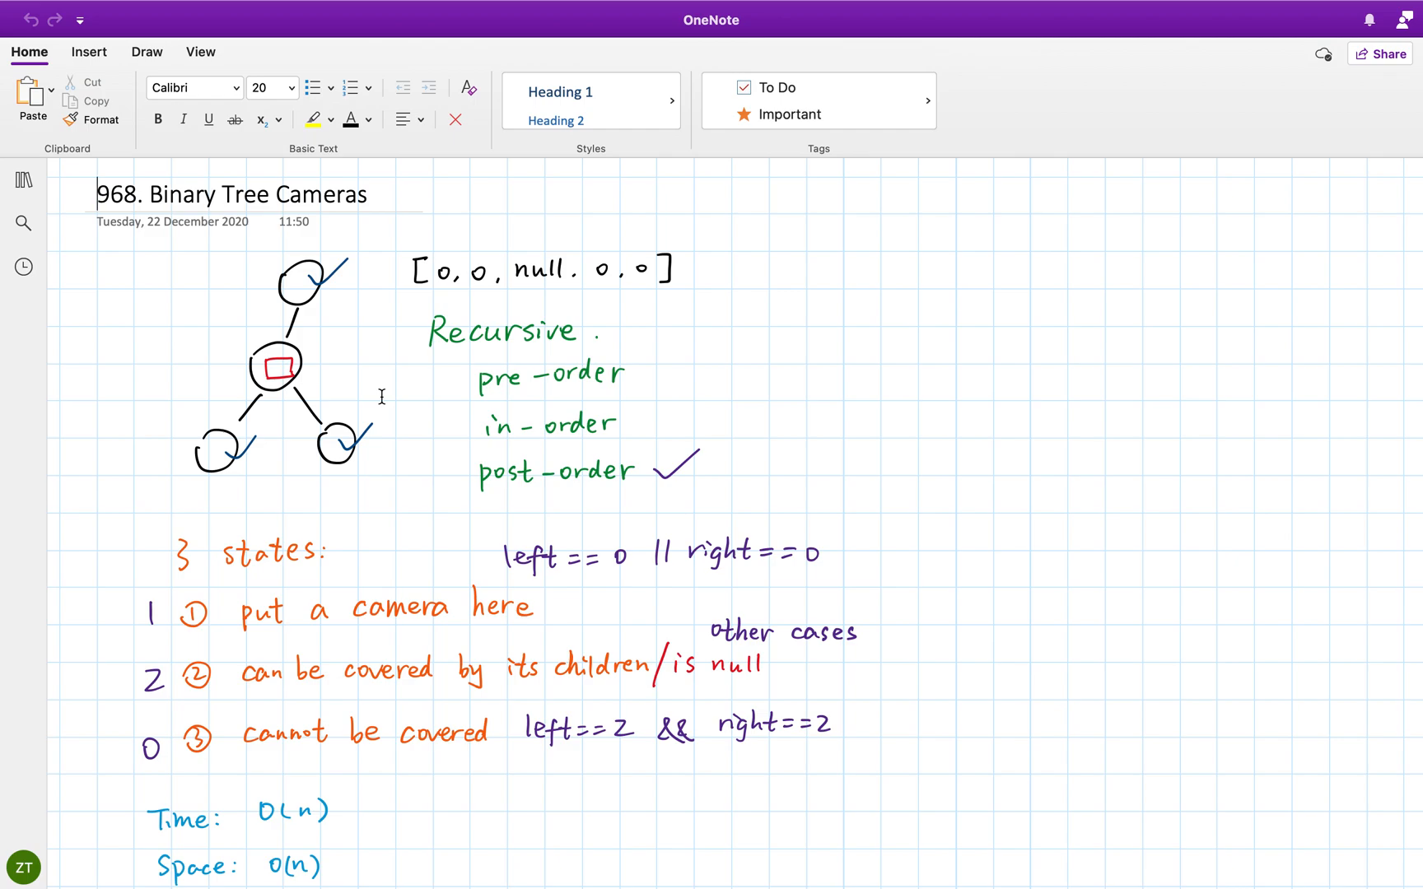
pyautogui.moveTo(419, 469)
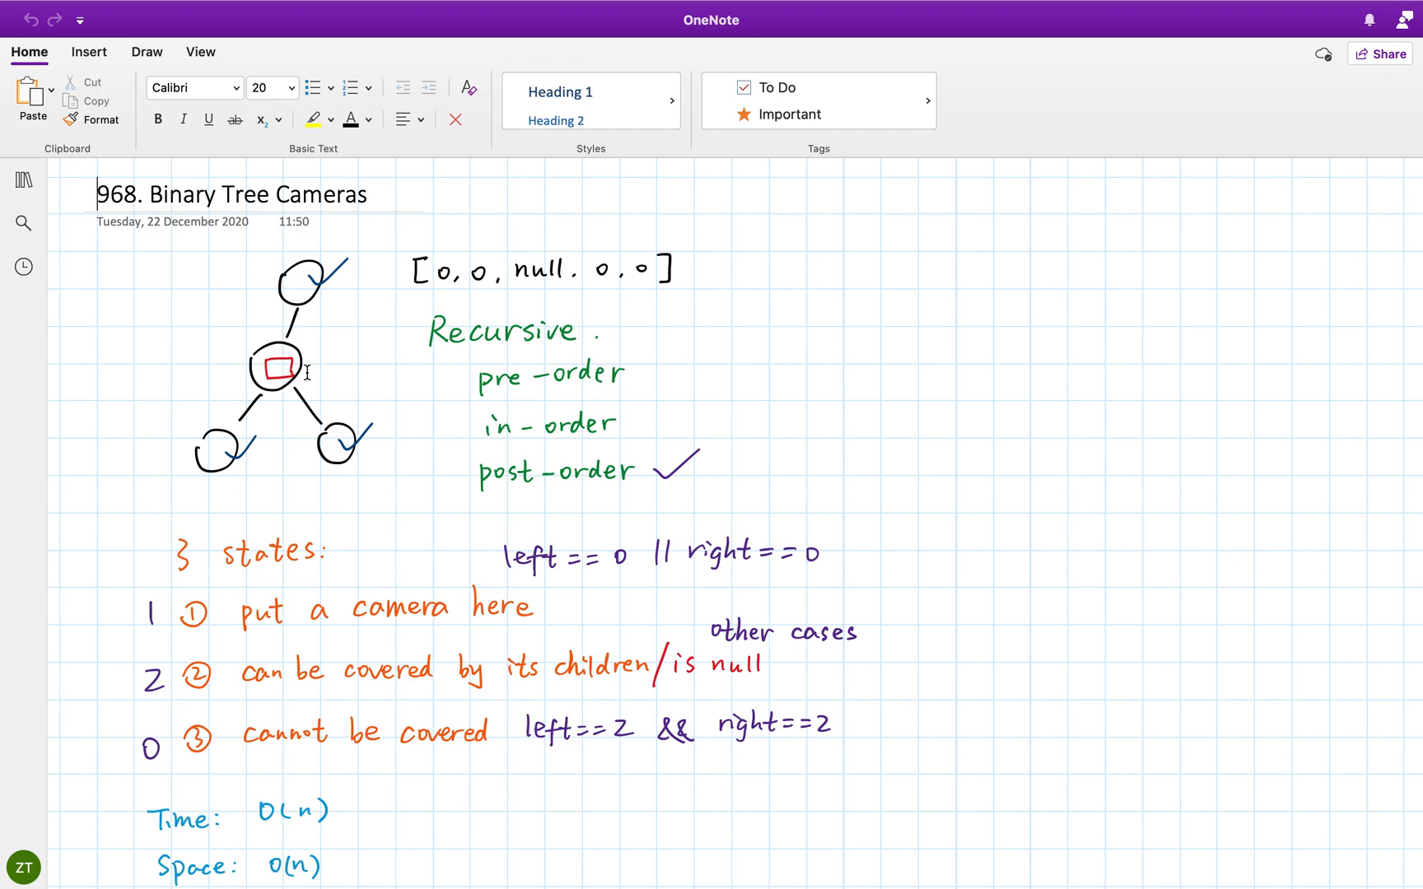
pyautogui.moveTo(327, 439)
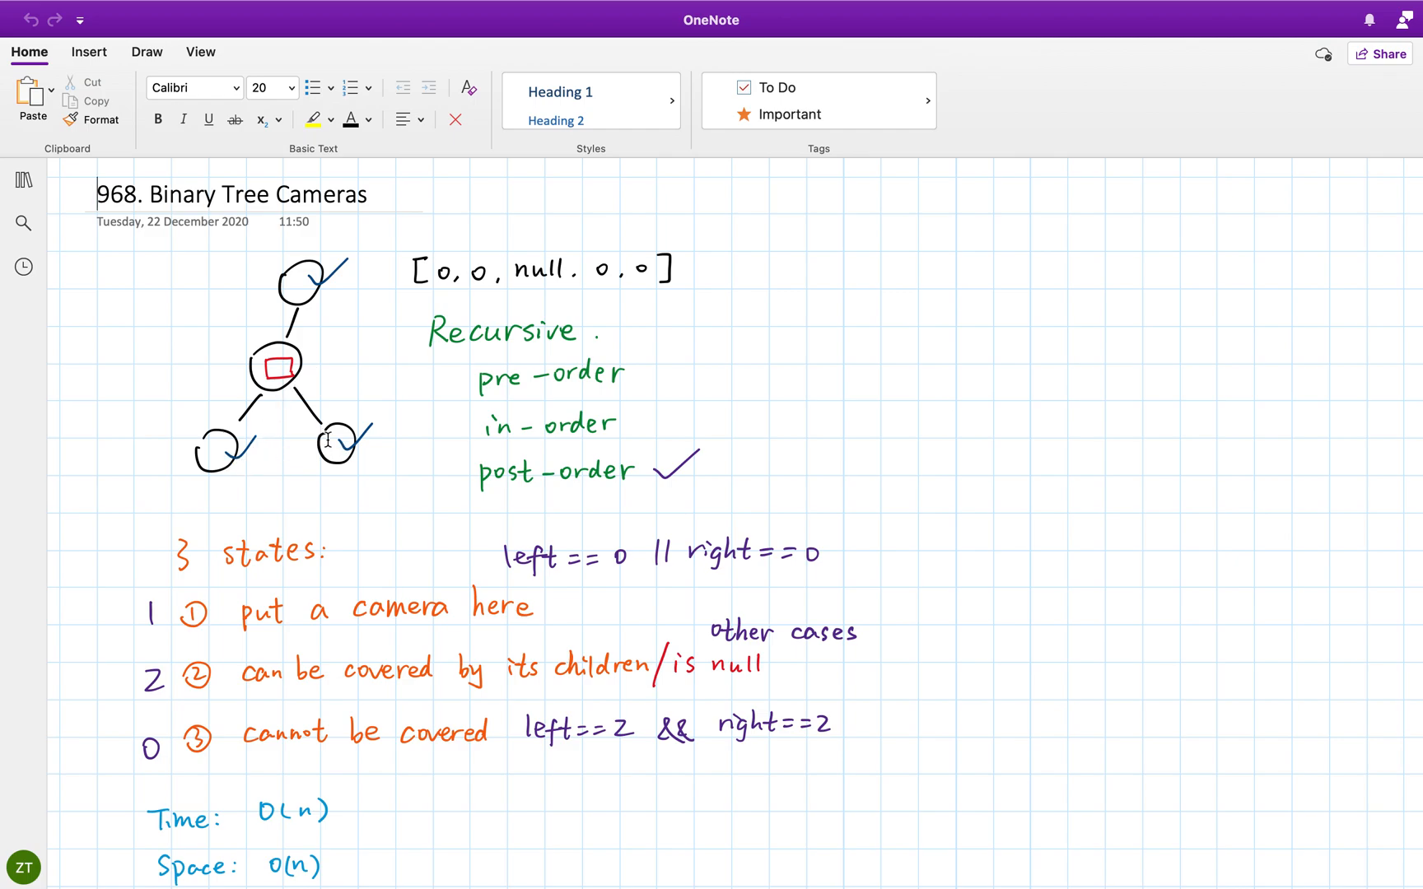
pyautogui.moveTo(343, 456)
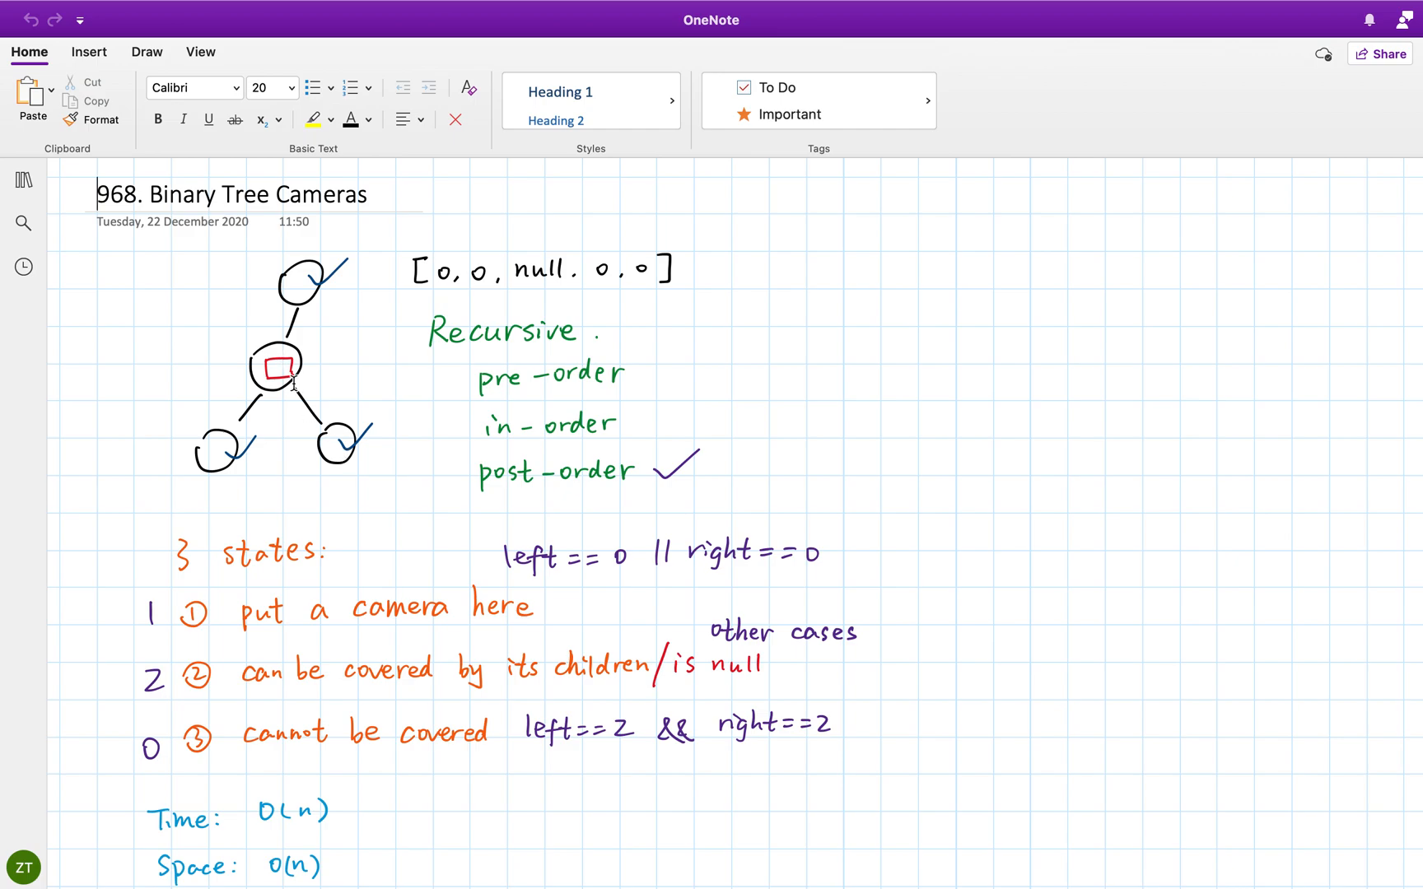
pyautogui.moveTo(255, 445)
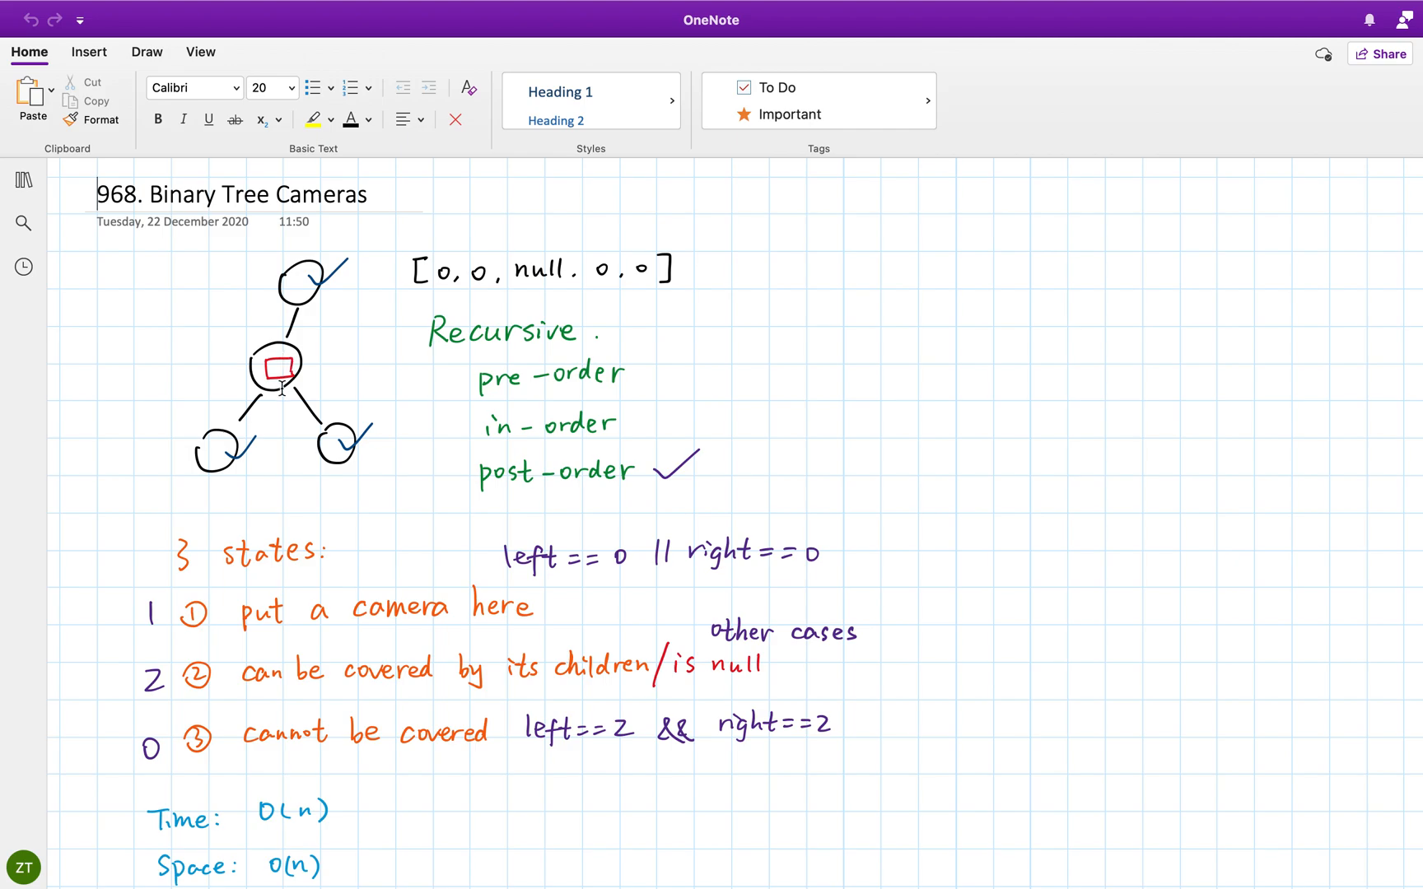
pyautogui.moveTo(311, 474)
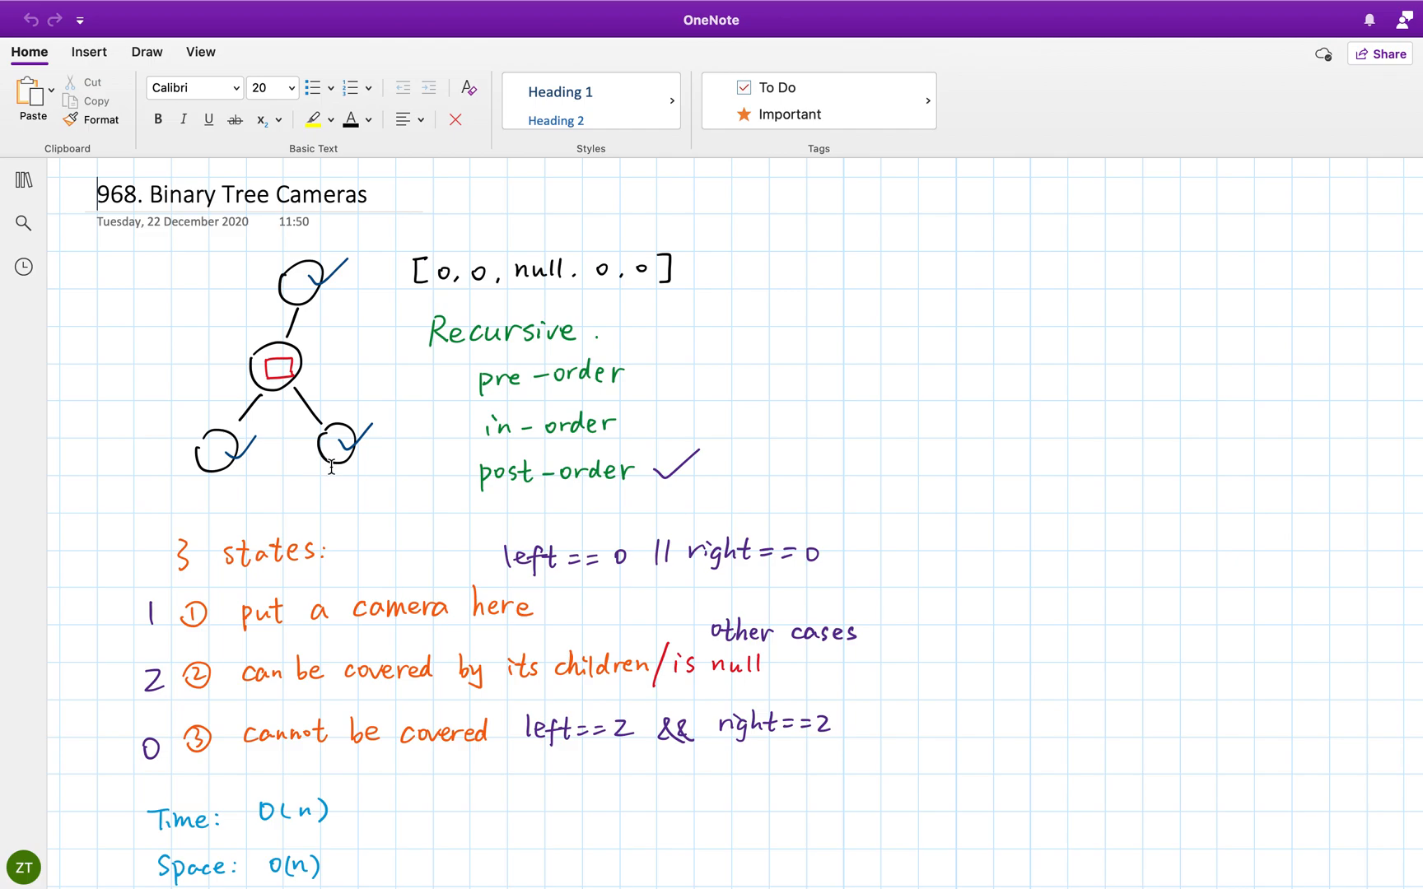
pyautogui.moveTo(286, 354)
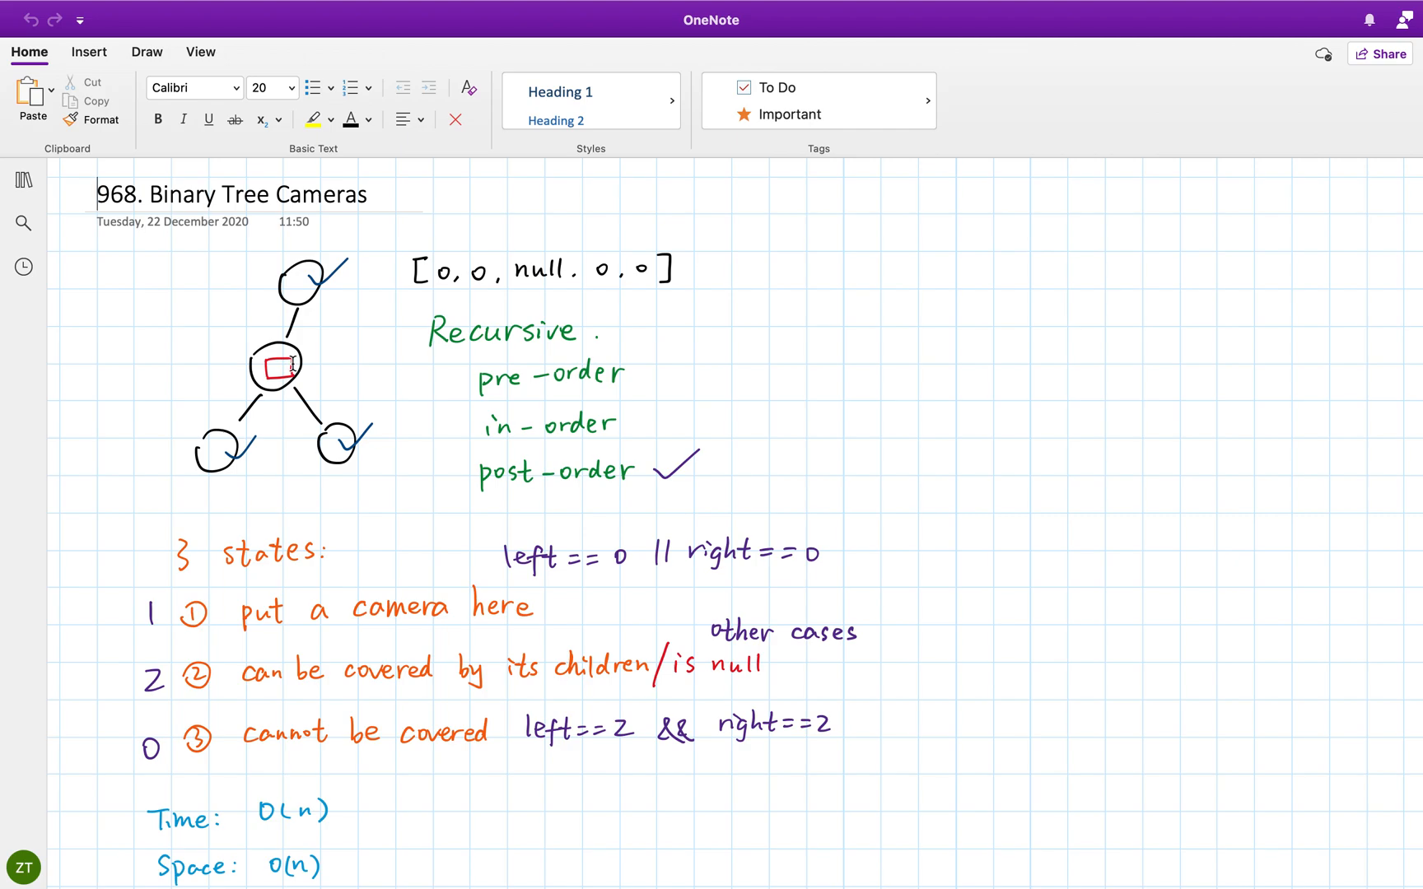
pyautogui.moveTo(332, 366)
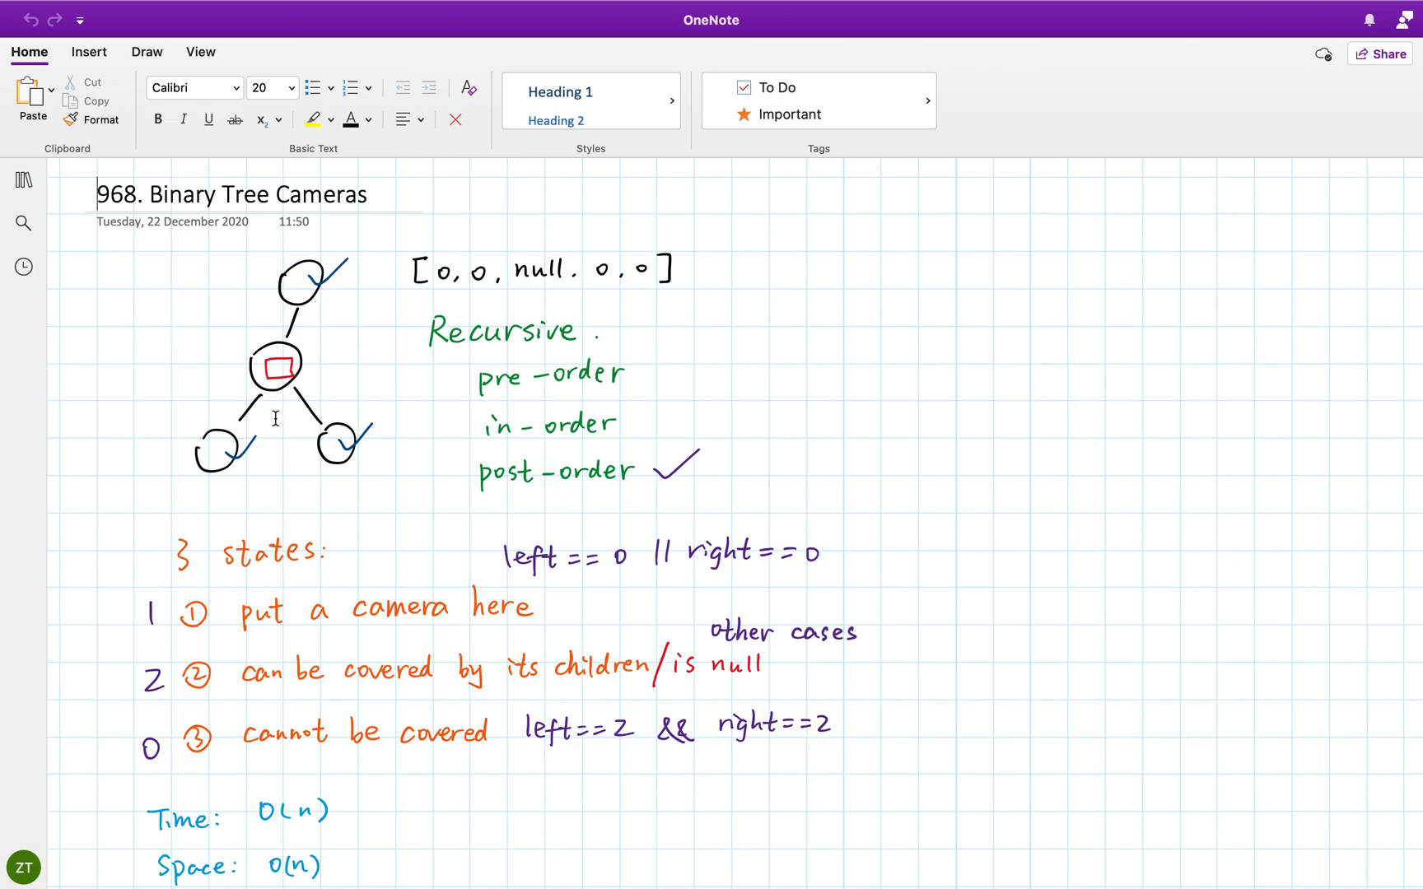
pyautogui.moveTo(526, 504)
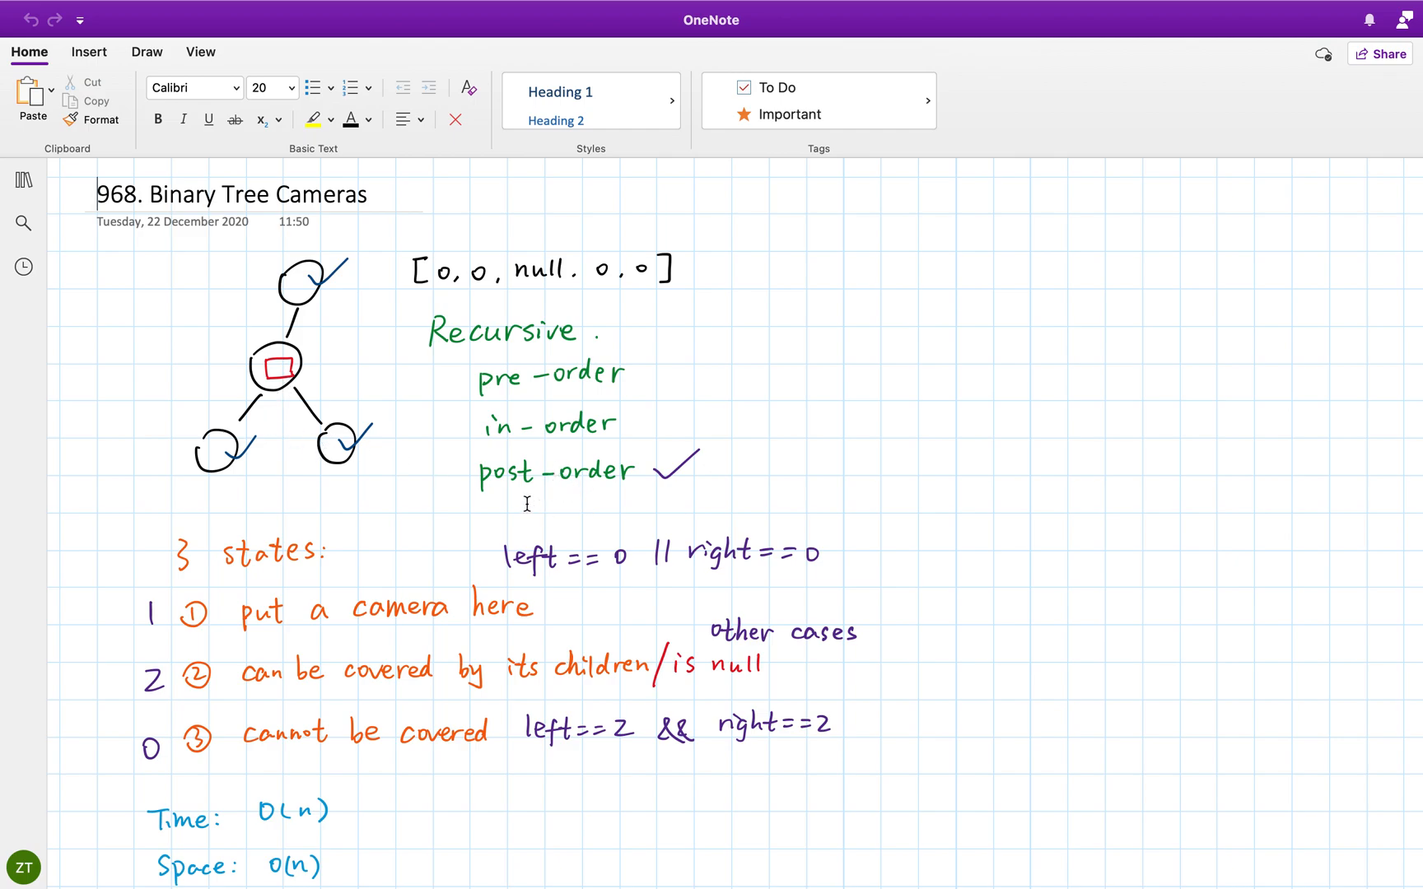
pyautogui.moveTo(407, 509)
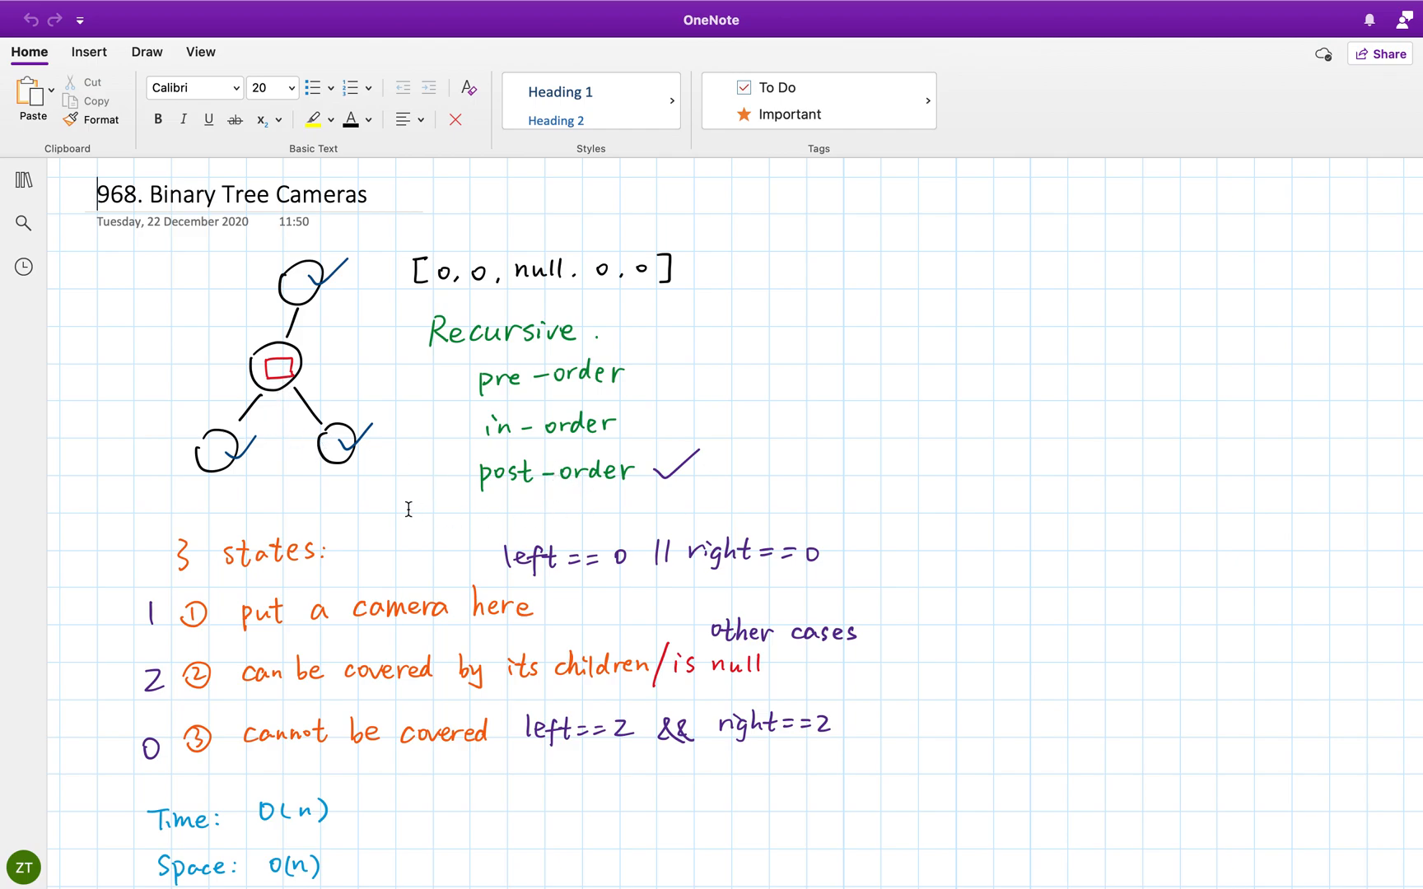
pyautogui.moveTo(322, 519)
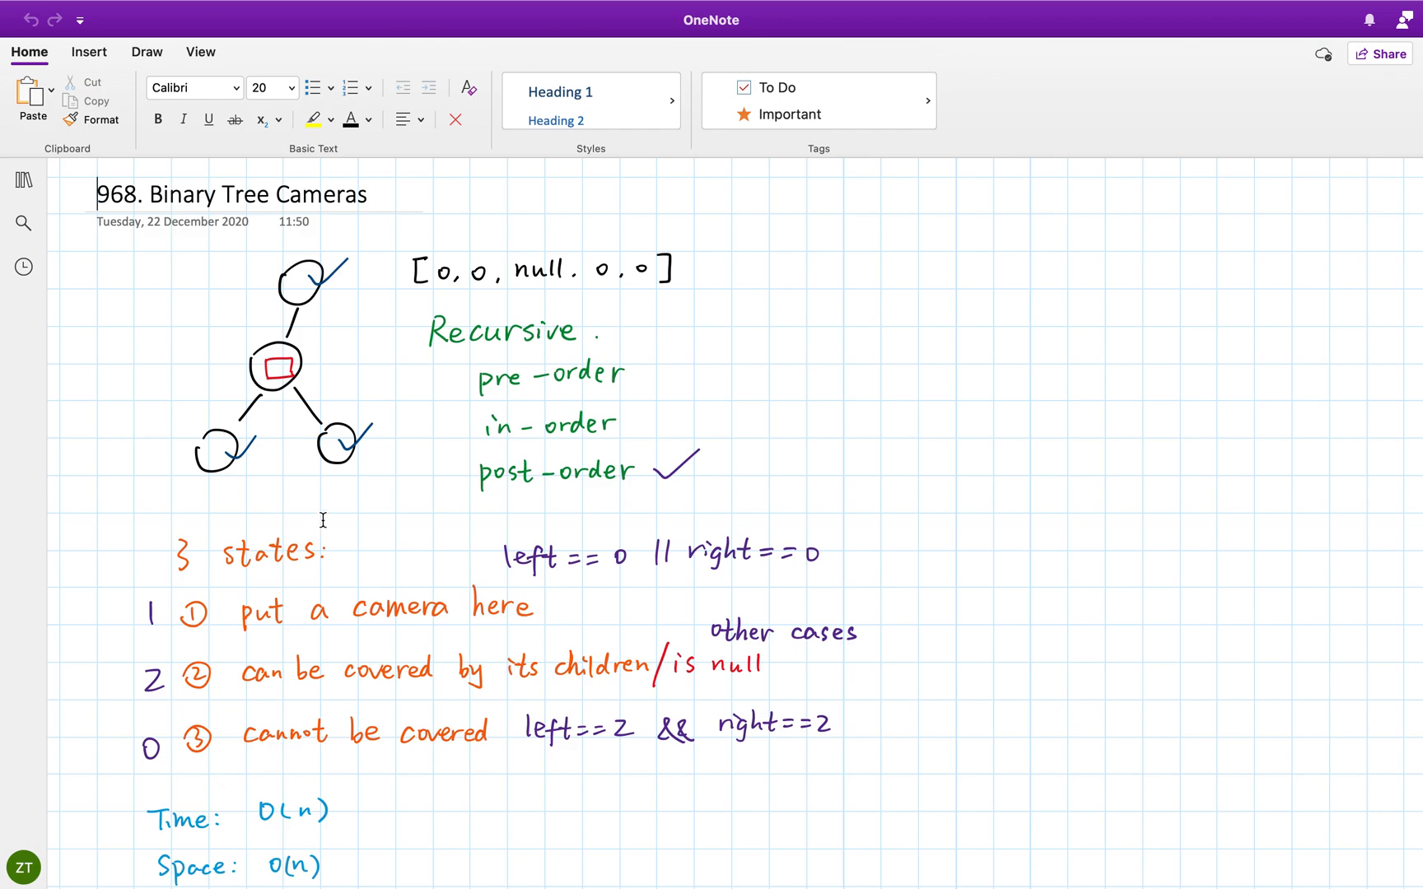
pyautogui.moveTo(318, 560)
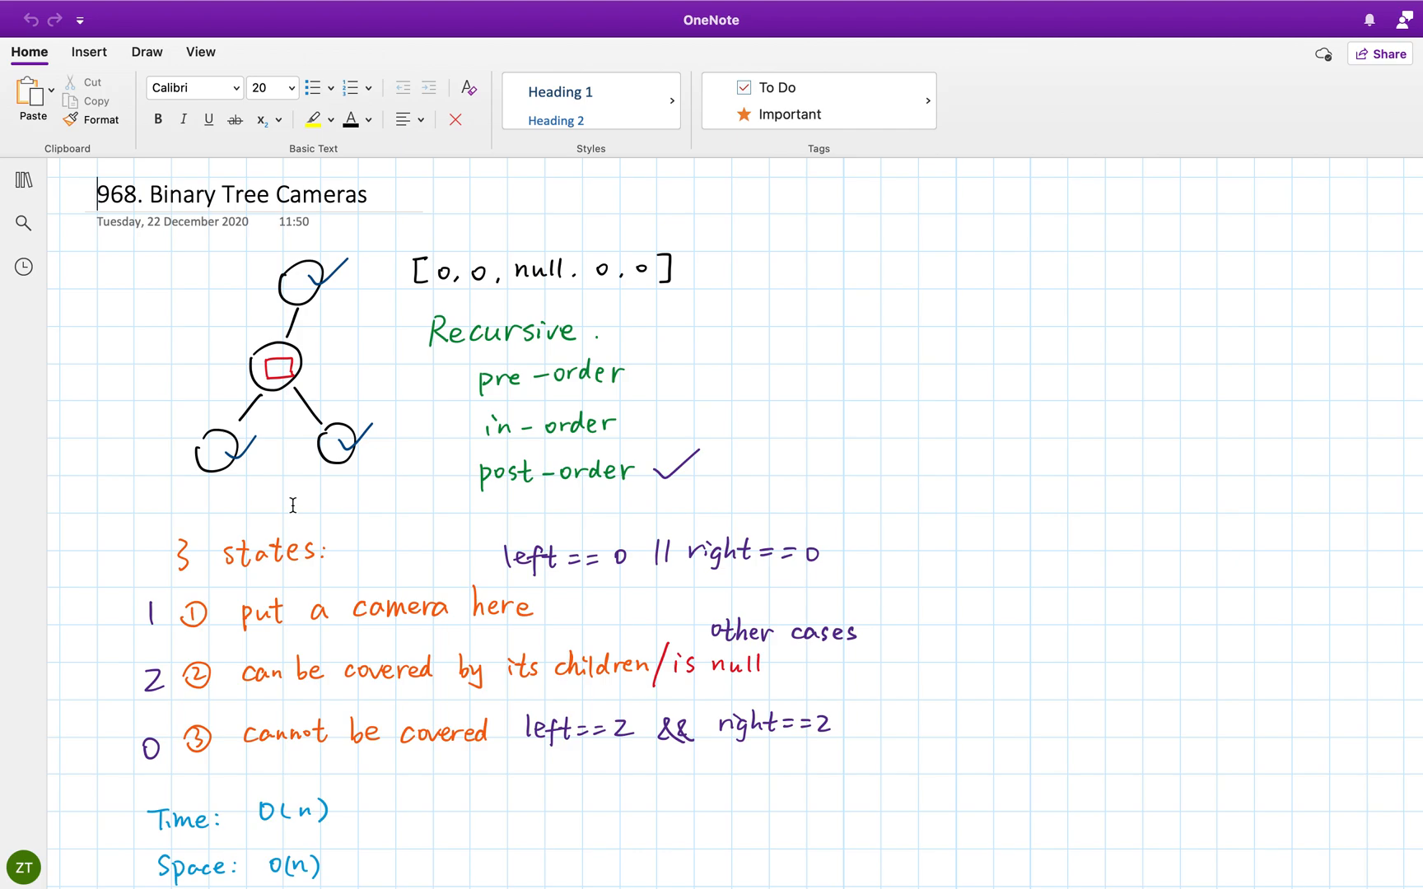
pyautogui.moveTo(323, 370)
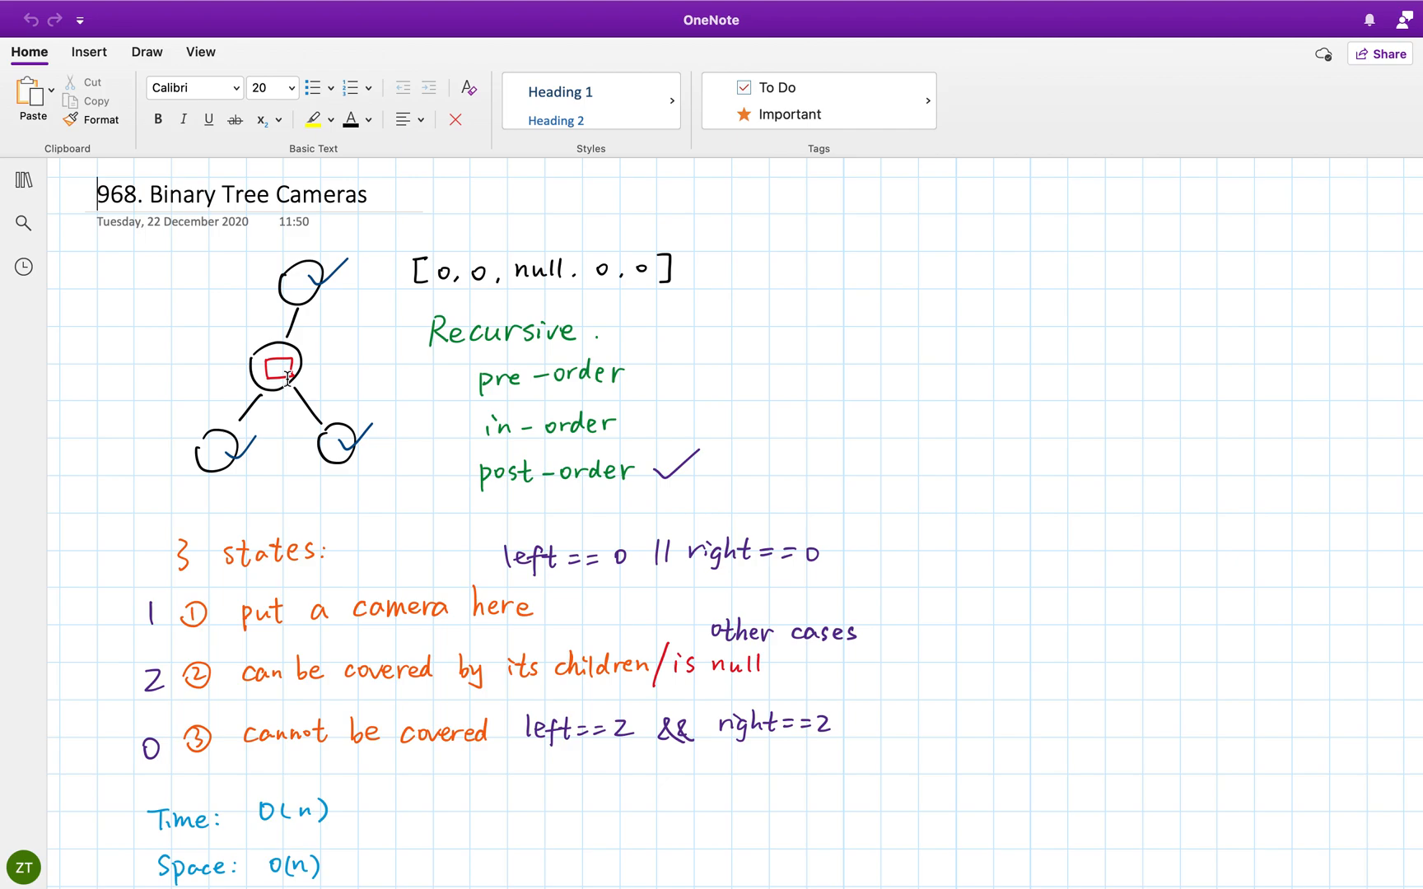
pyautogui.moveTo(270, 419)
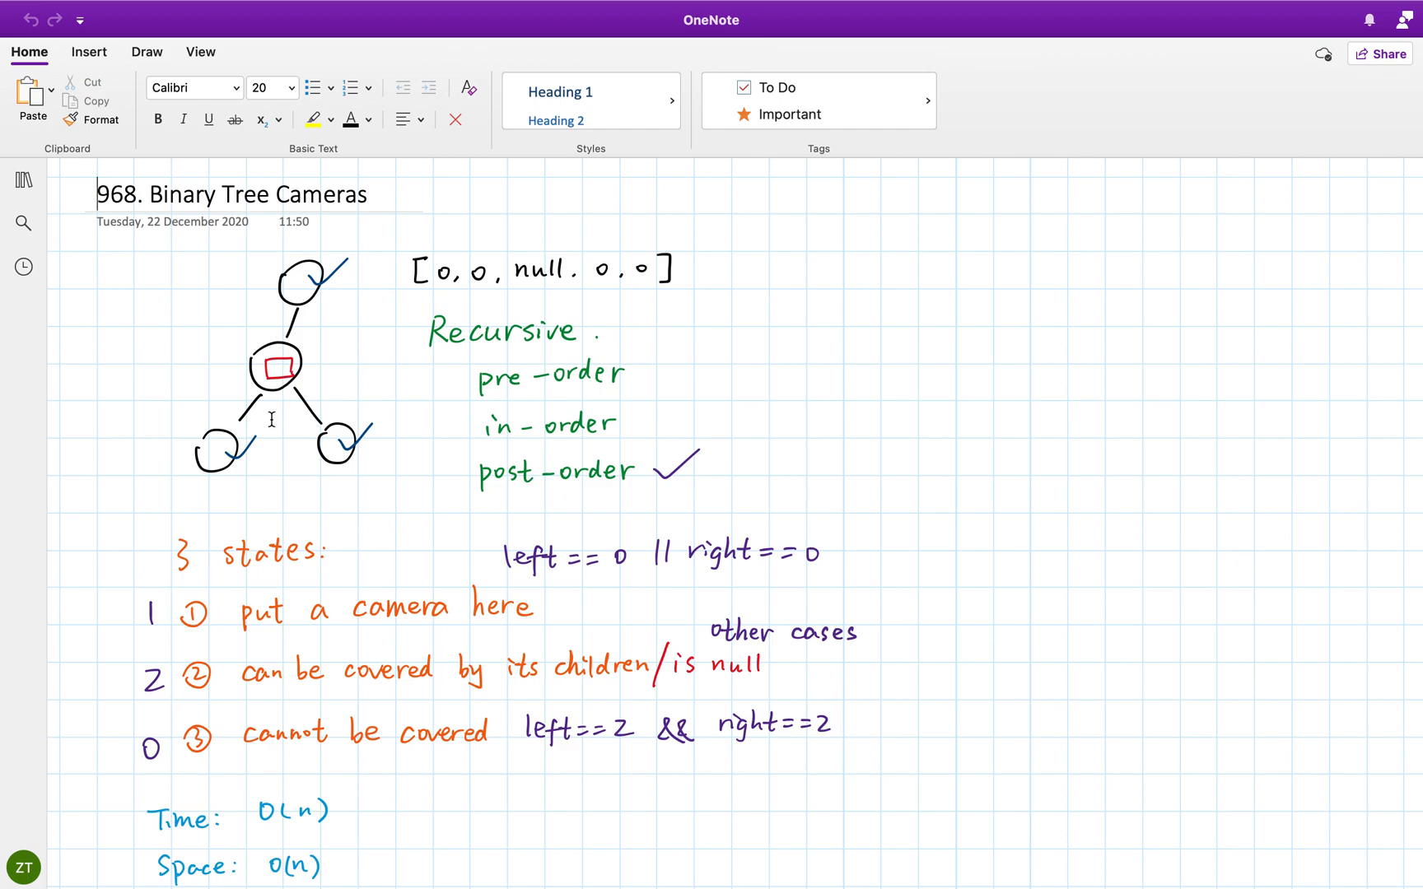
pyautogui.moveTo(282, 521)
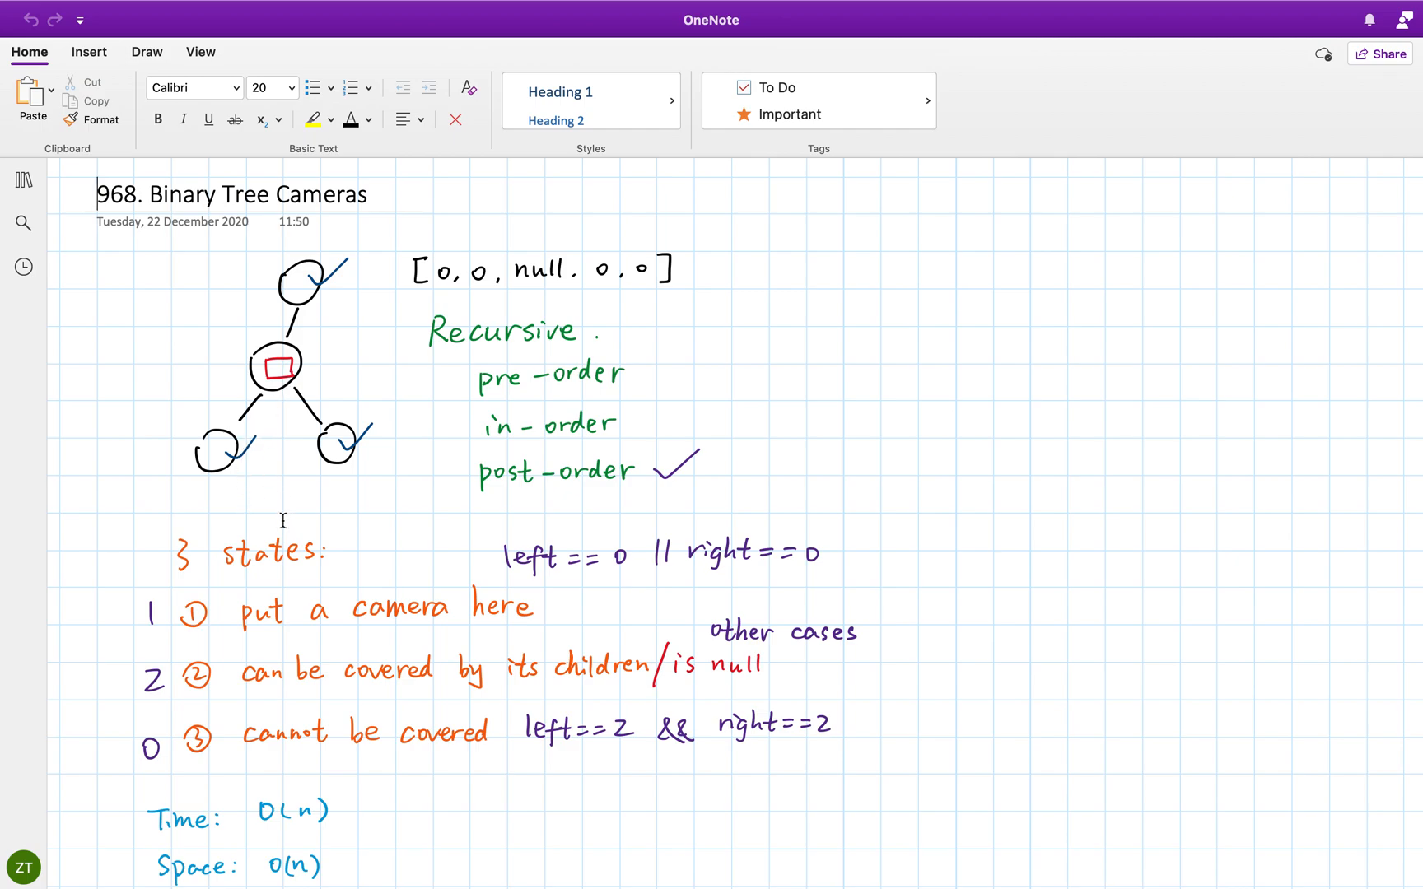
pyautogui.moveTo(266, 424)
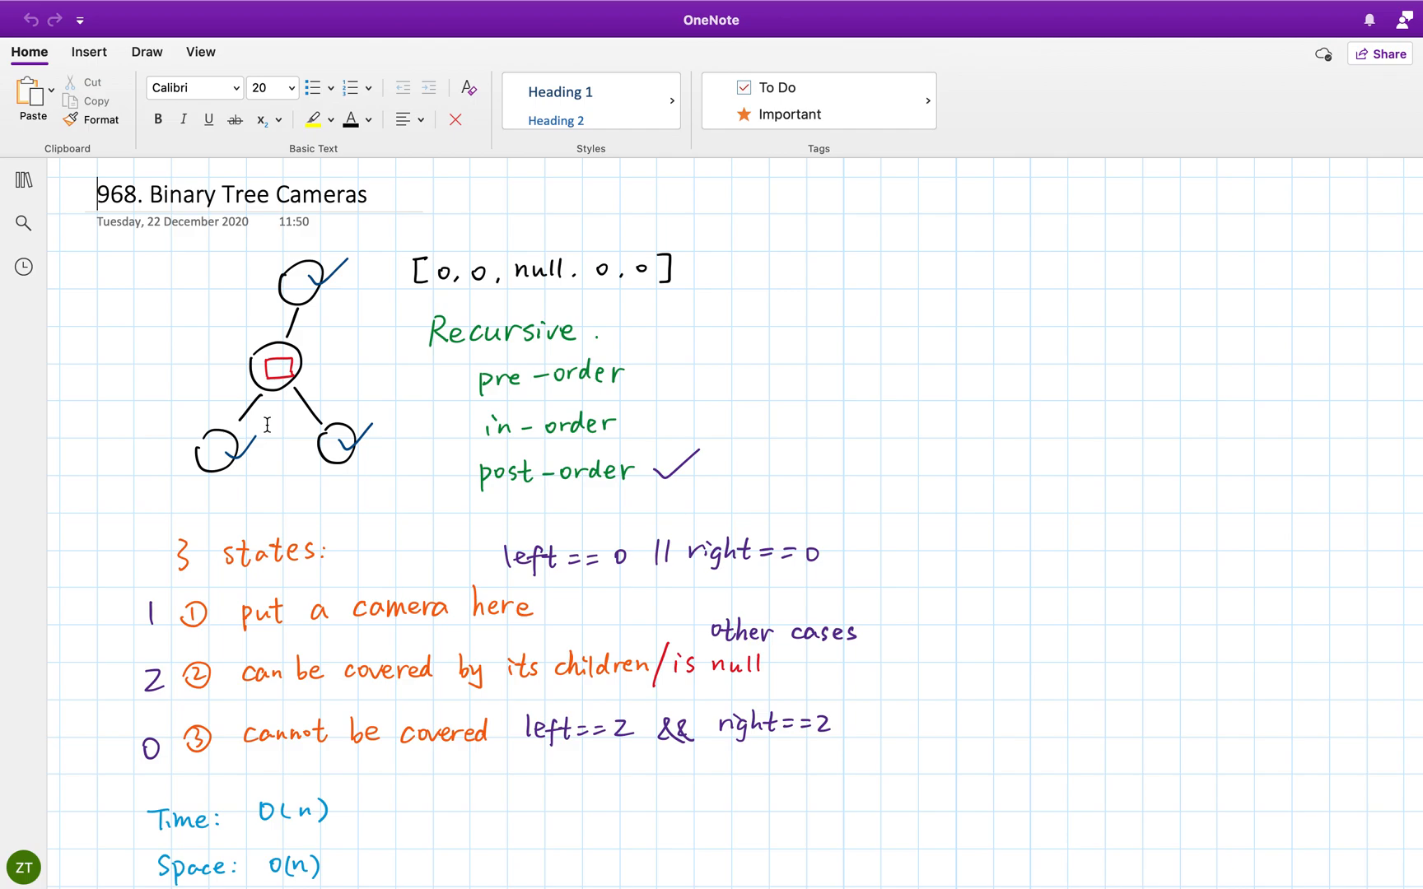
pyautogui.moveTo(305, 367)
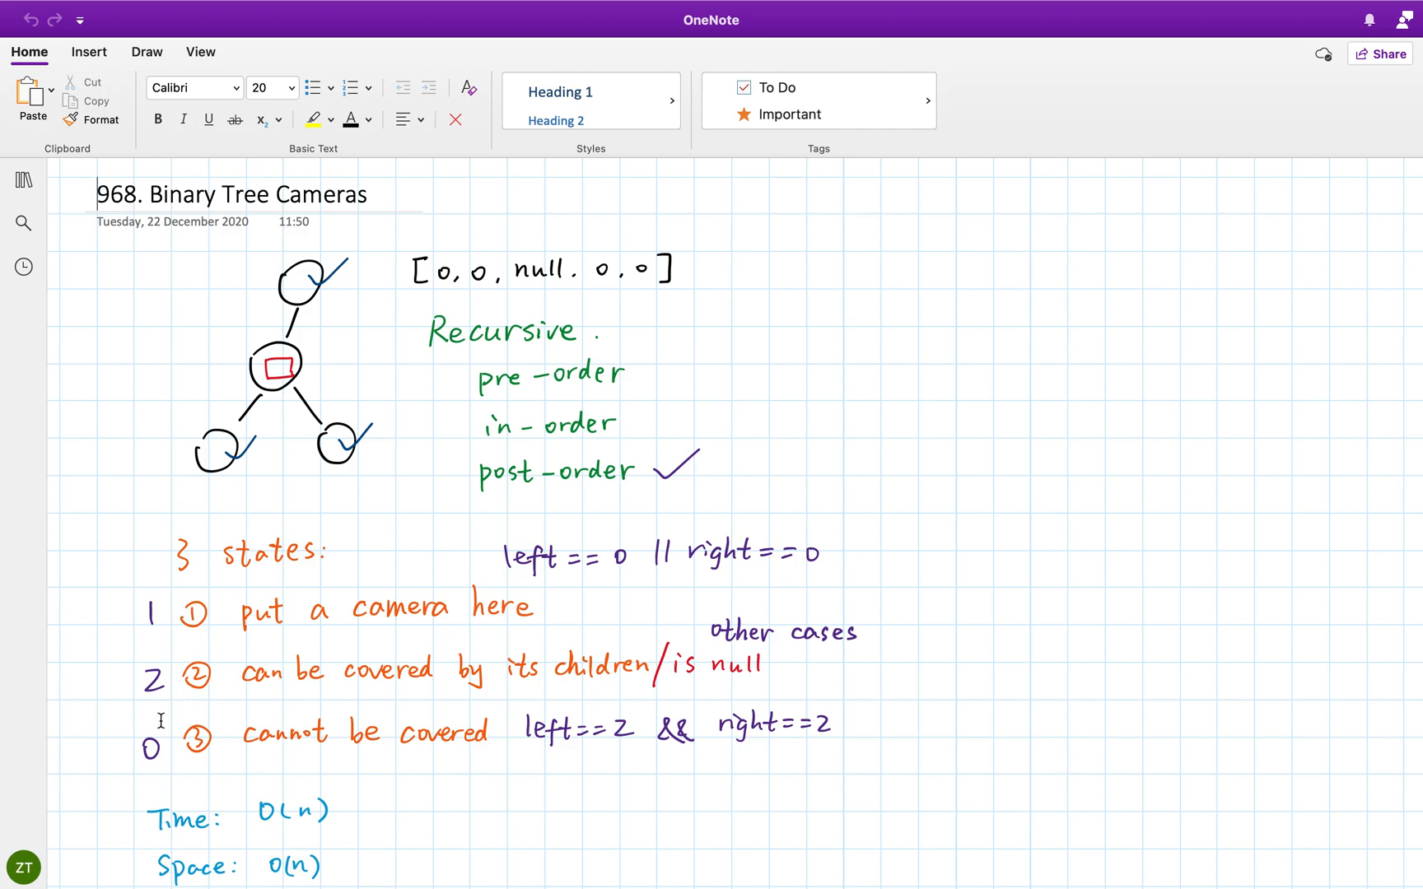
pyautogui.moveTo(162, 706)
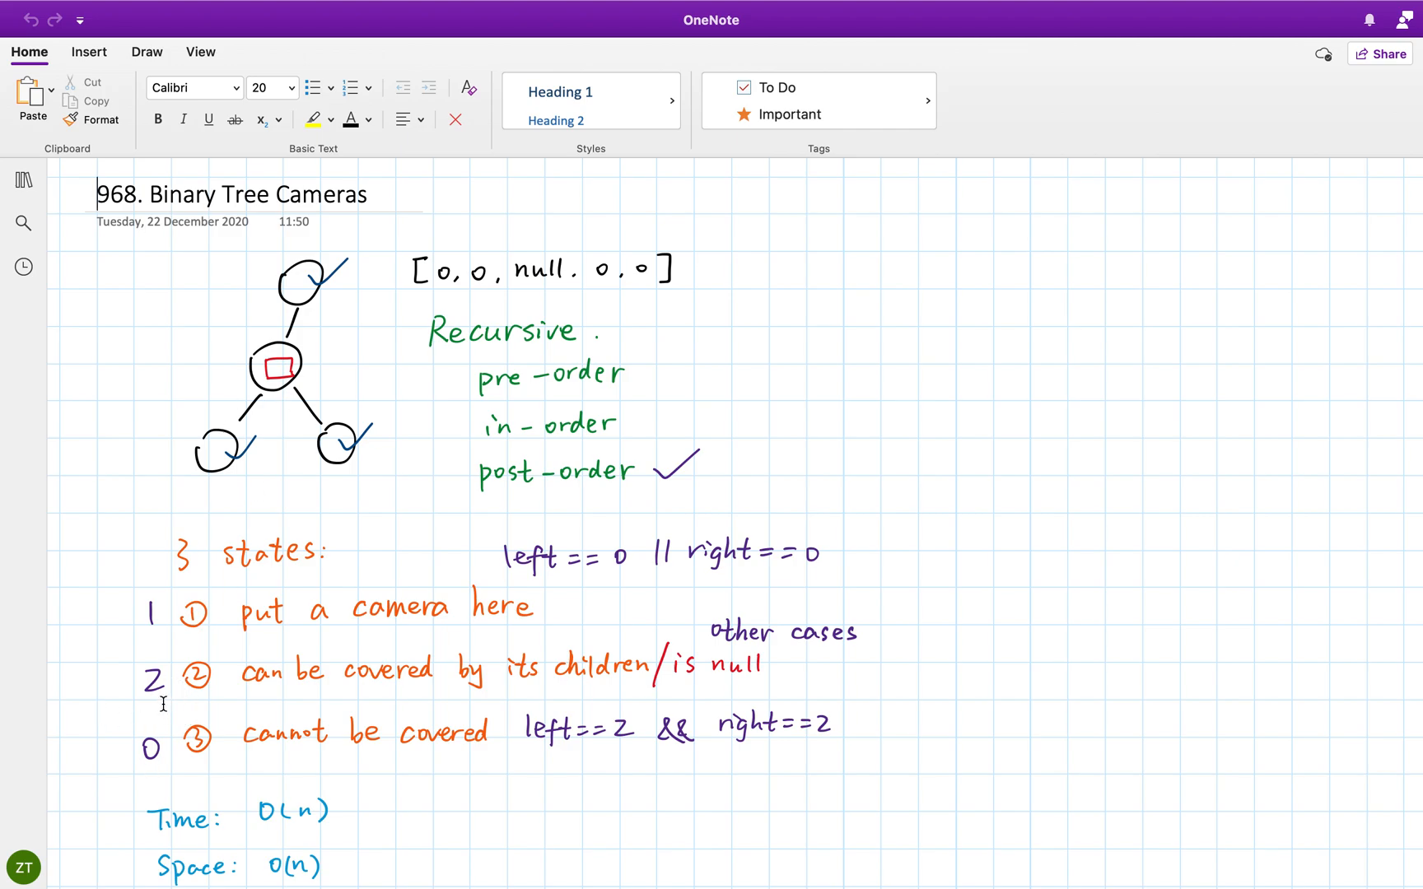
pyautogui.moveTo(143, 409)
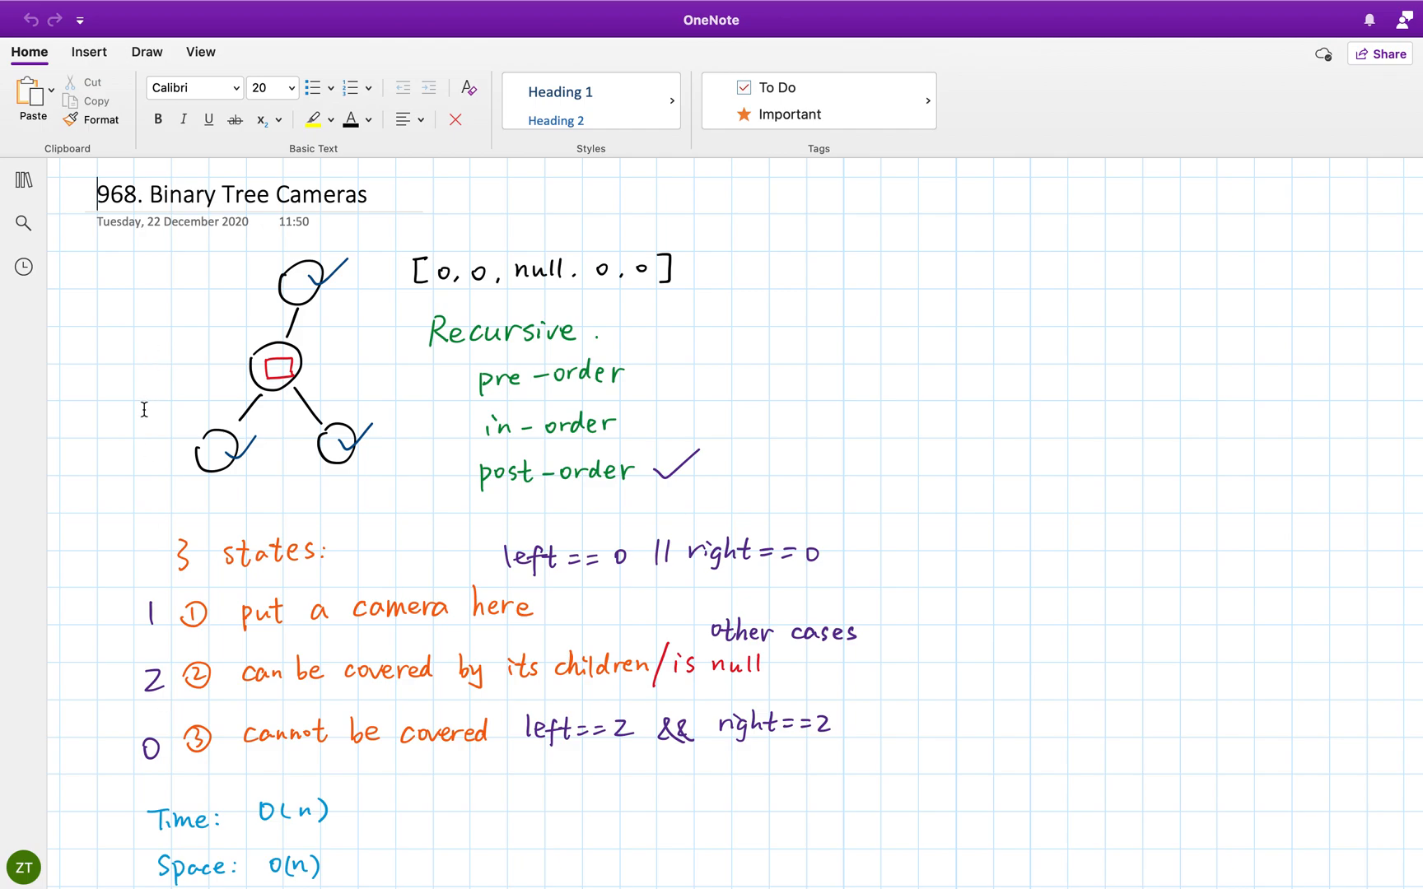
pyautogui.moveTo(126, 751)
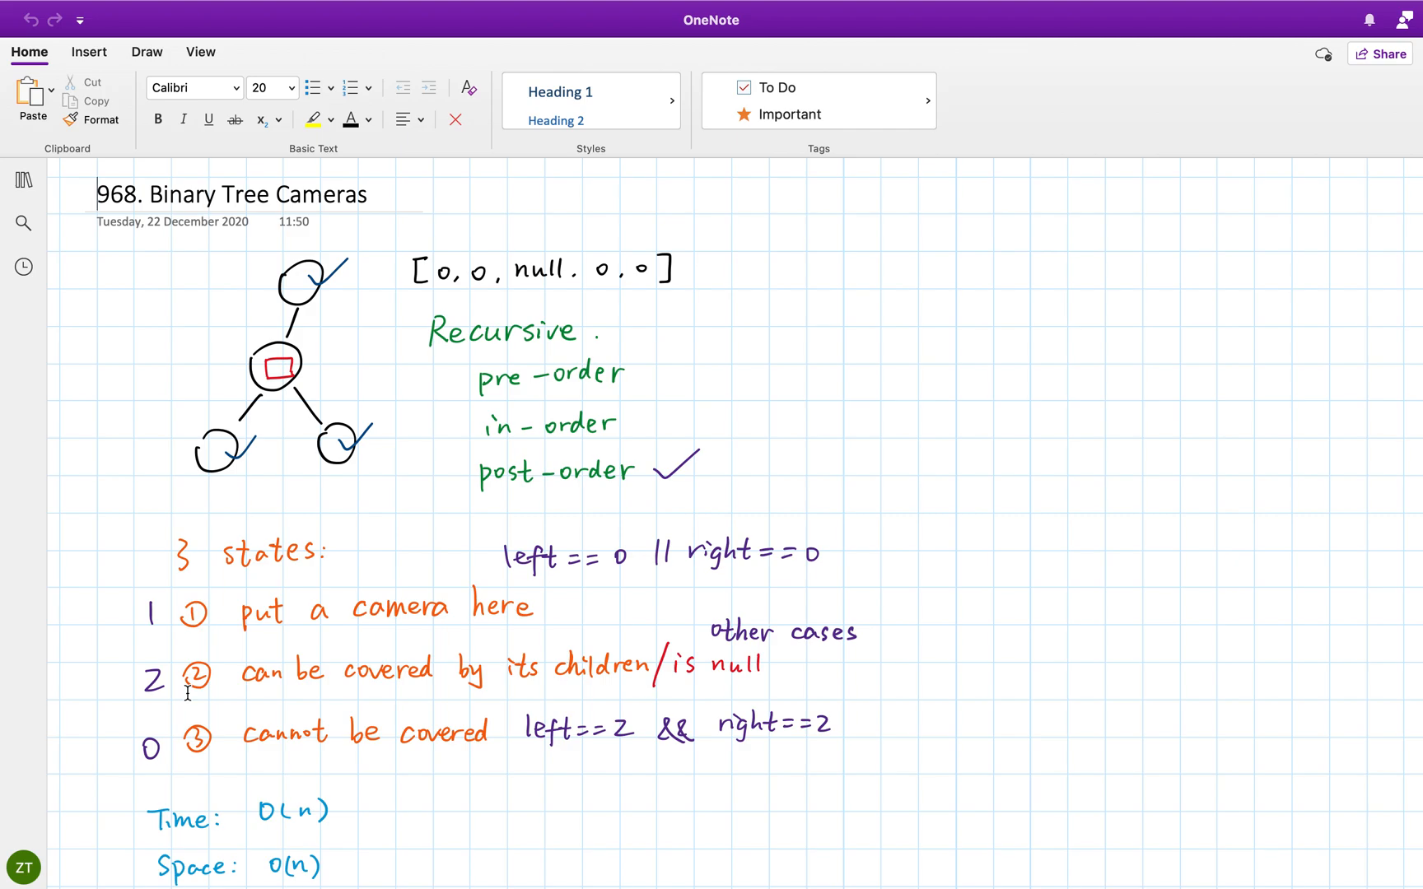
pyautogui.moveTo(175, 529)
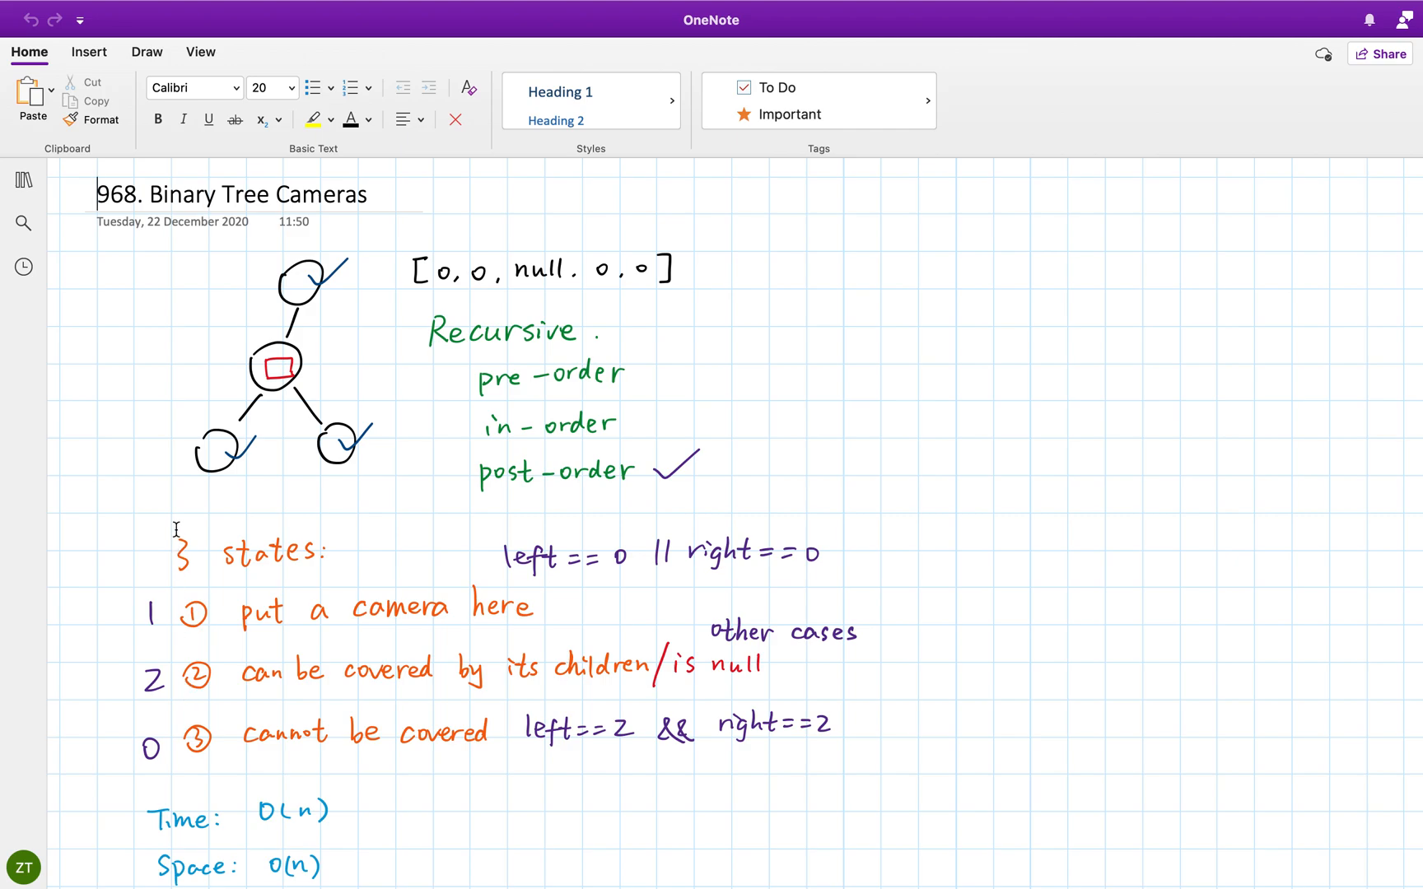
pyautogui.moveTo(210, 458)
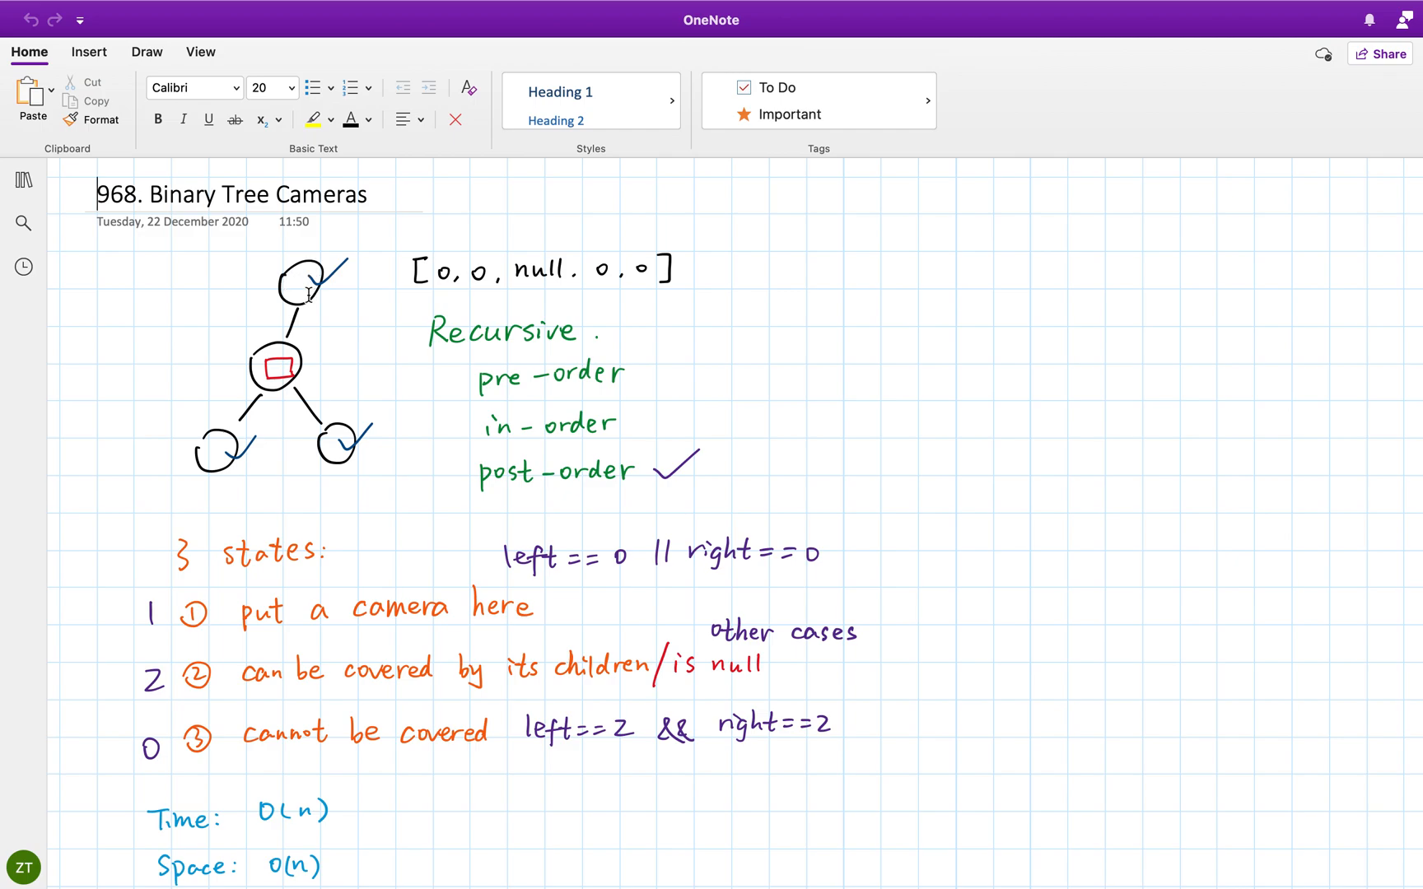
pyautogui.moveTo(305, 416)
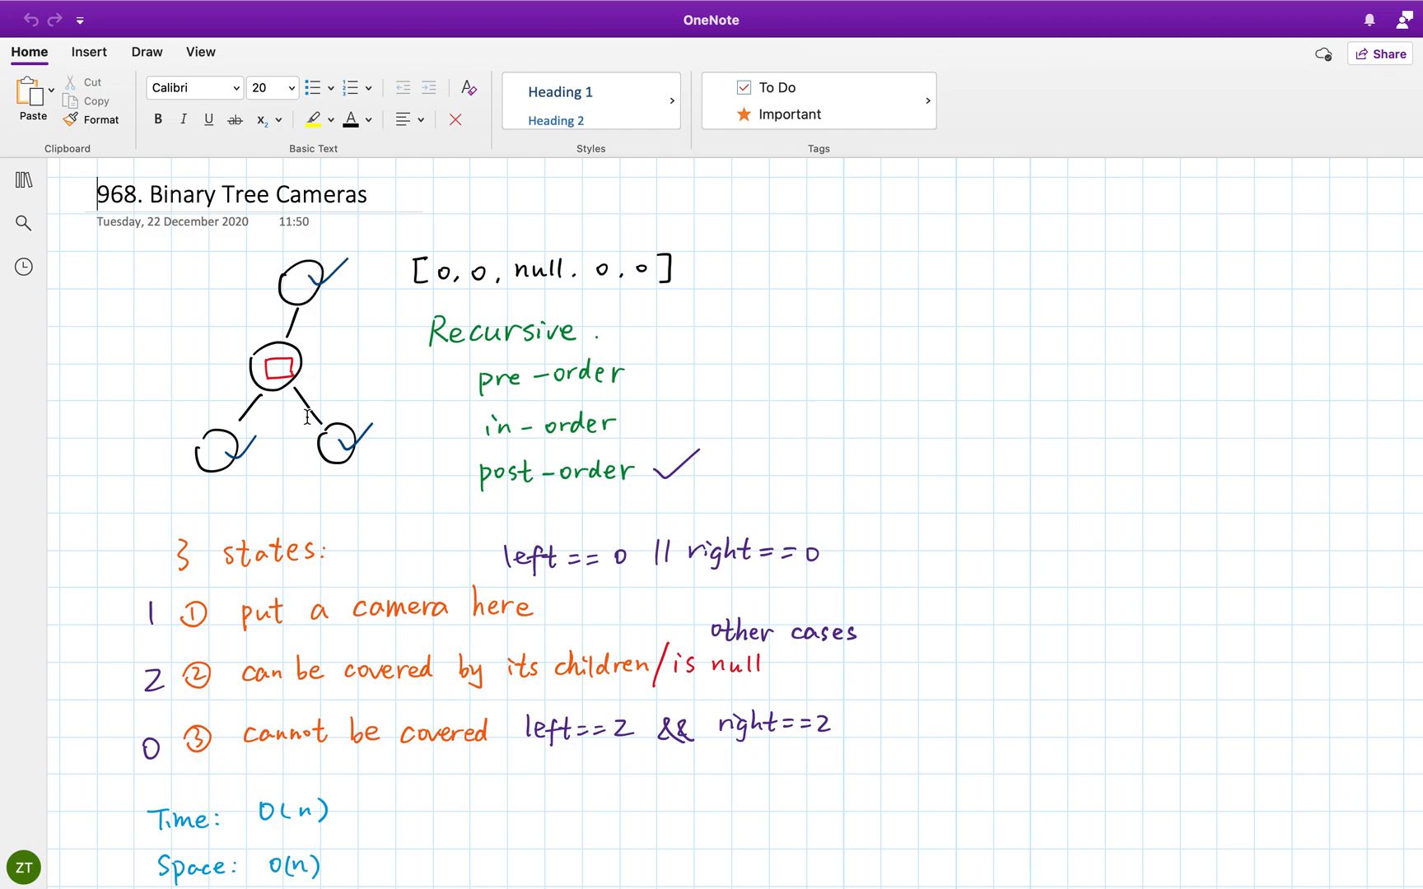
pyautogui.moveTo(703, 456)
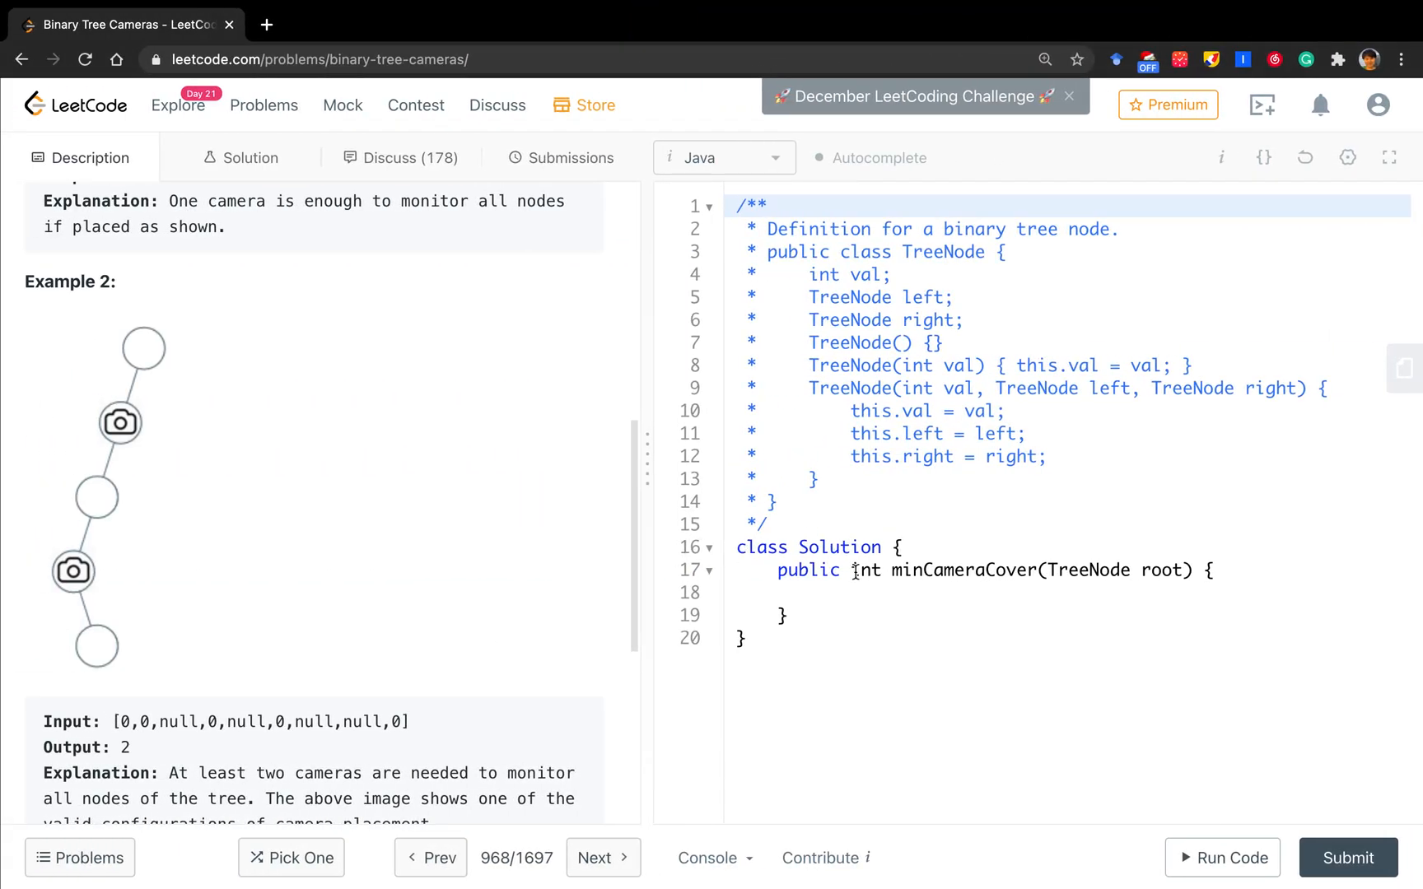
# Write the state 0 comment: 'it cannot be monitored'.
pyautogui.write('// 0')
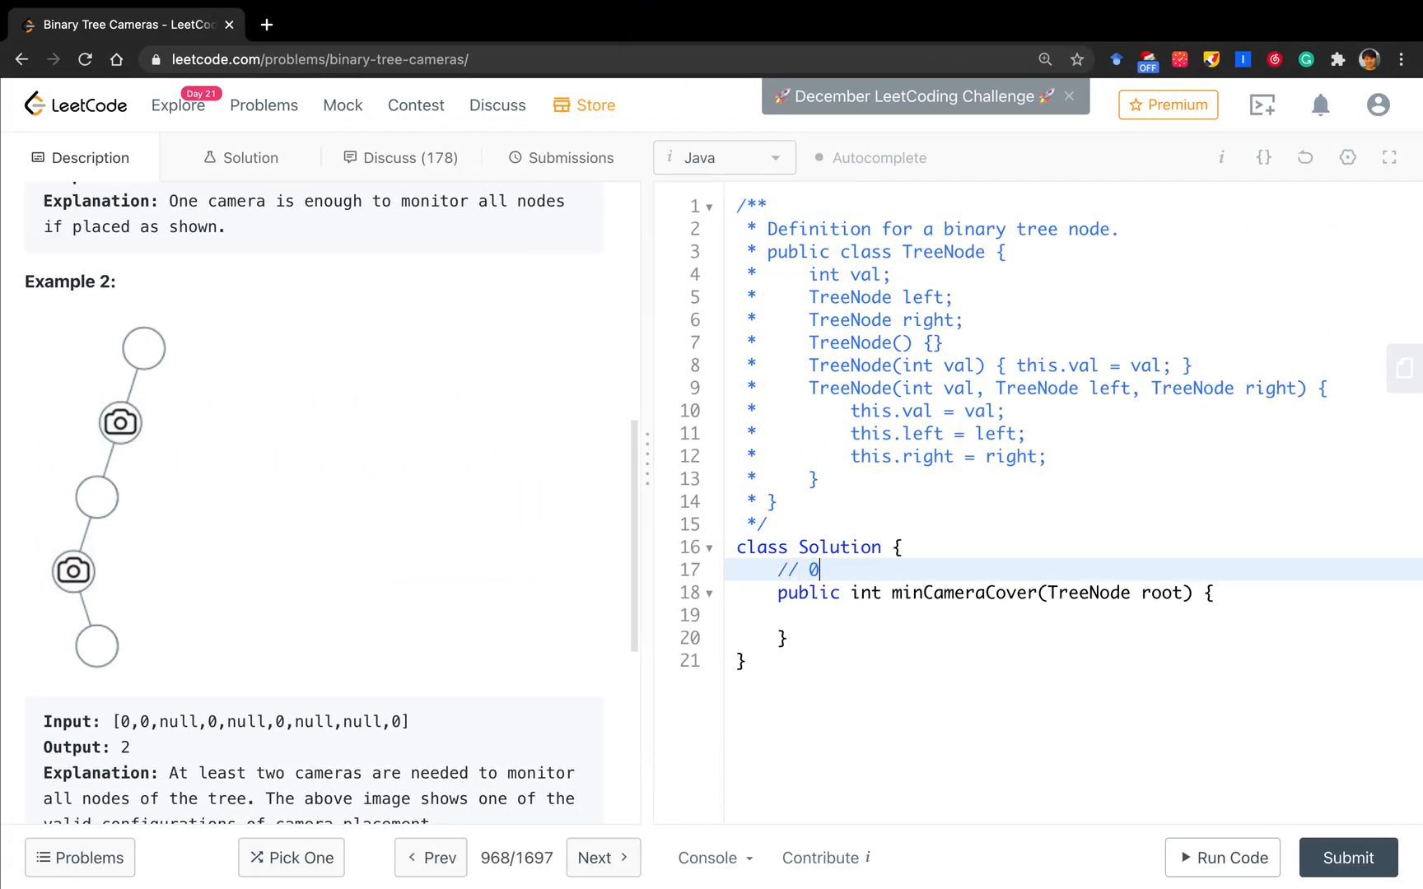
pyautogui.write(': it c')
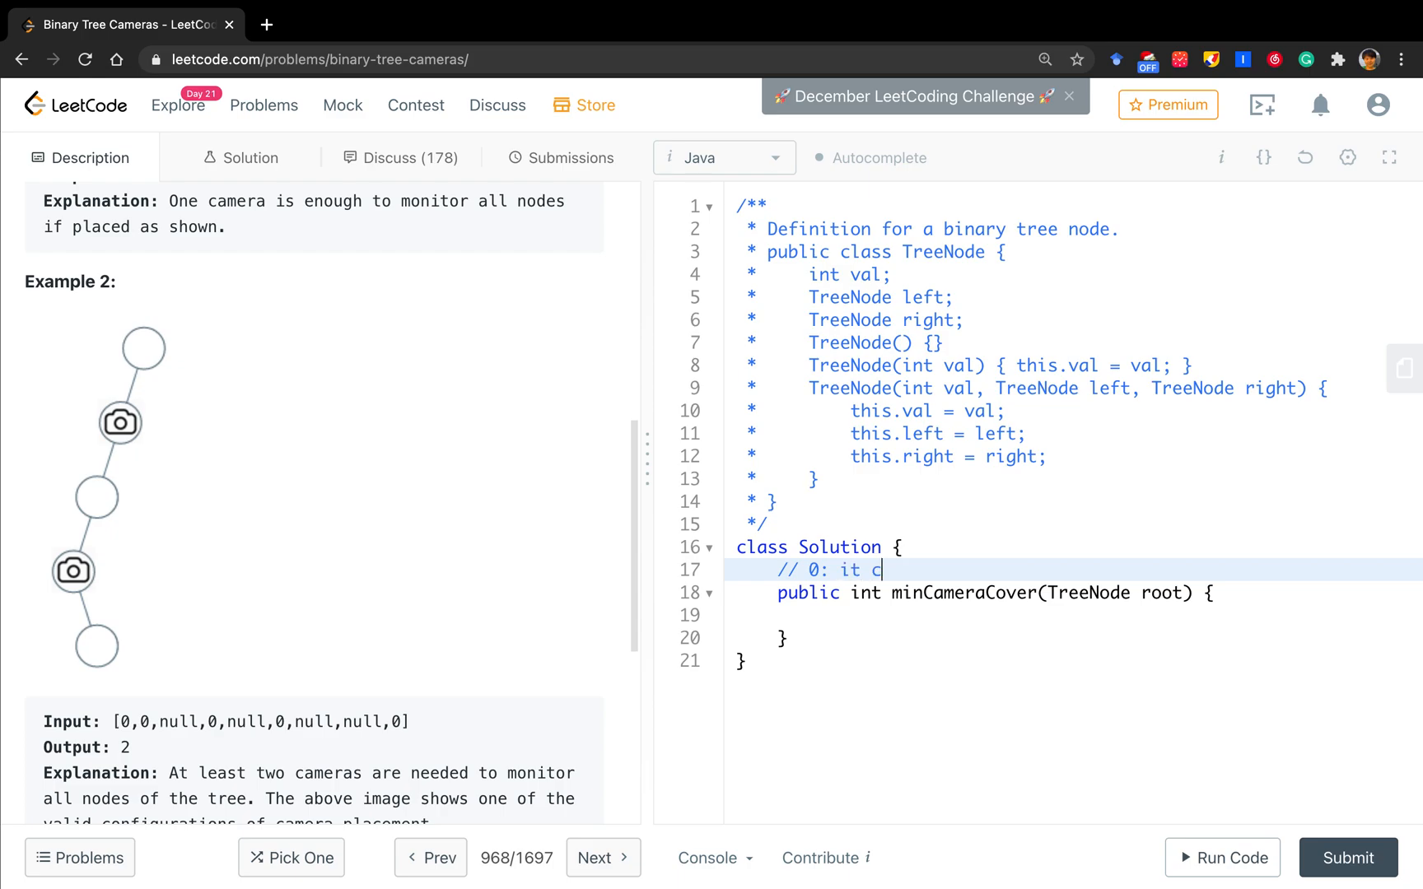
pyautogui.press('Backspace')
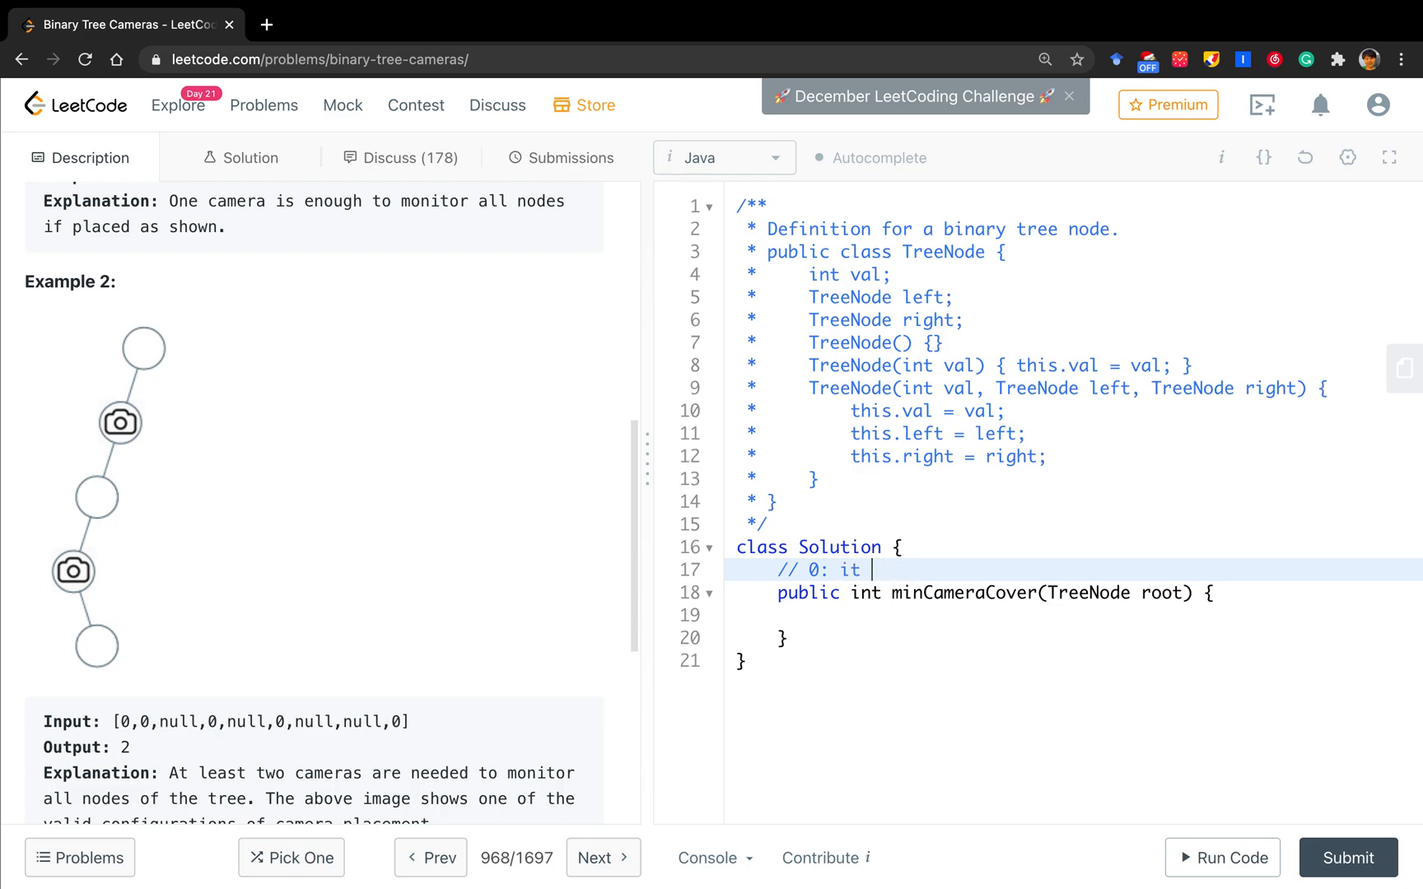
pyautogui.write('cannote')
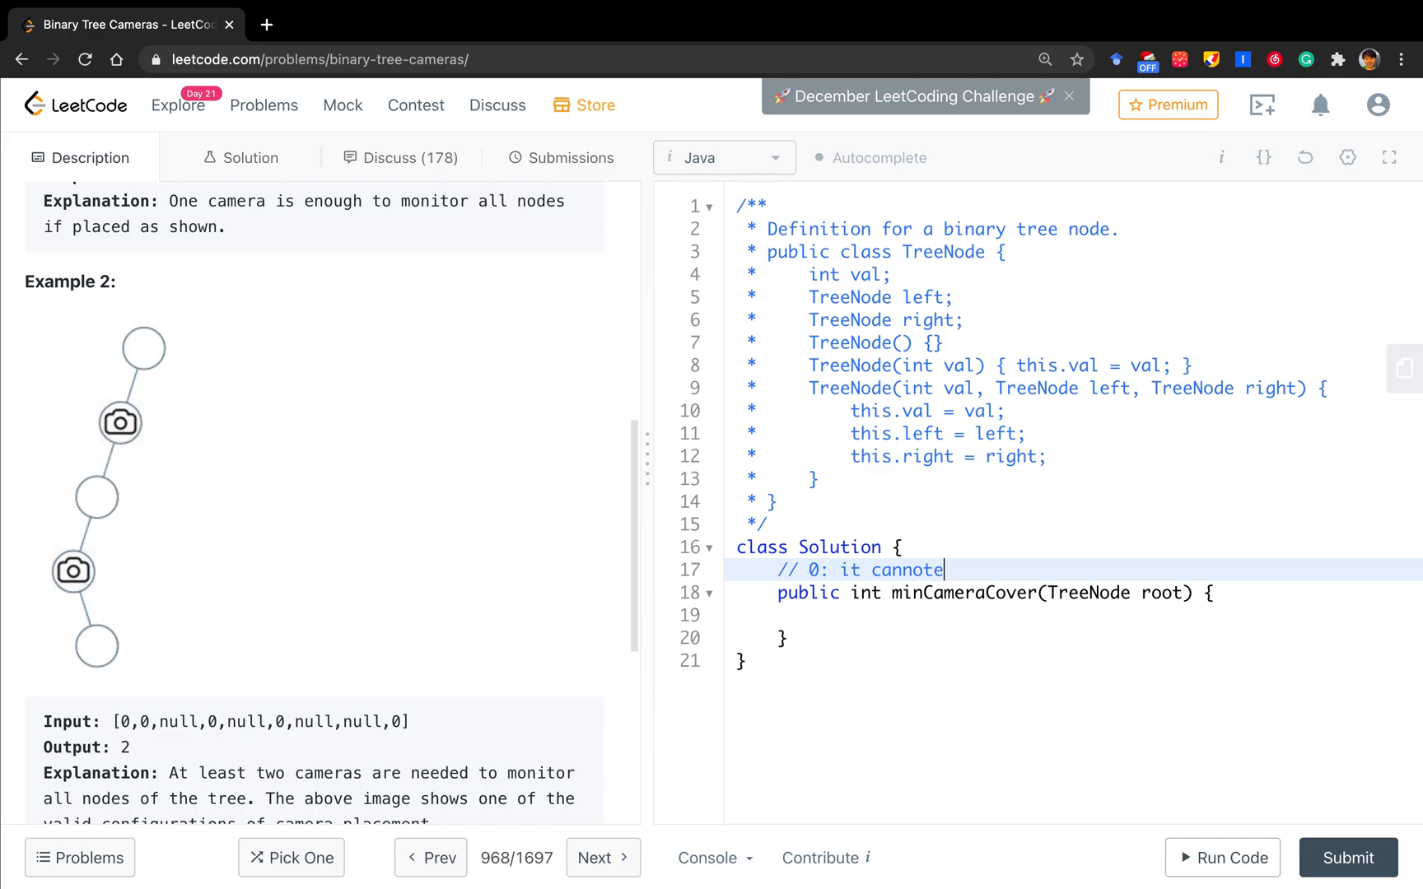
pyautogui.write('be')
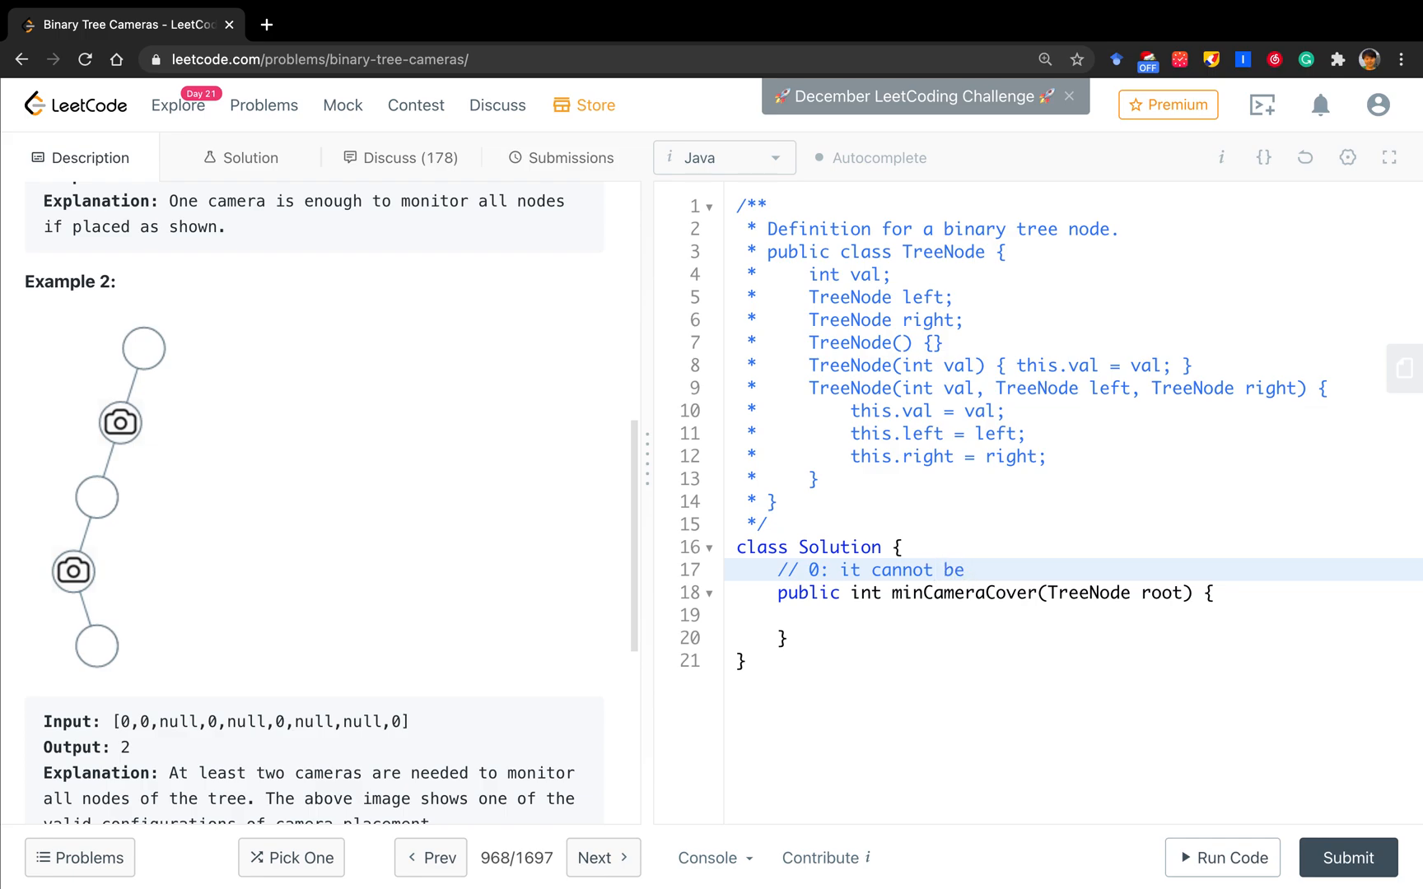
pyautogui.write('monitored')
pyautogui.write('// 1:')
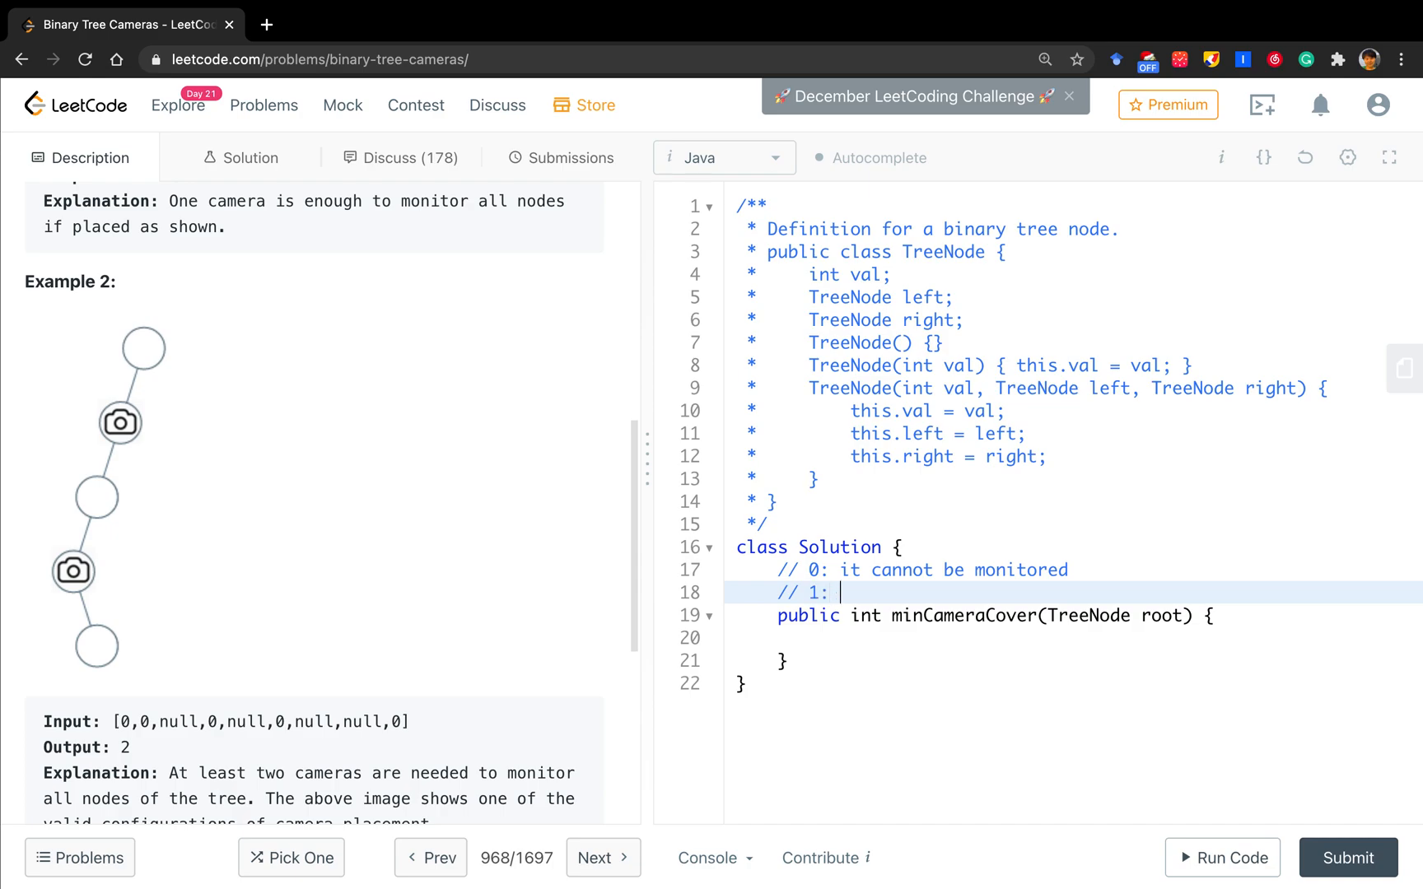
# Add the state 1 'put a camera here' and state 2 'no camera, but can be monitored (a null)' comments.
pyautogui.write('put')
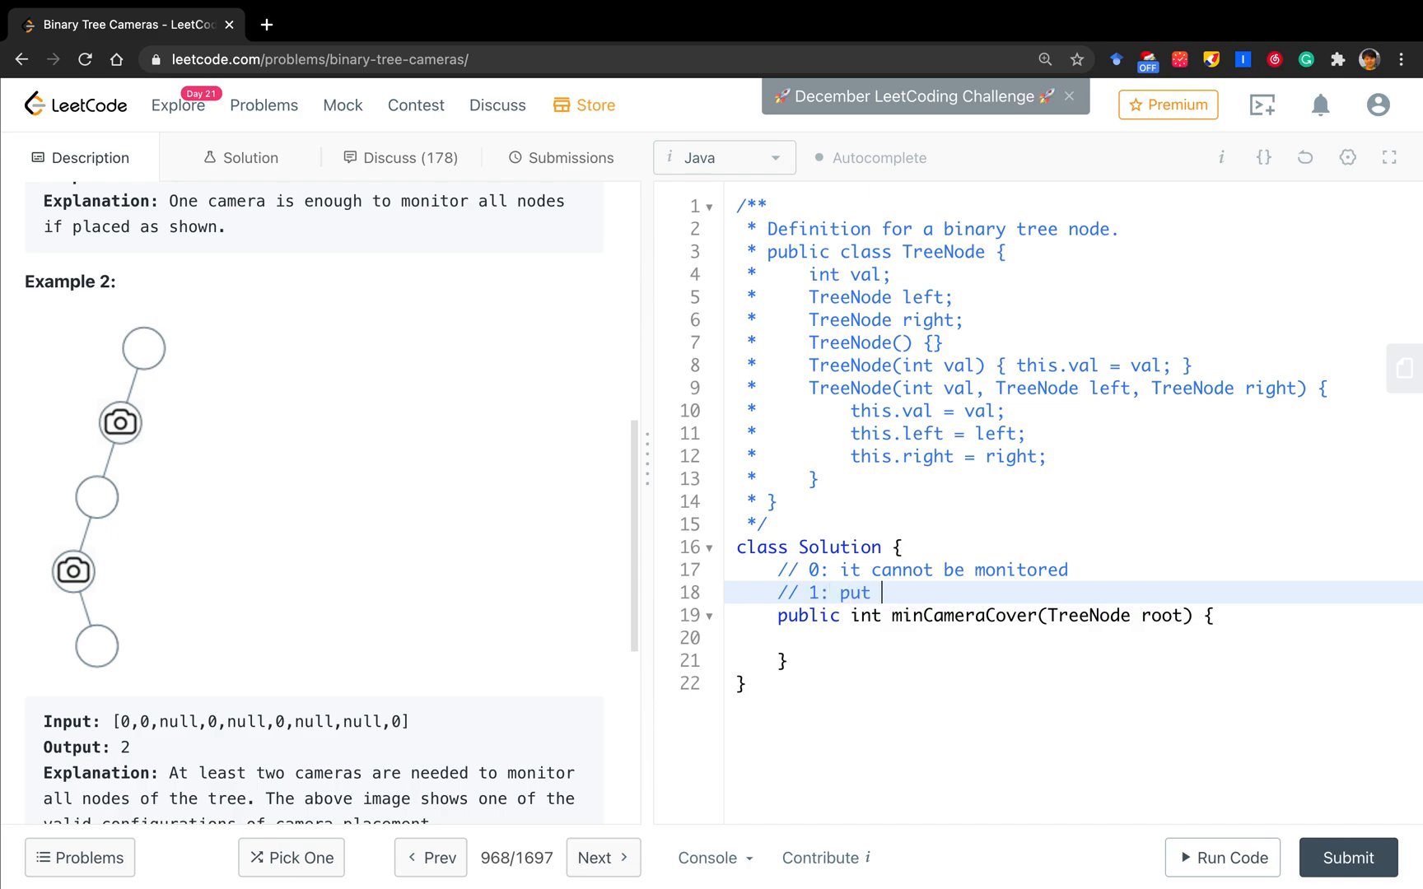
pyautogui.write('a camera')
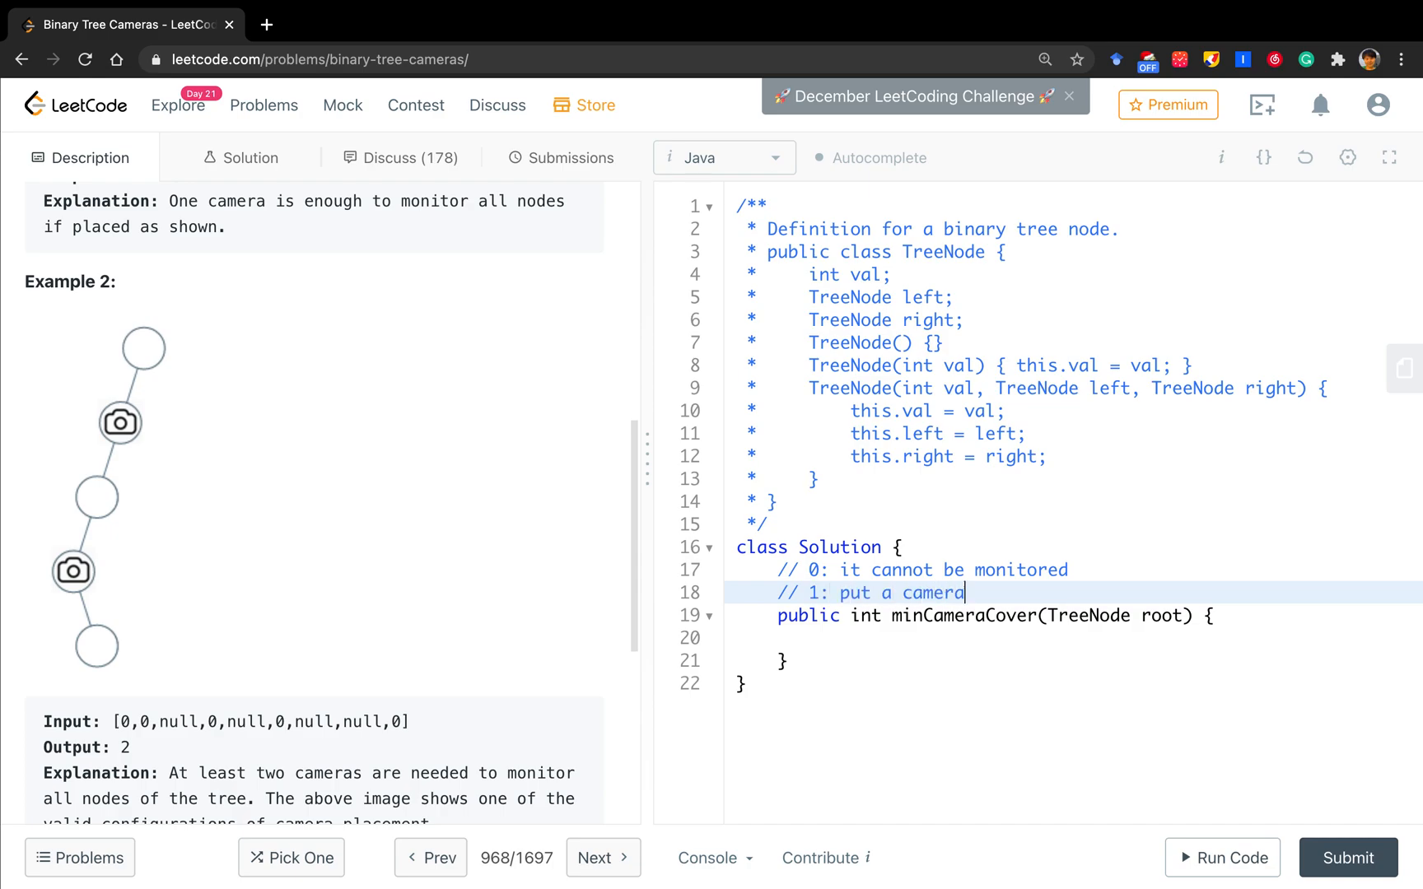
pyautogui.write('here')
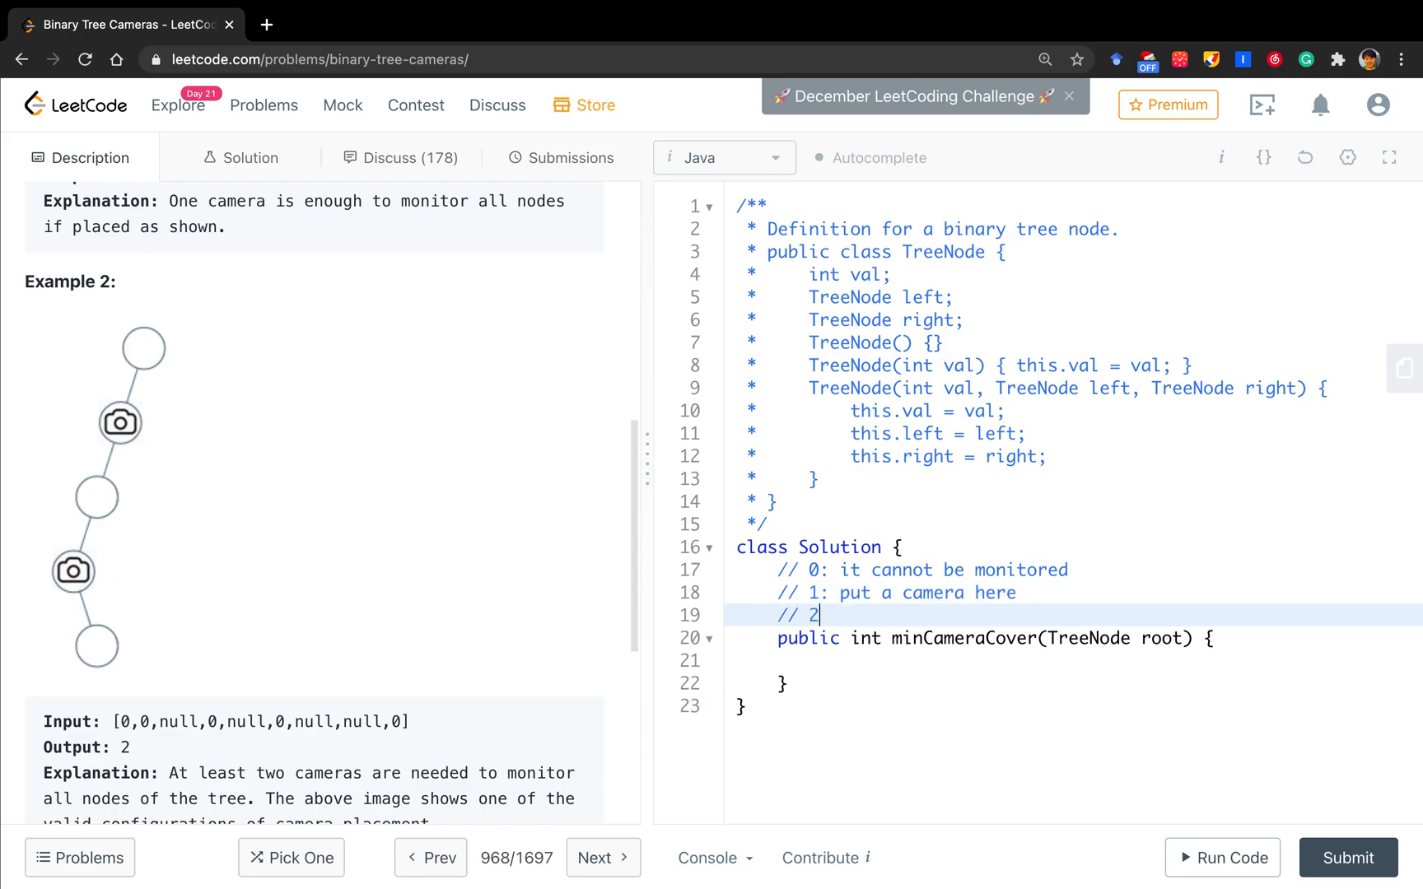
pyautogui.write(': j')
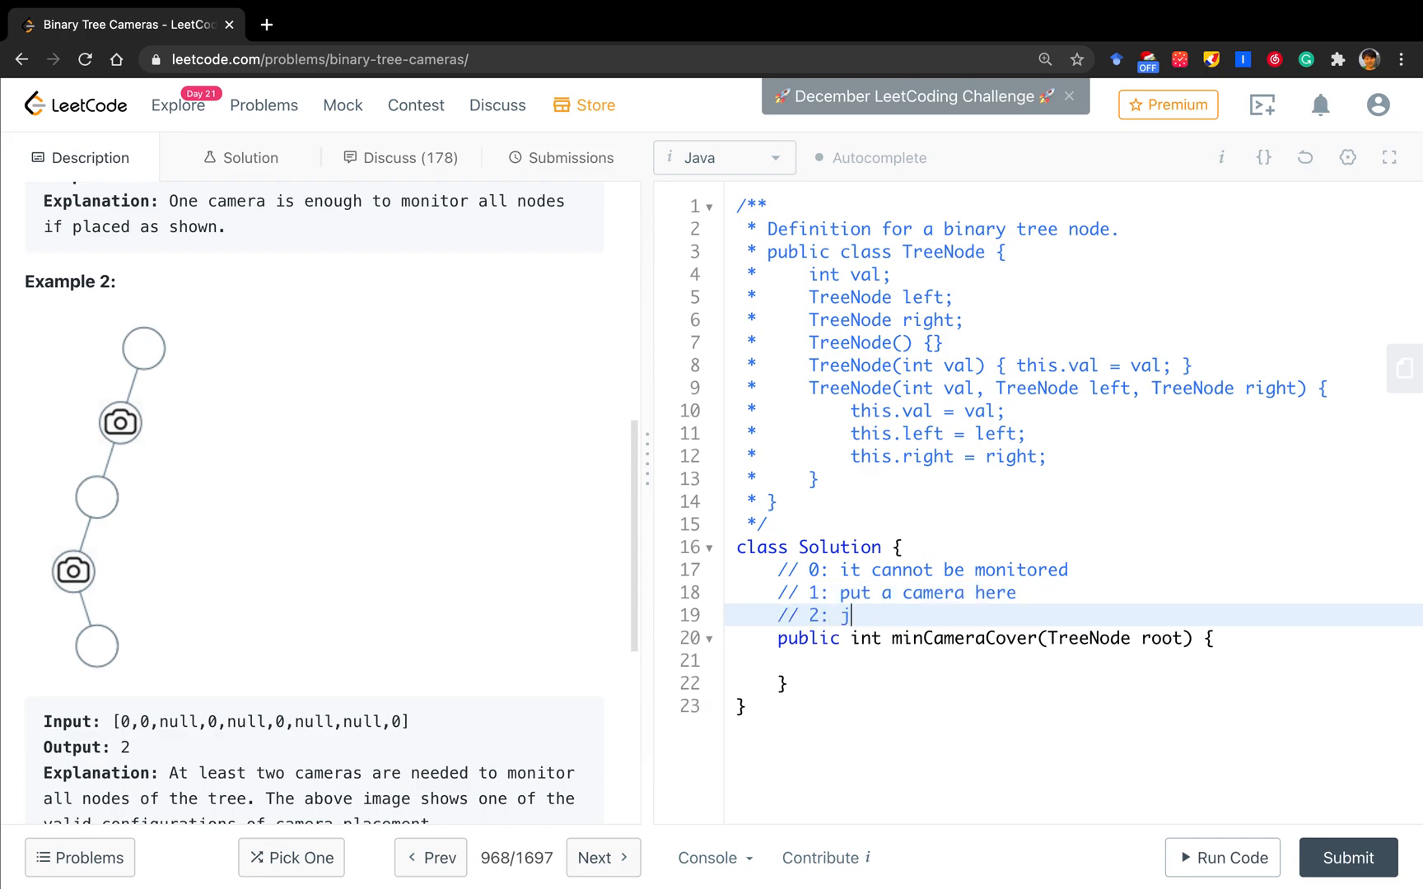
pyautogui.write('otca')
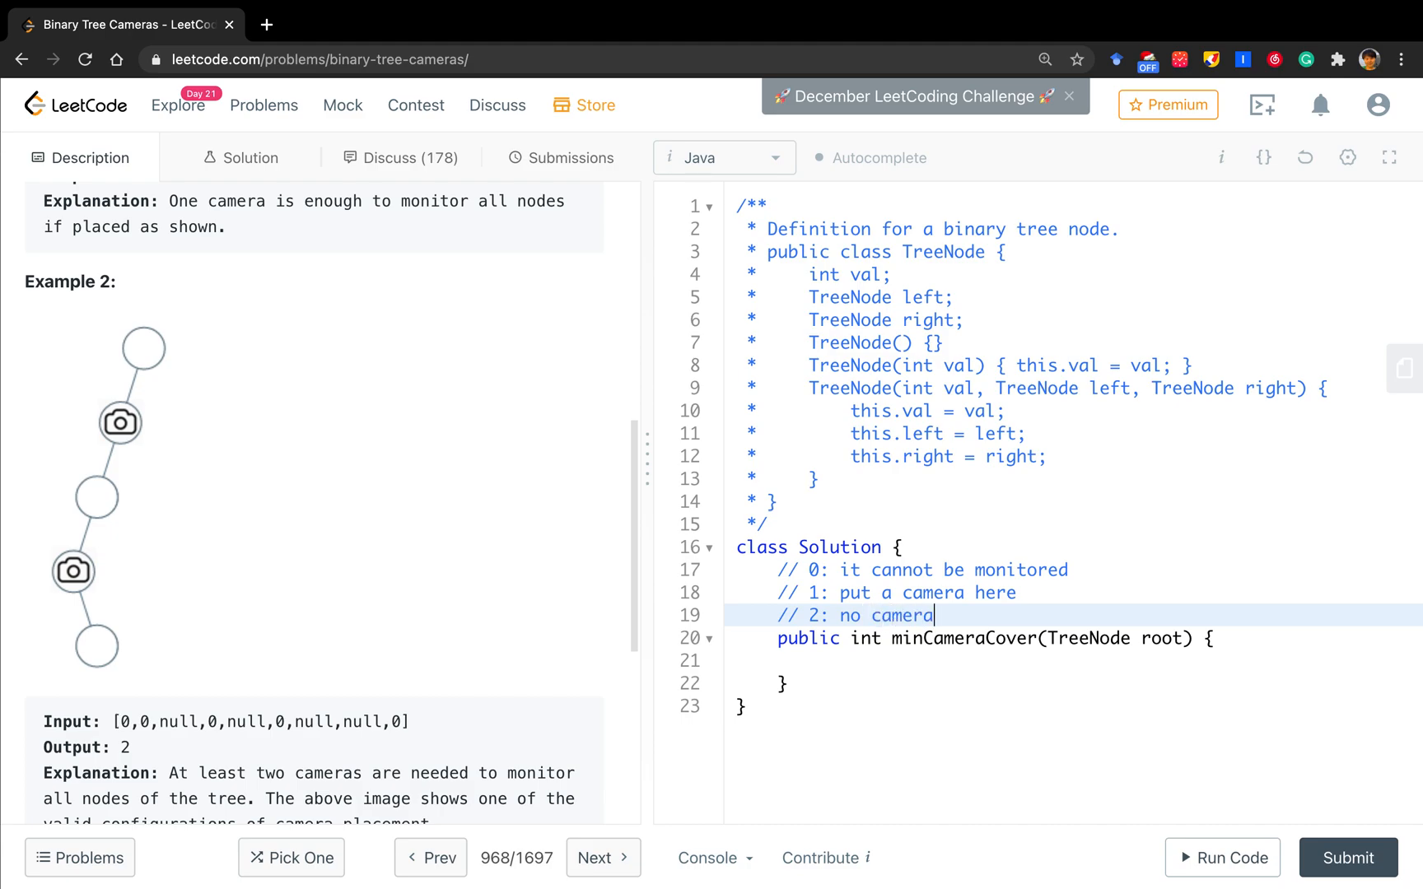
pyautogui.write(', but can be')
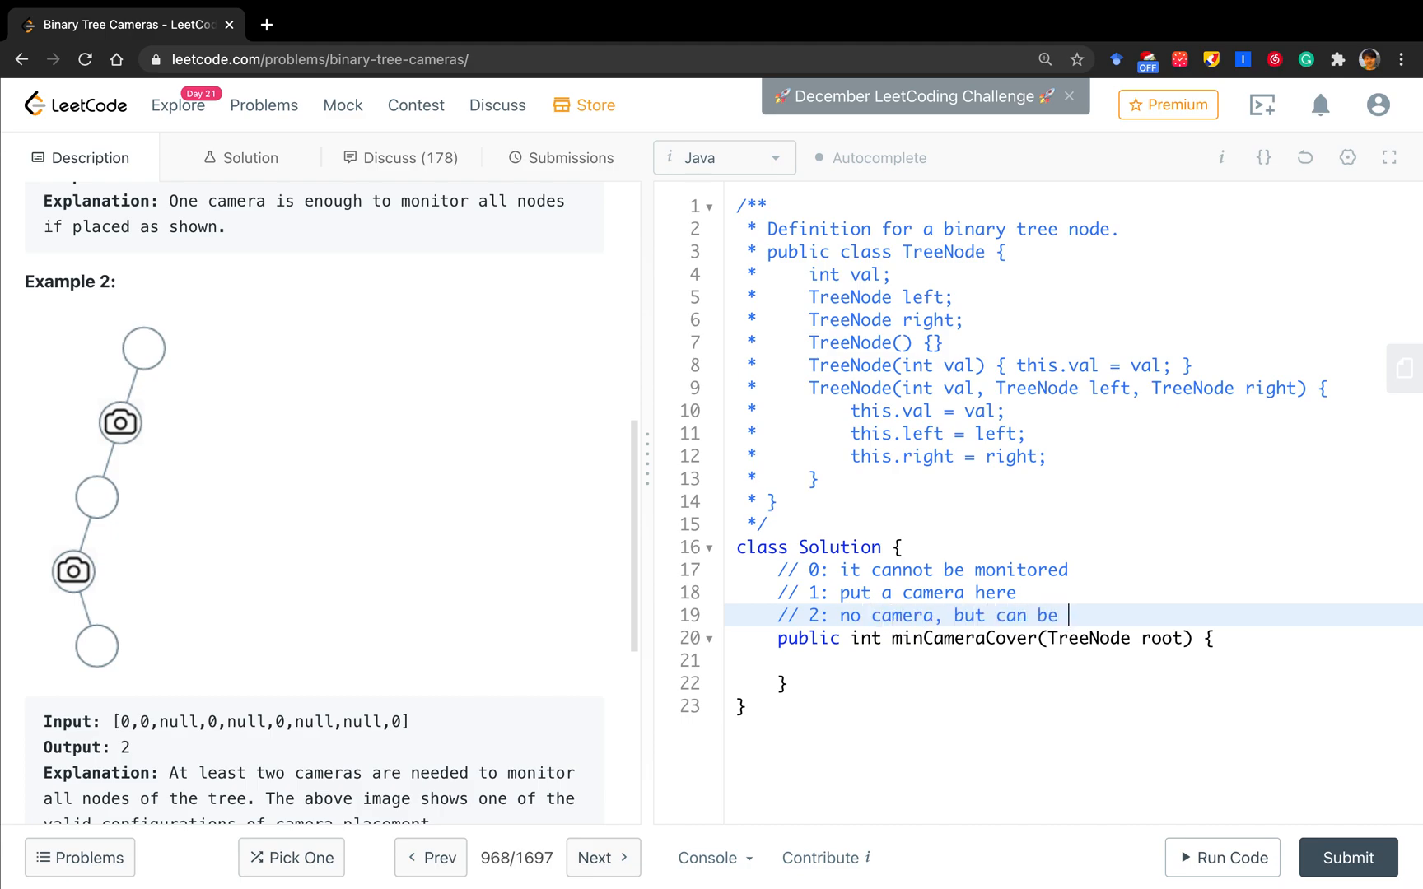
pyautogui.write('monitored (')
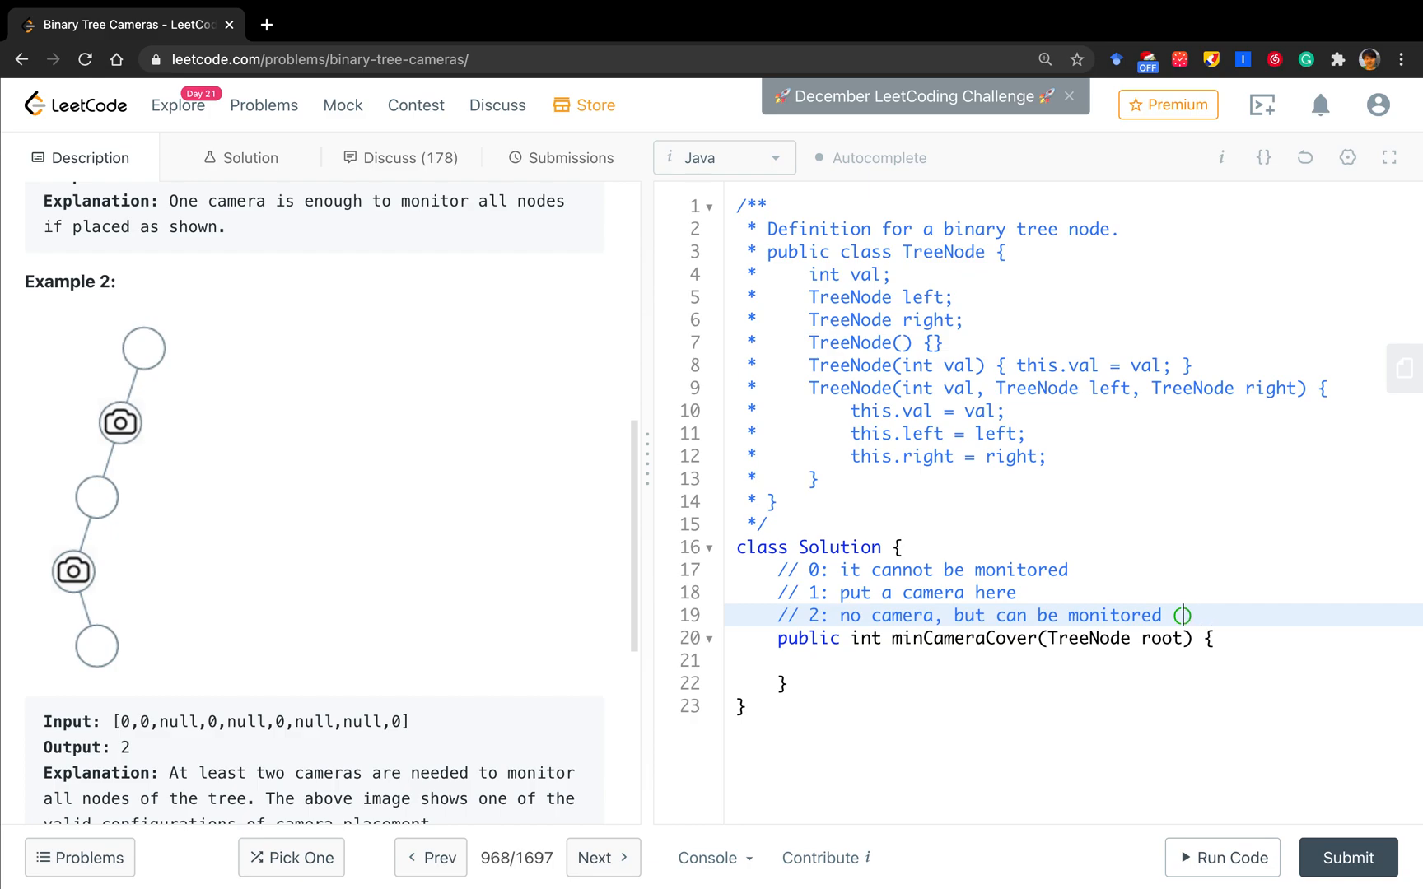
pyautogui.write('a null')
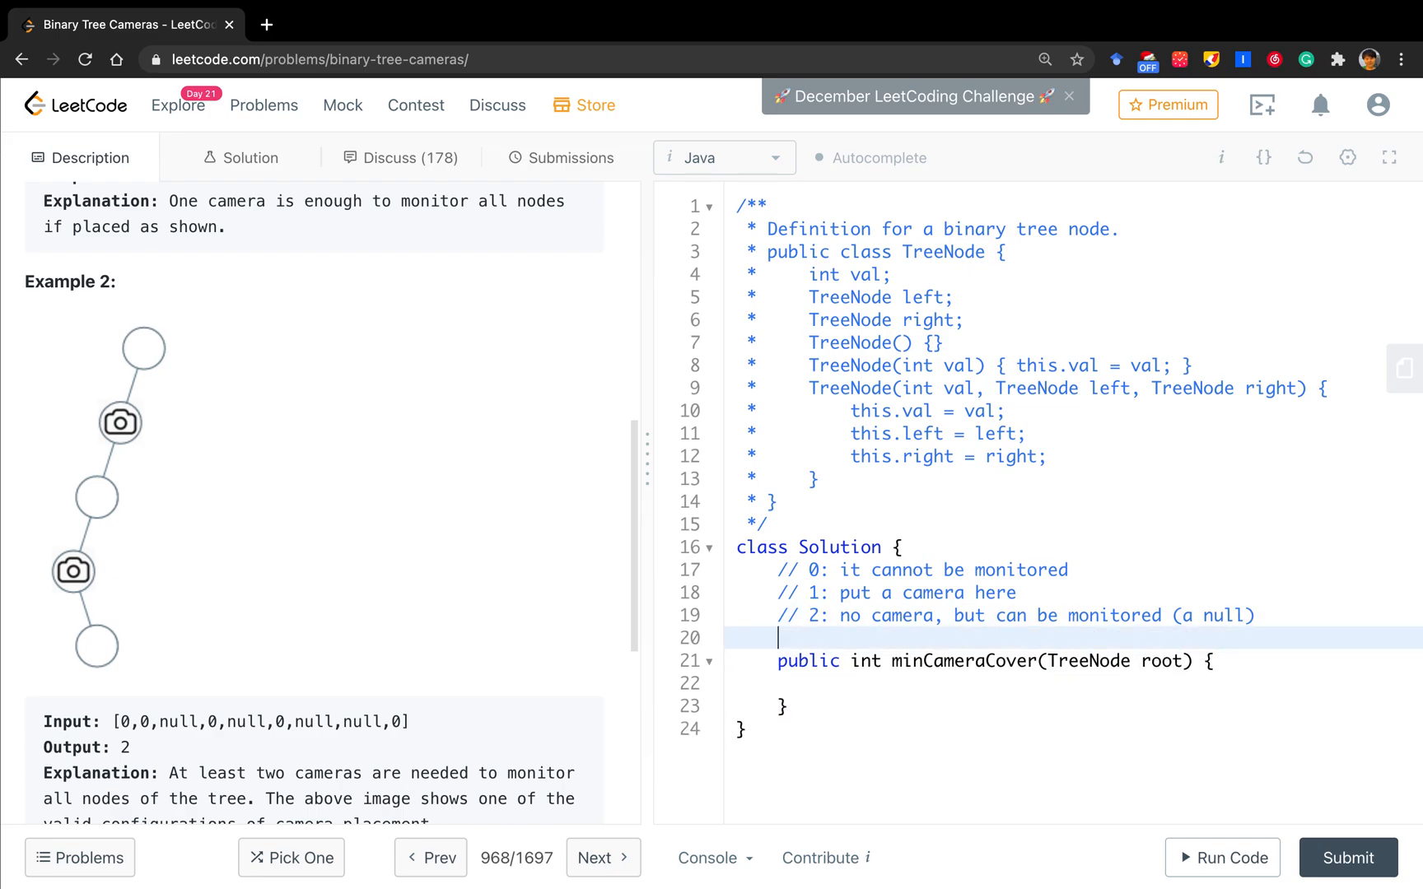
# Declare 'int total = 0;' and have minCameraCover call helper() and return total.
pyautogui.write('int total')
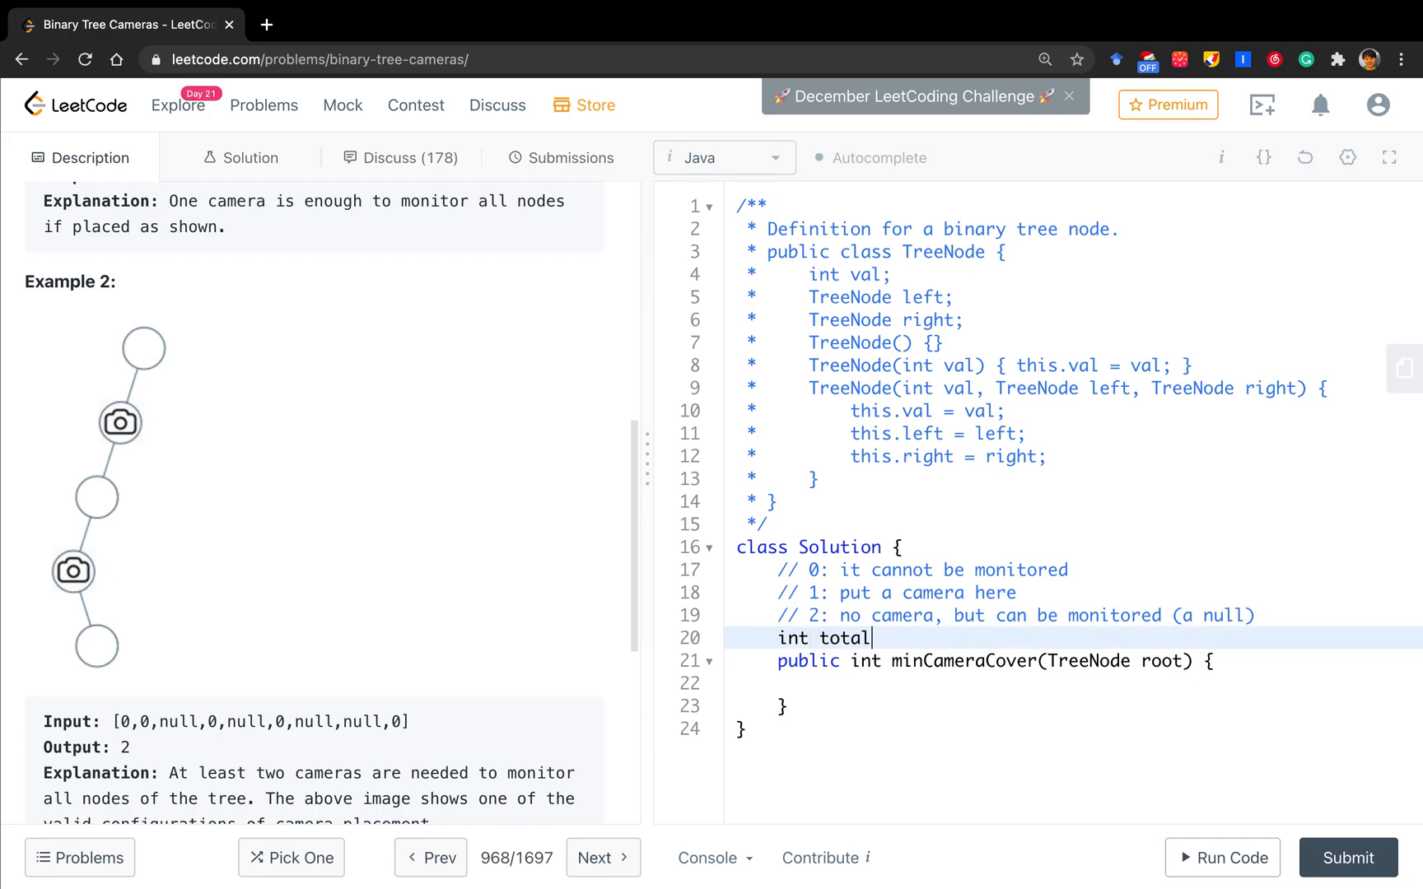
pyautogui.write('= 0;')
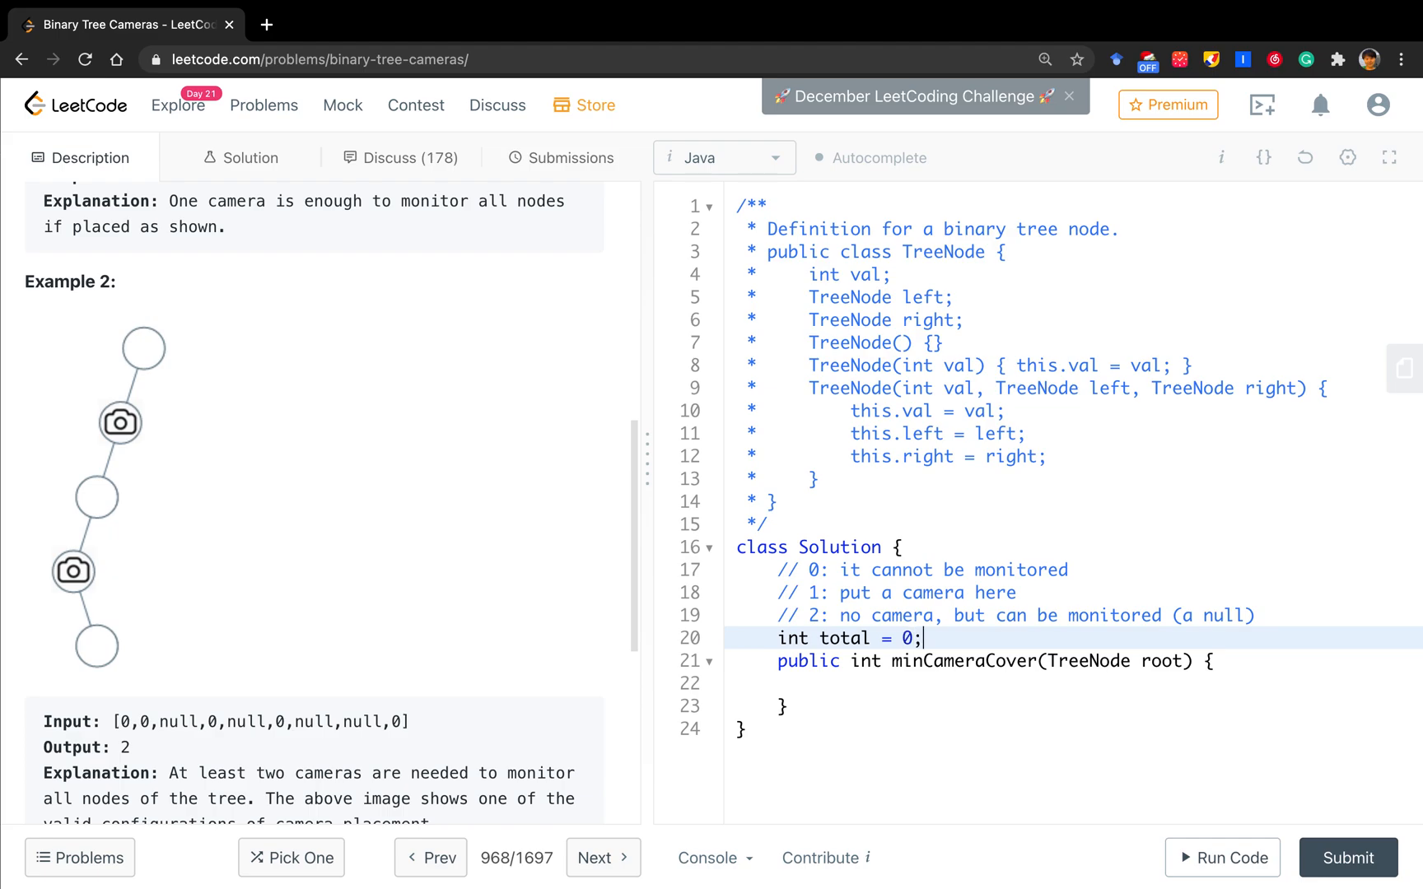
pyautogui.write('r')
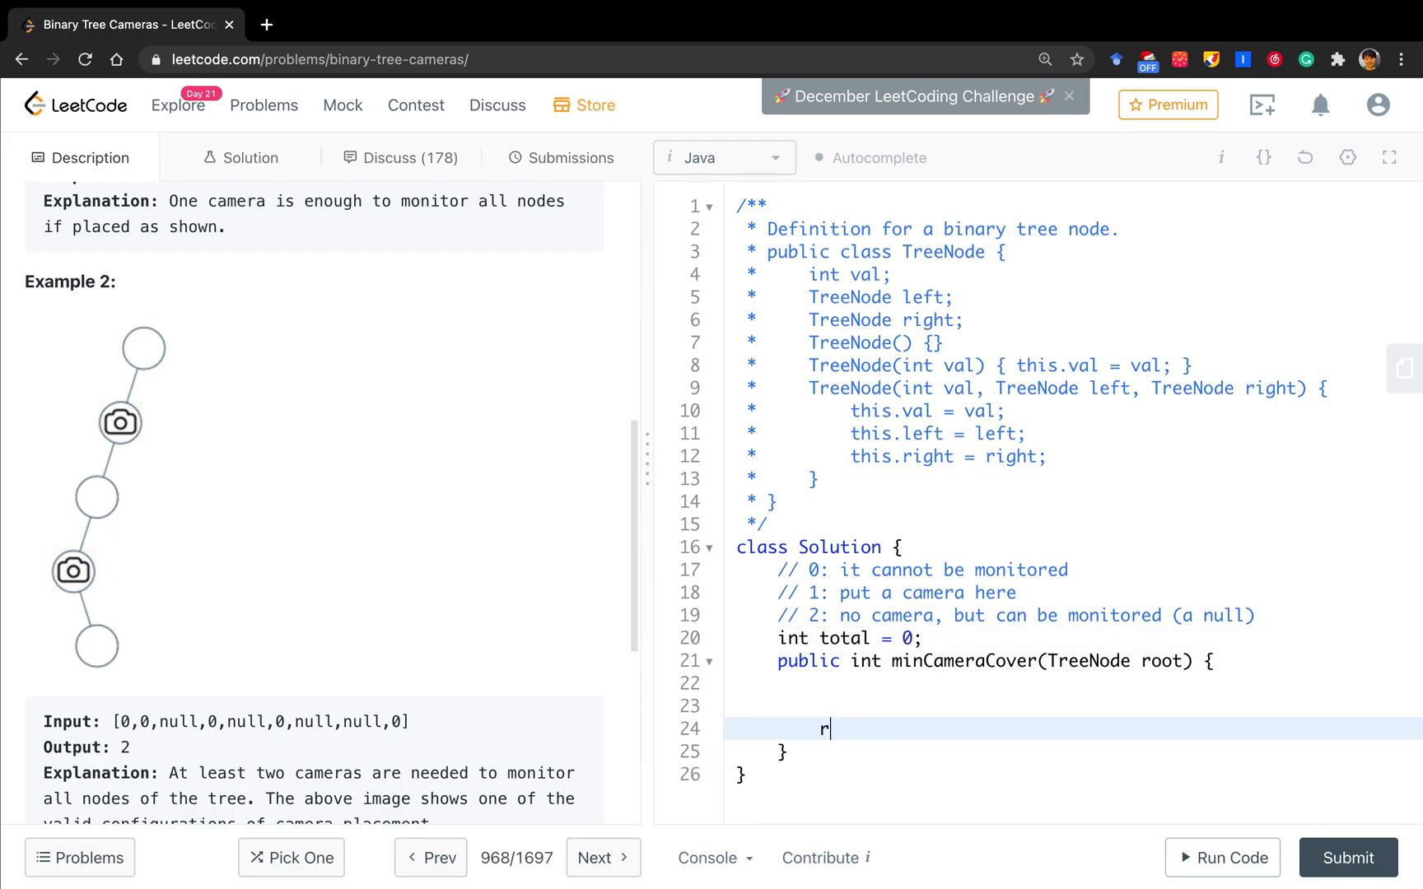
pyautogui.write('eturn toatl')
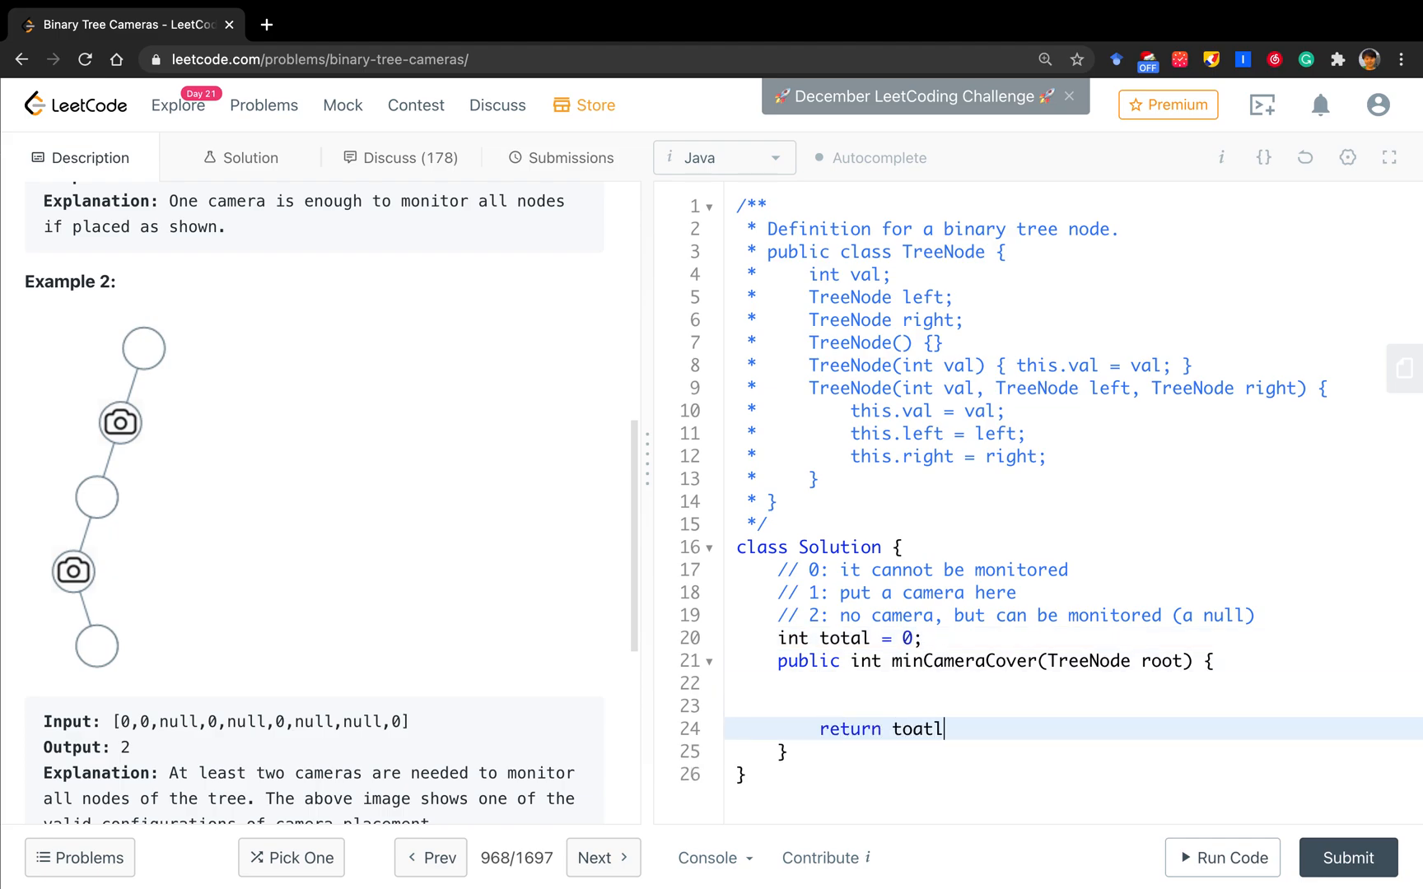
pyautogui.write('total;')
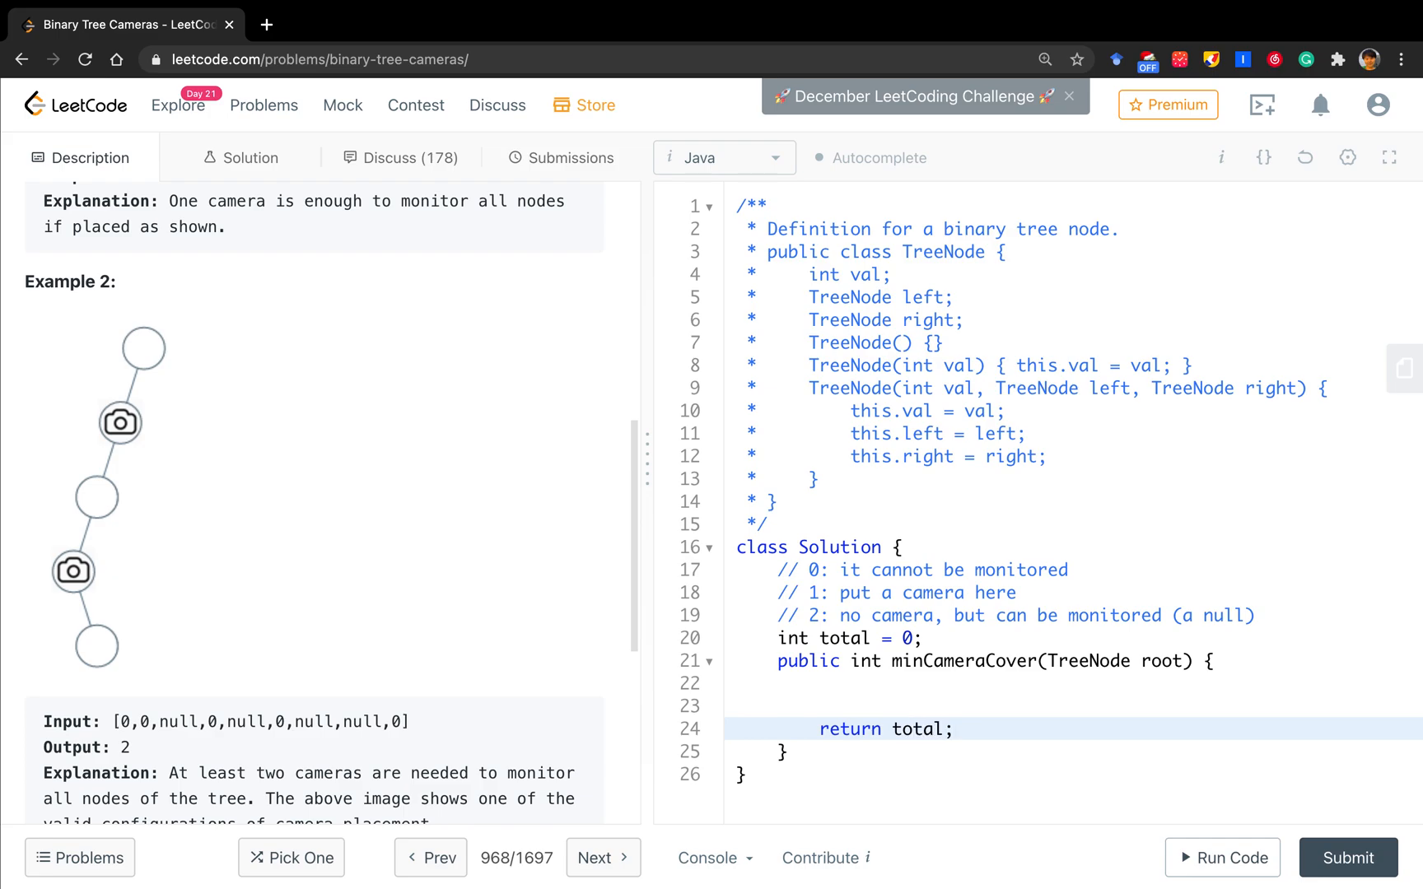
pyautogui.write('helper()')
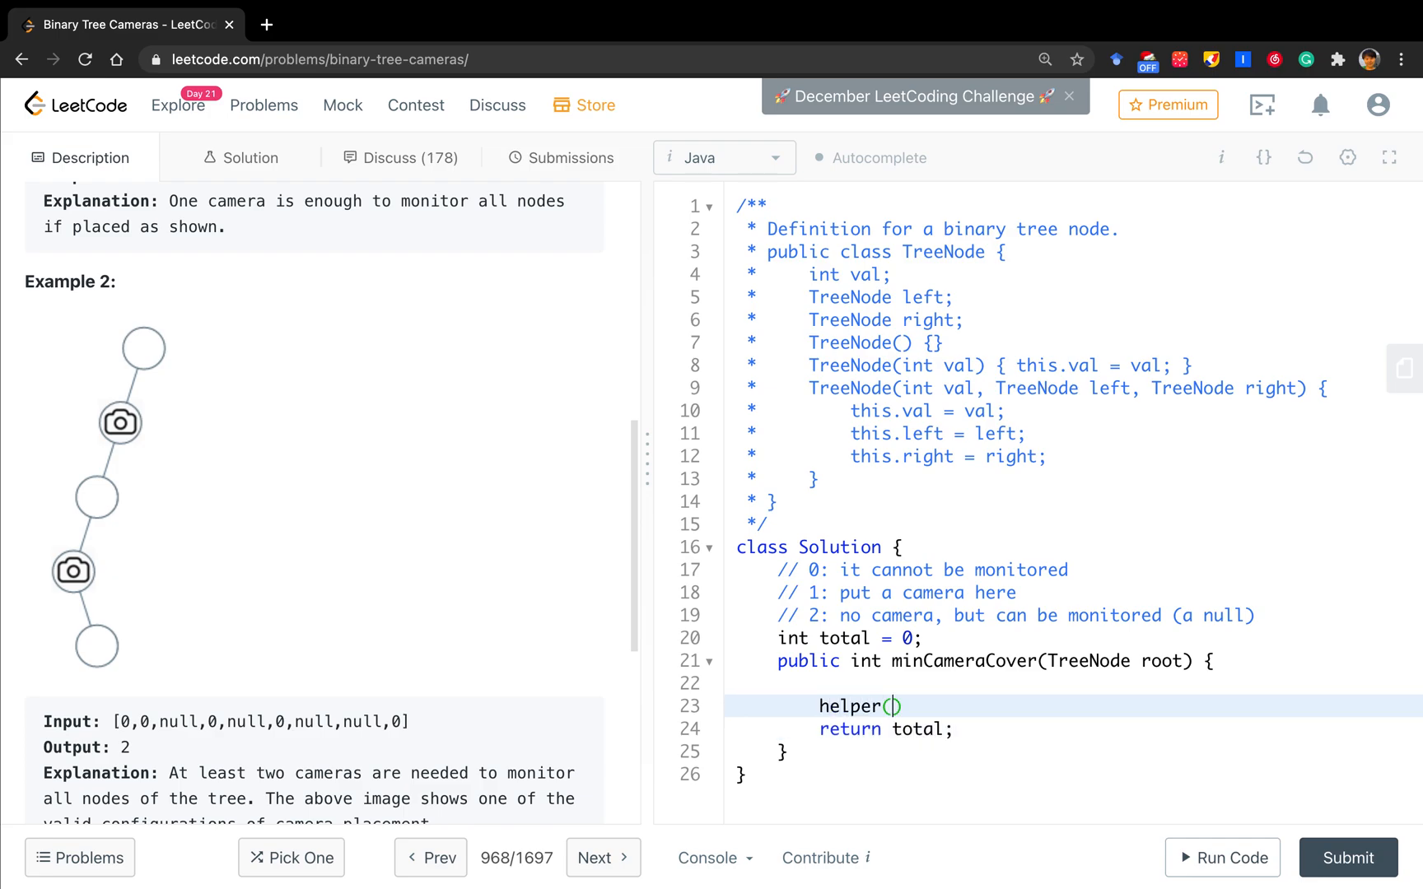
# Declare 'private int helper(TreeNode root)' with an 'if (root == null)' check returning 2.
pyautogui.write(';')
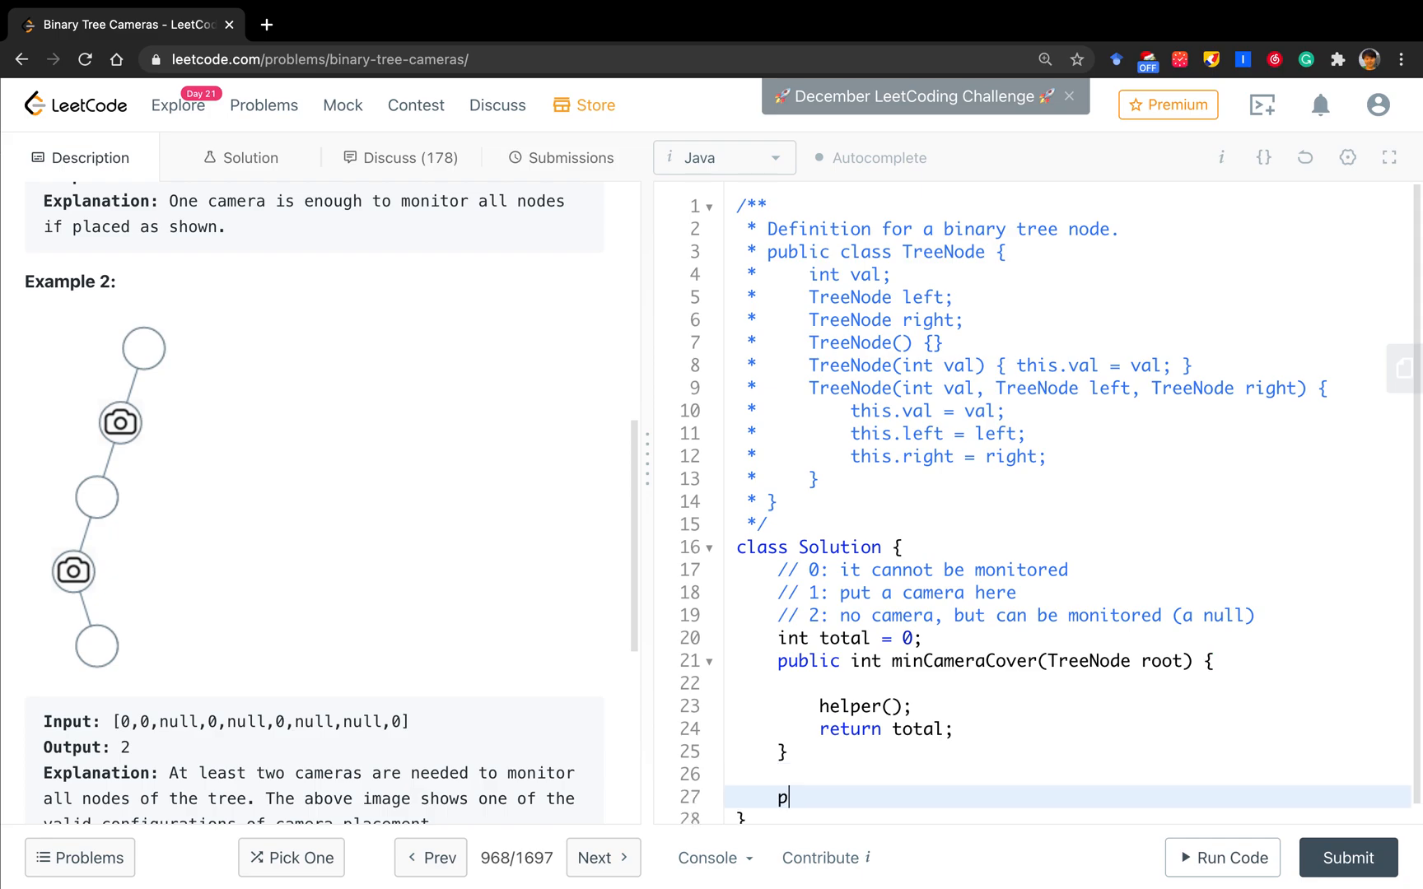
pyautogui.write('rivate in')
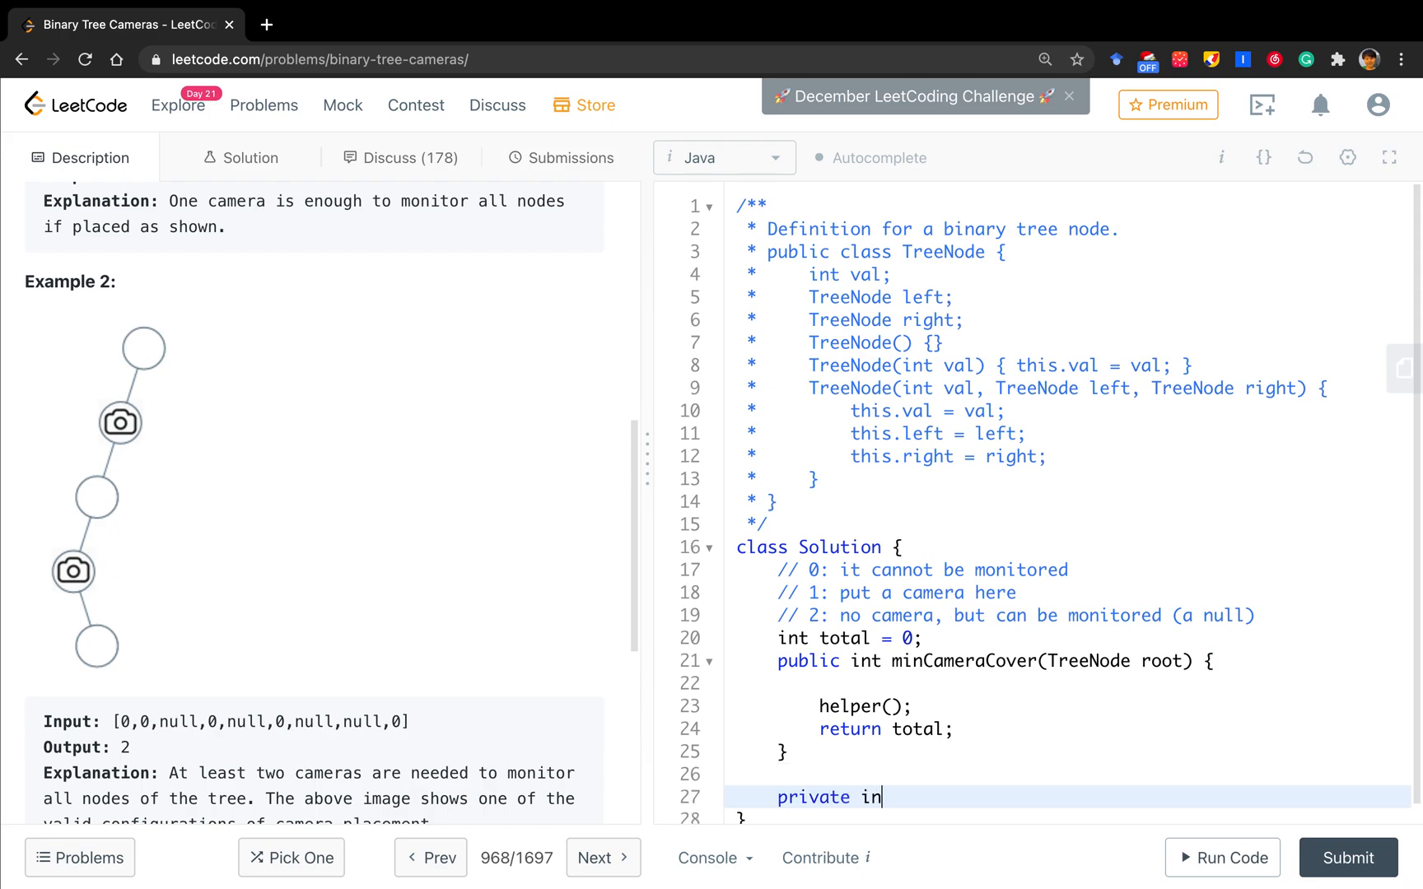
pyautogui.write('t helper()')
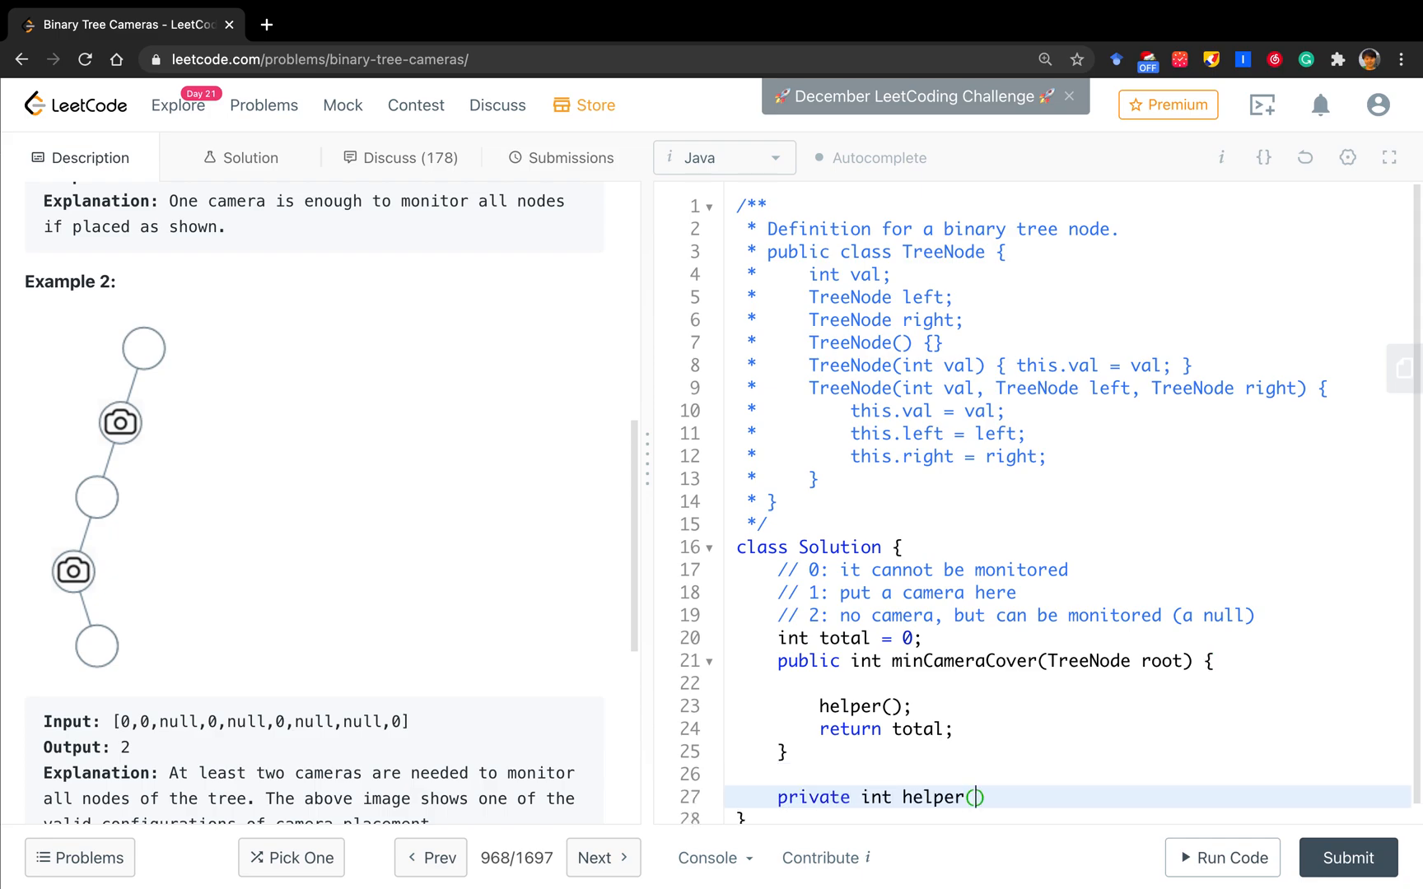
pyautogui.write('TreeNode root')
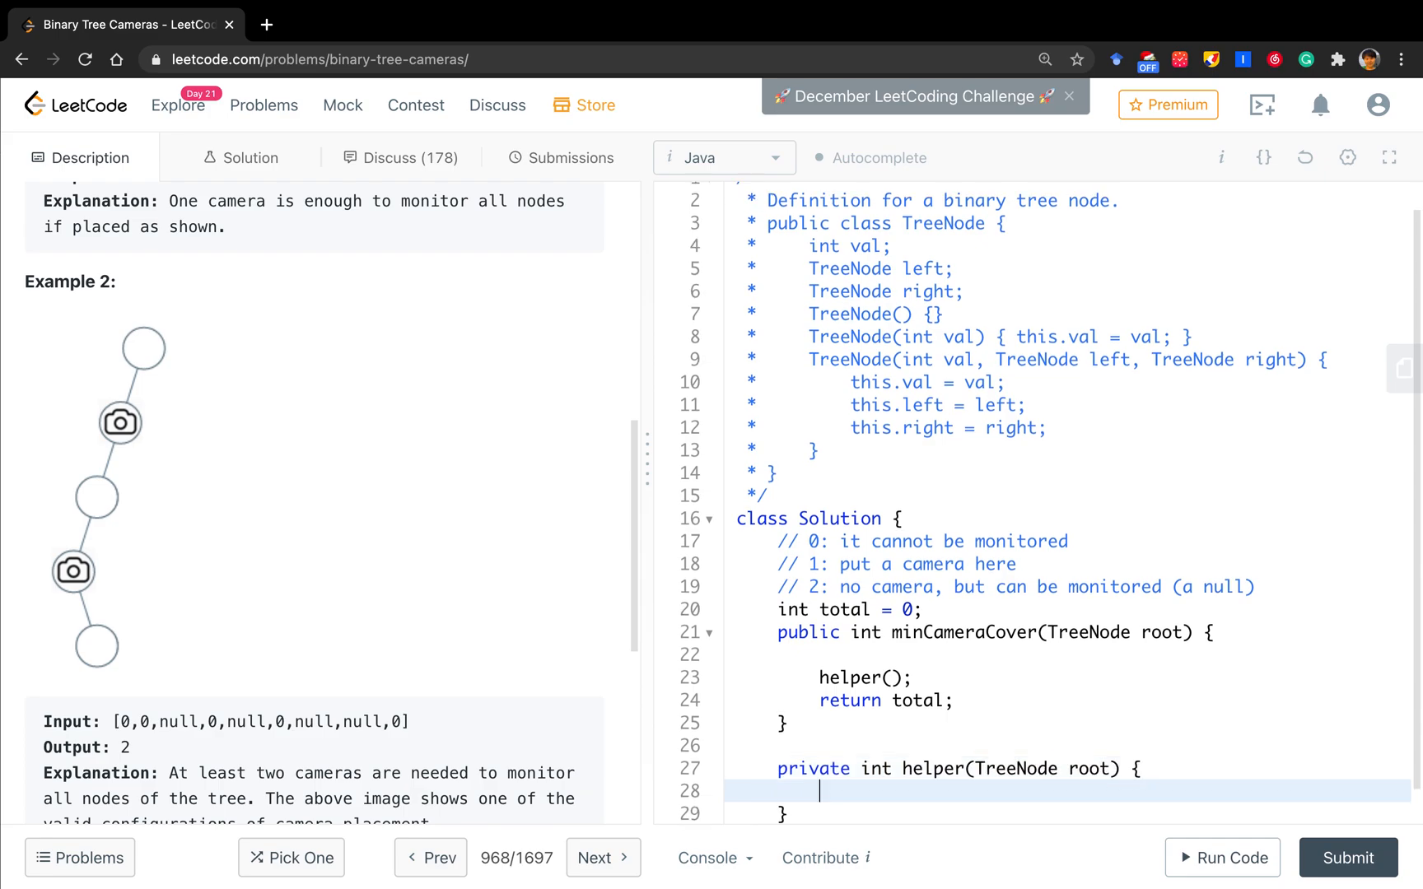
pyautogui.write('if')
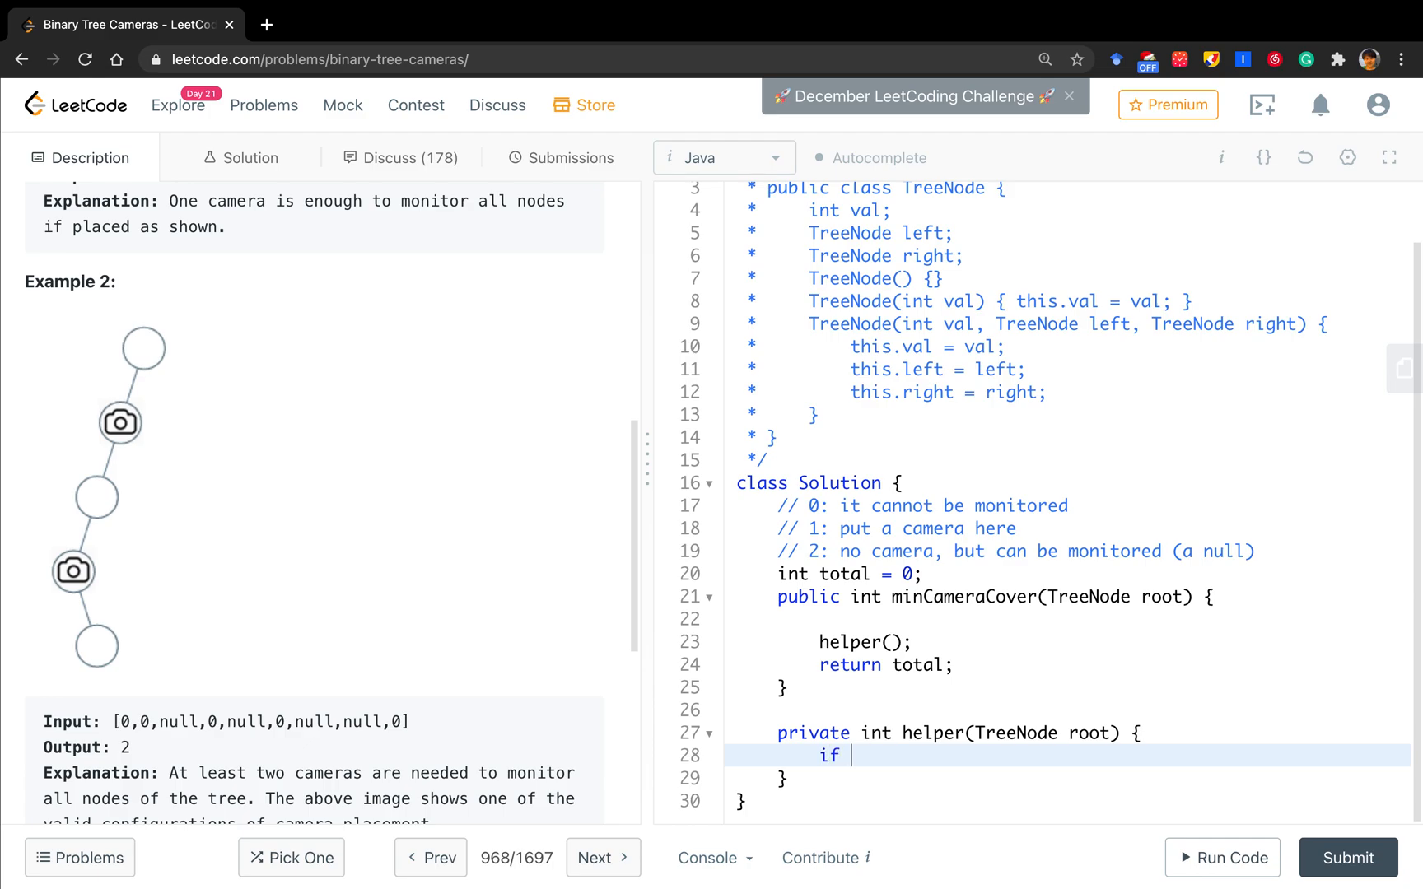
pyautogui.write('(root == null) return 2;')
pyautogui.write('i')
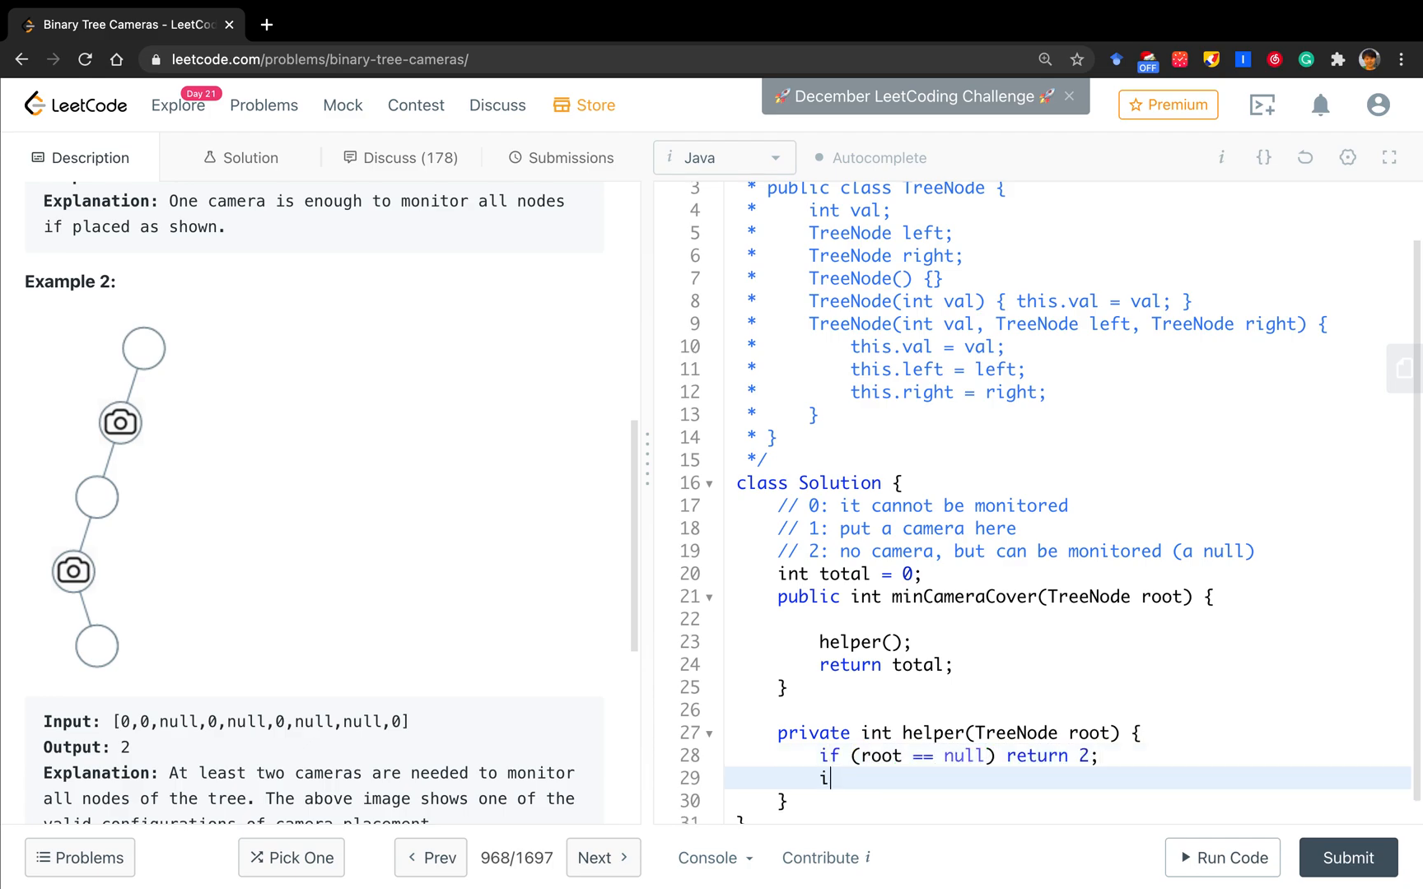
# Compute 'int left = helper(root.left);' and 'int right = helper(root.right);'.
pyautogui.write('nt')
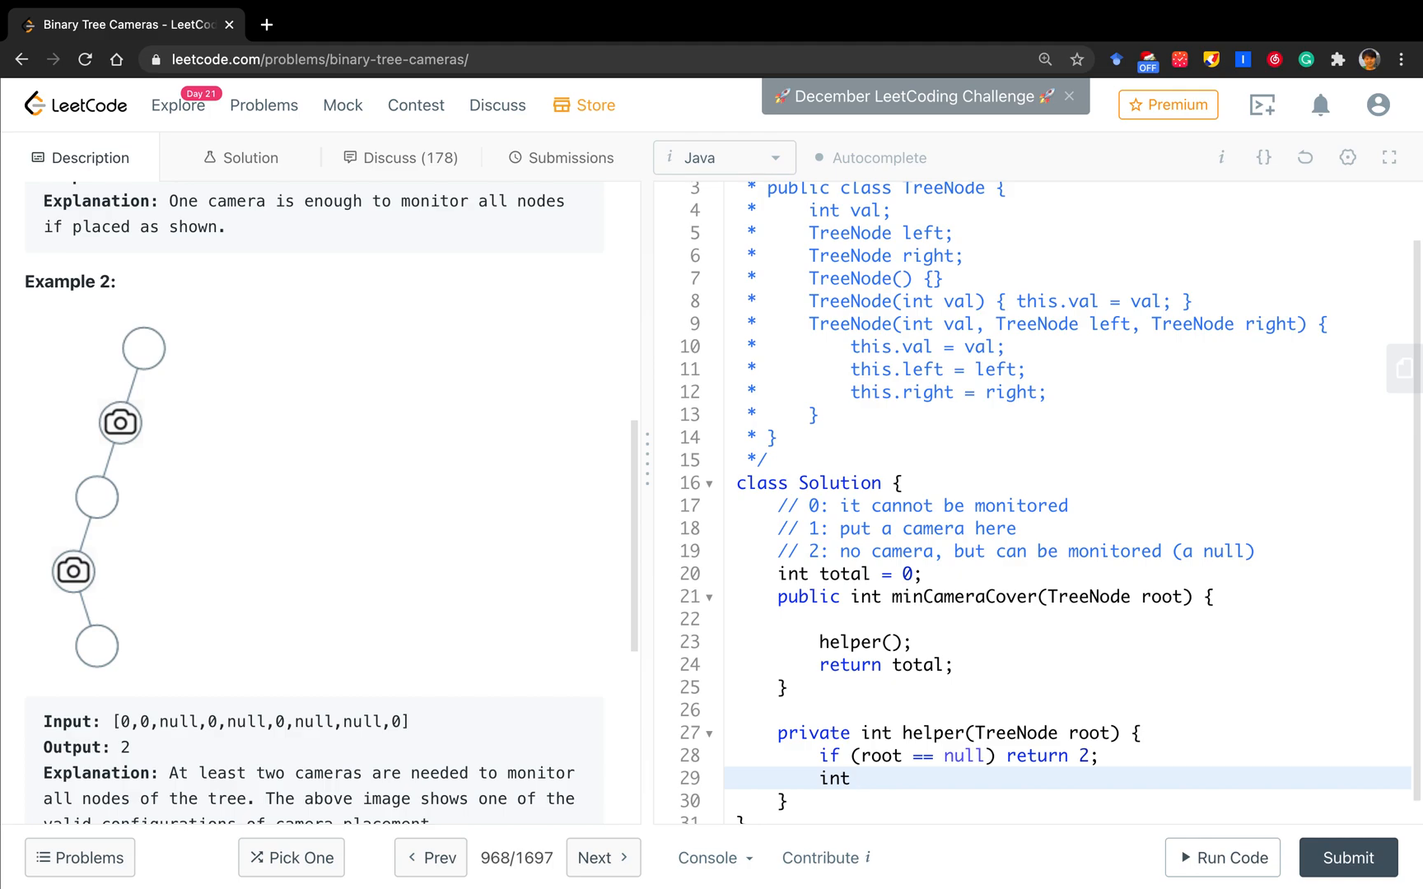
pyautogui.write('le')
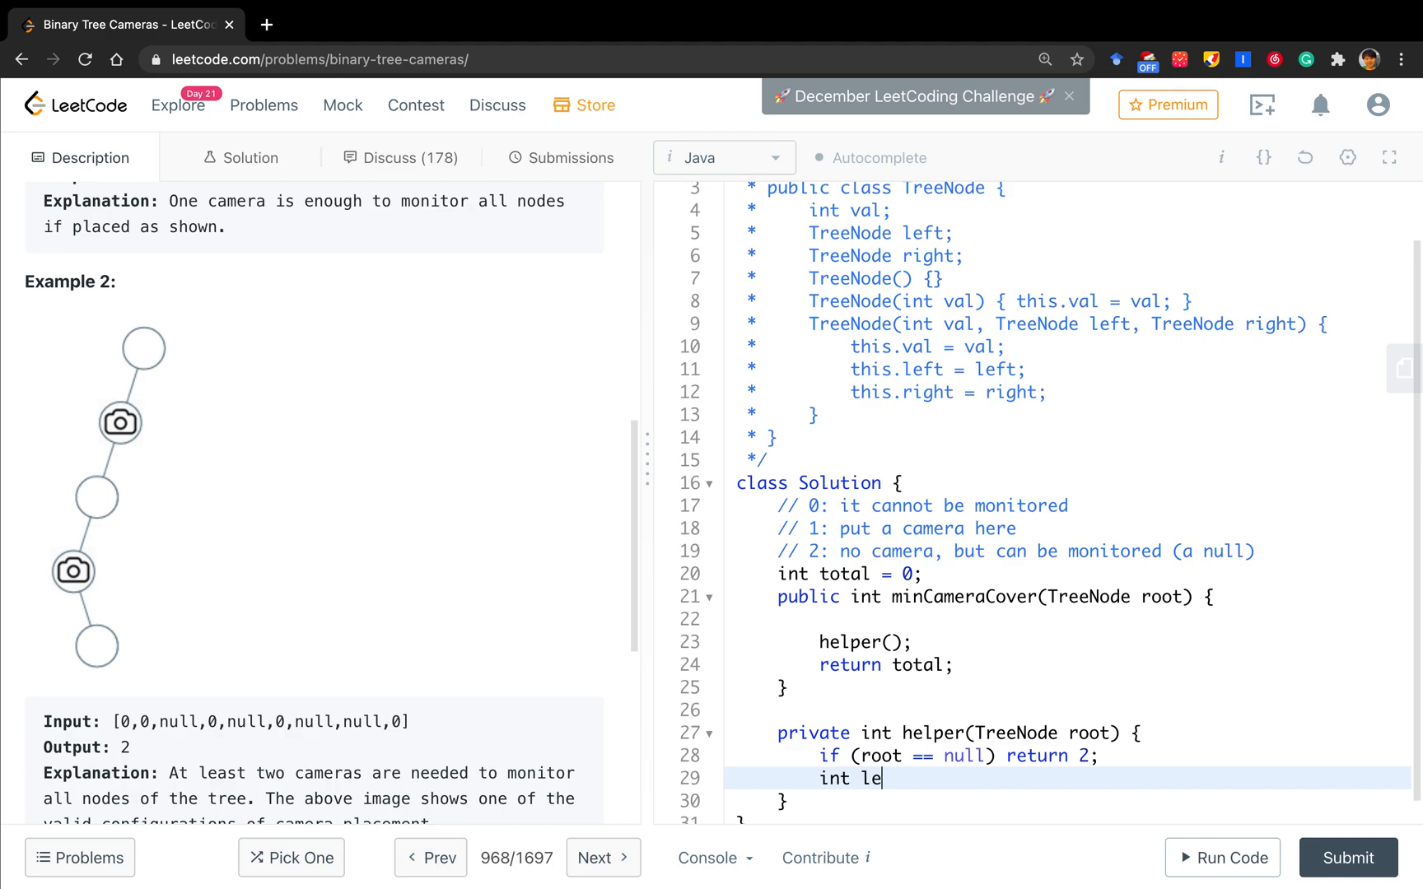
pyautogui.write('ft = helper(r')
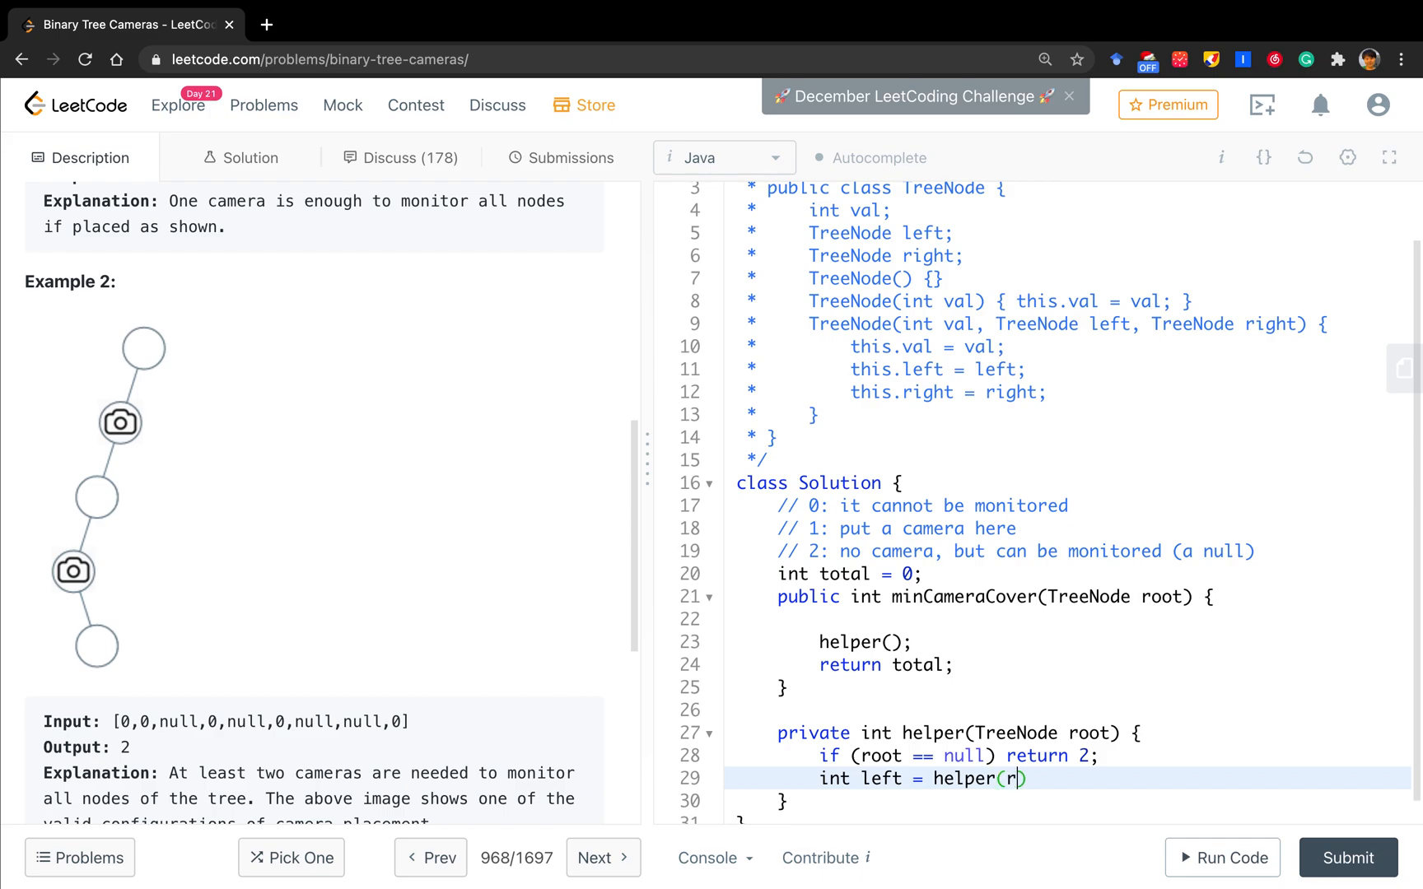
pyautogui.write('oot.left);')
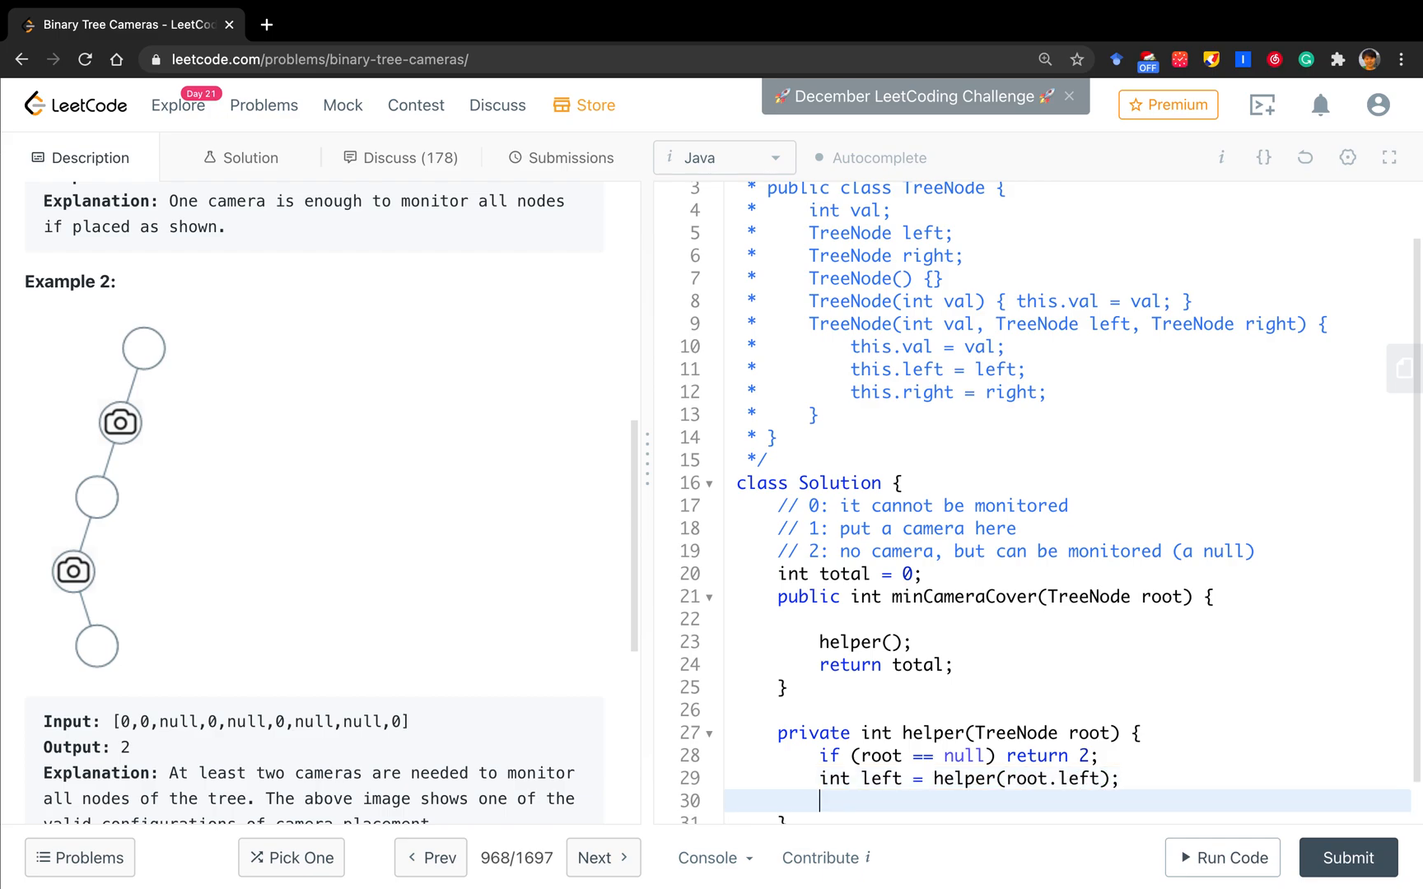
pyautogui.write('int right')
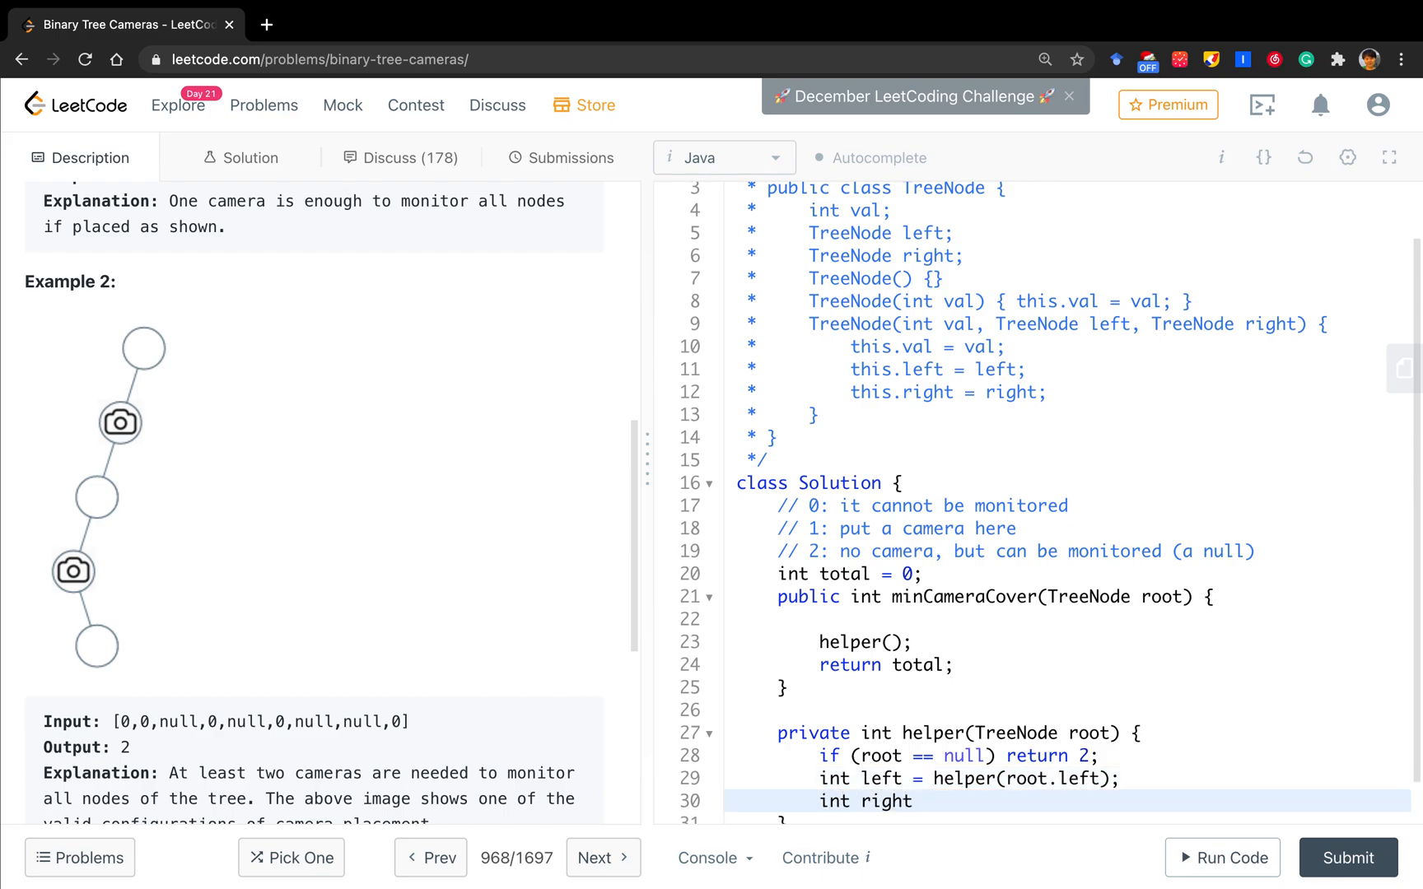
pyautogui.write('= helper(ro')
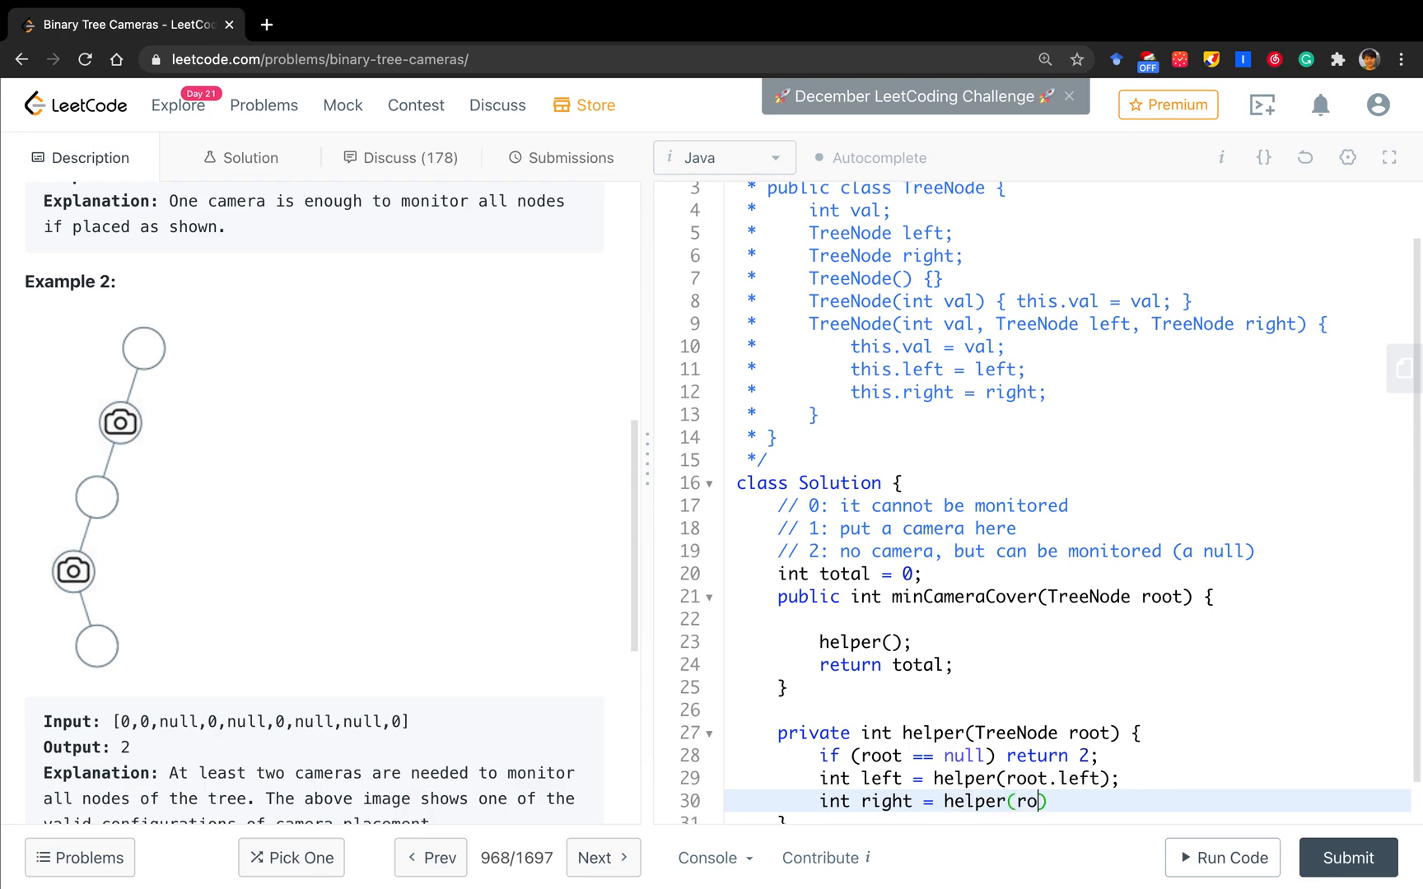
pyautogui.write('ot.right);')
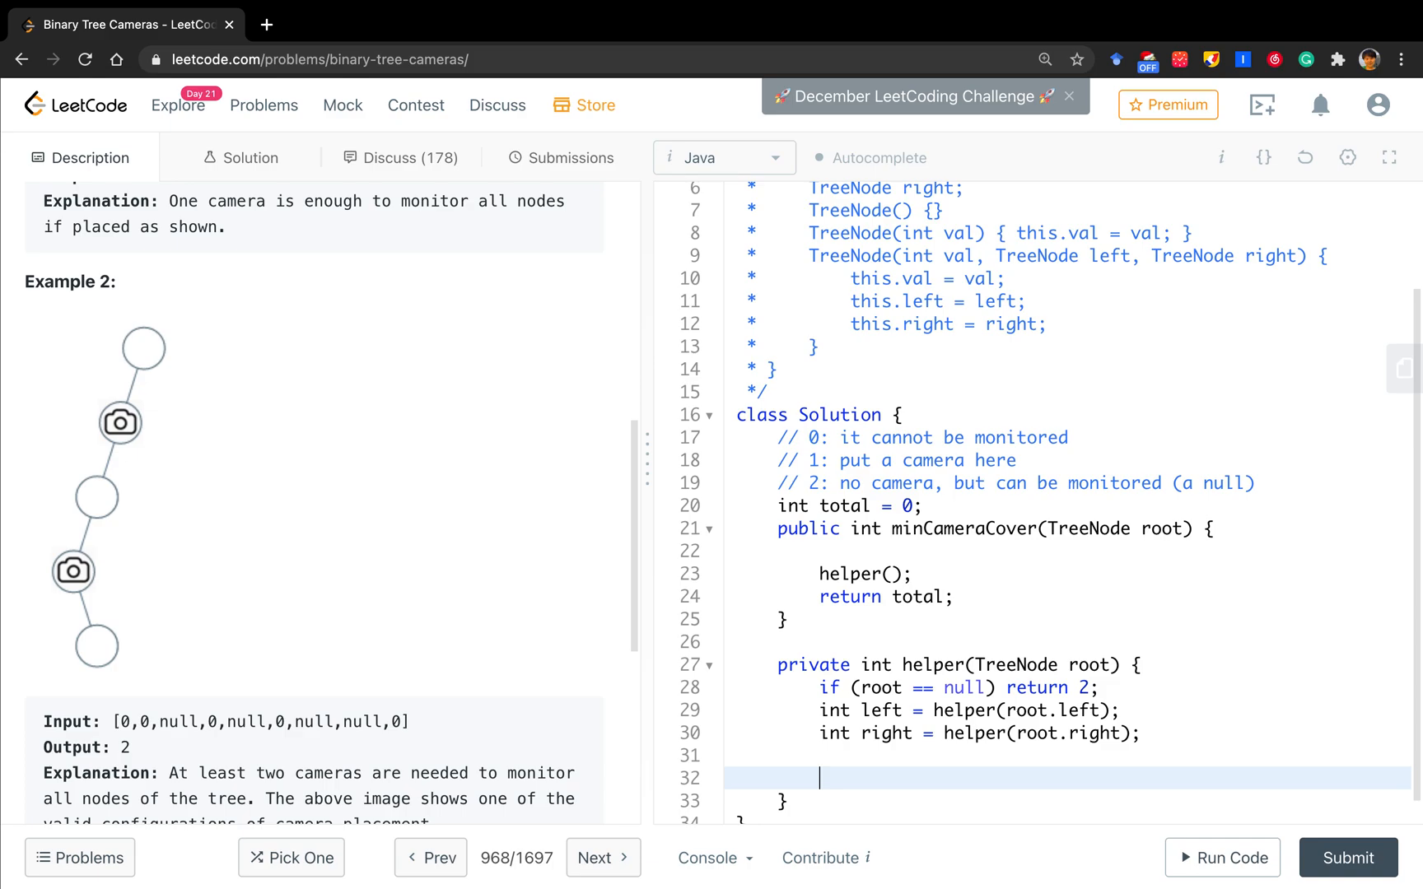
# Add 'if (left == 0 || right == 0)' that does 'total += 1' and returns 1.
pyautogui.write('if (')
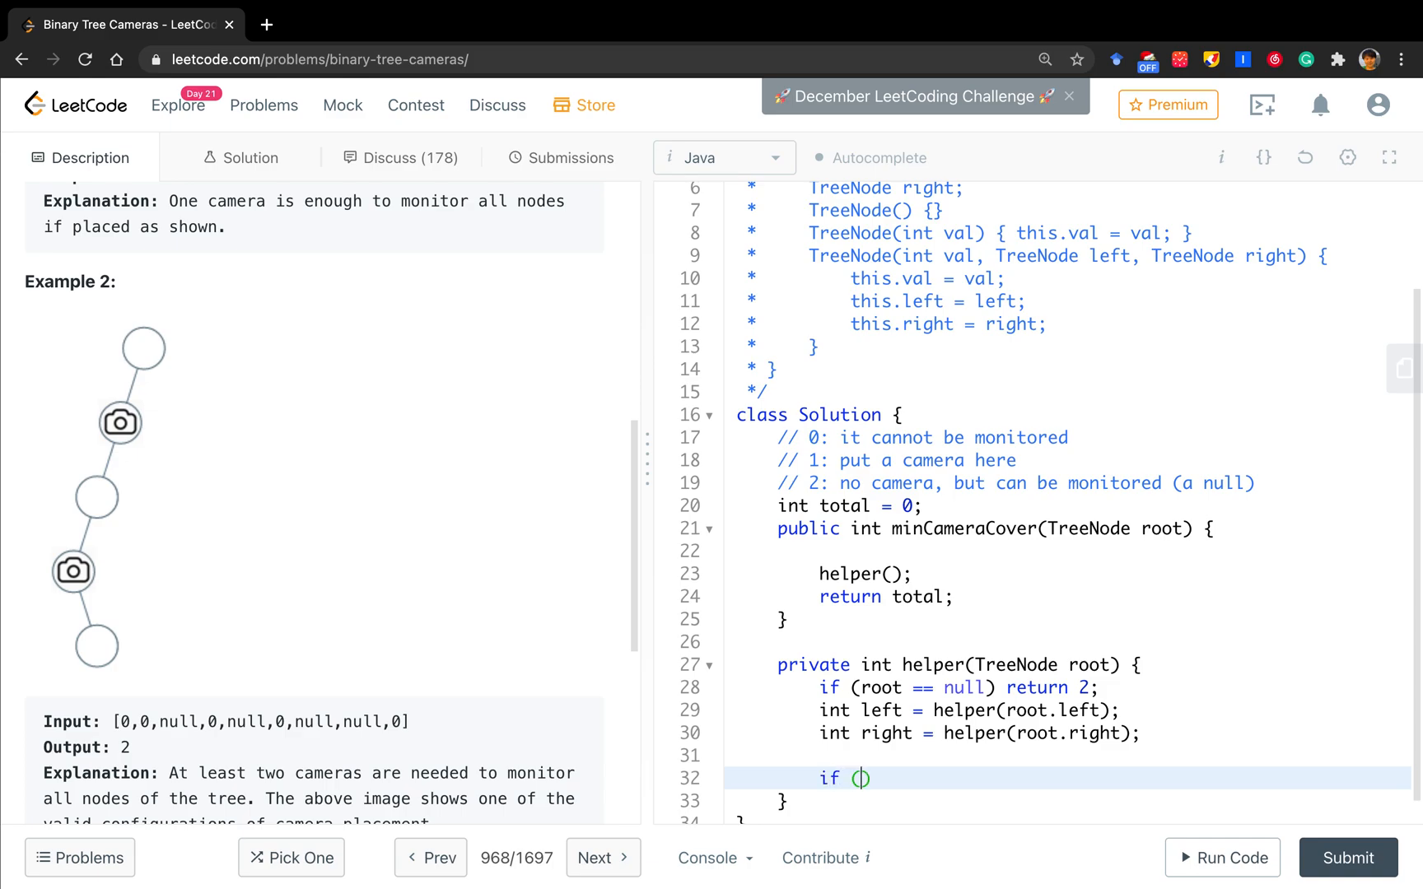
pyautogui.write('left')
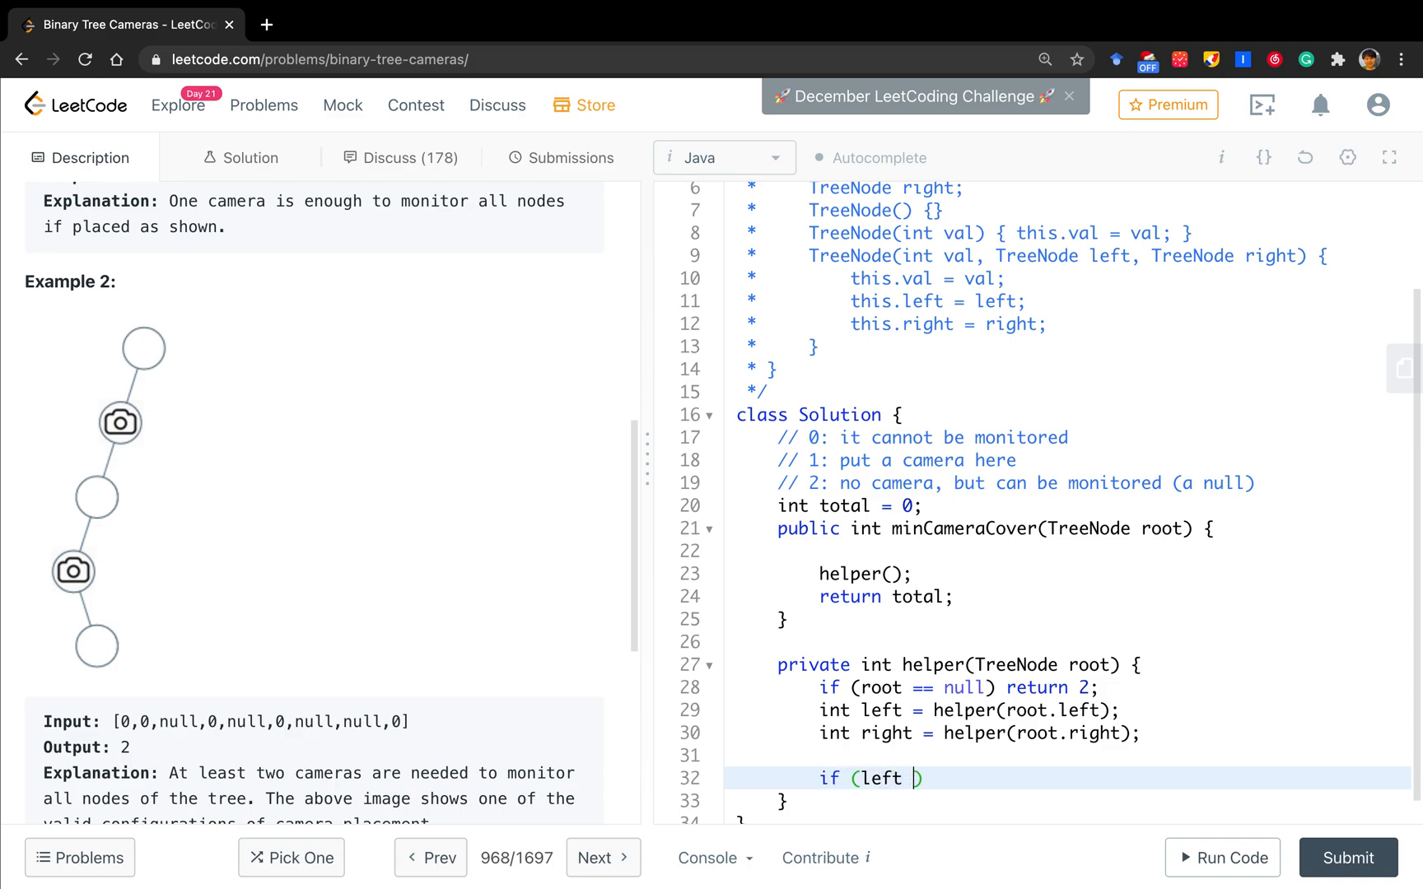
pyautogui.write('==')
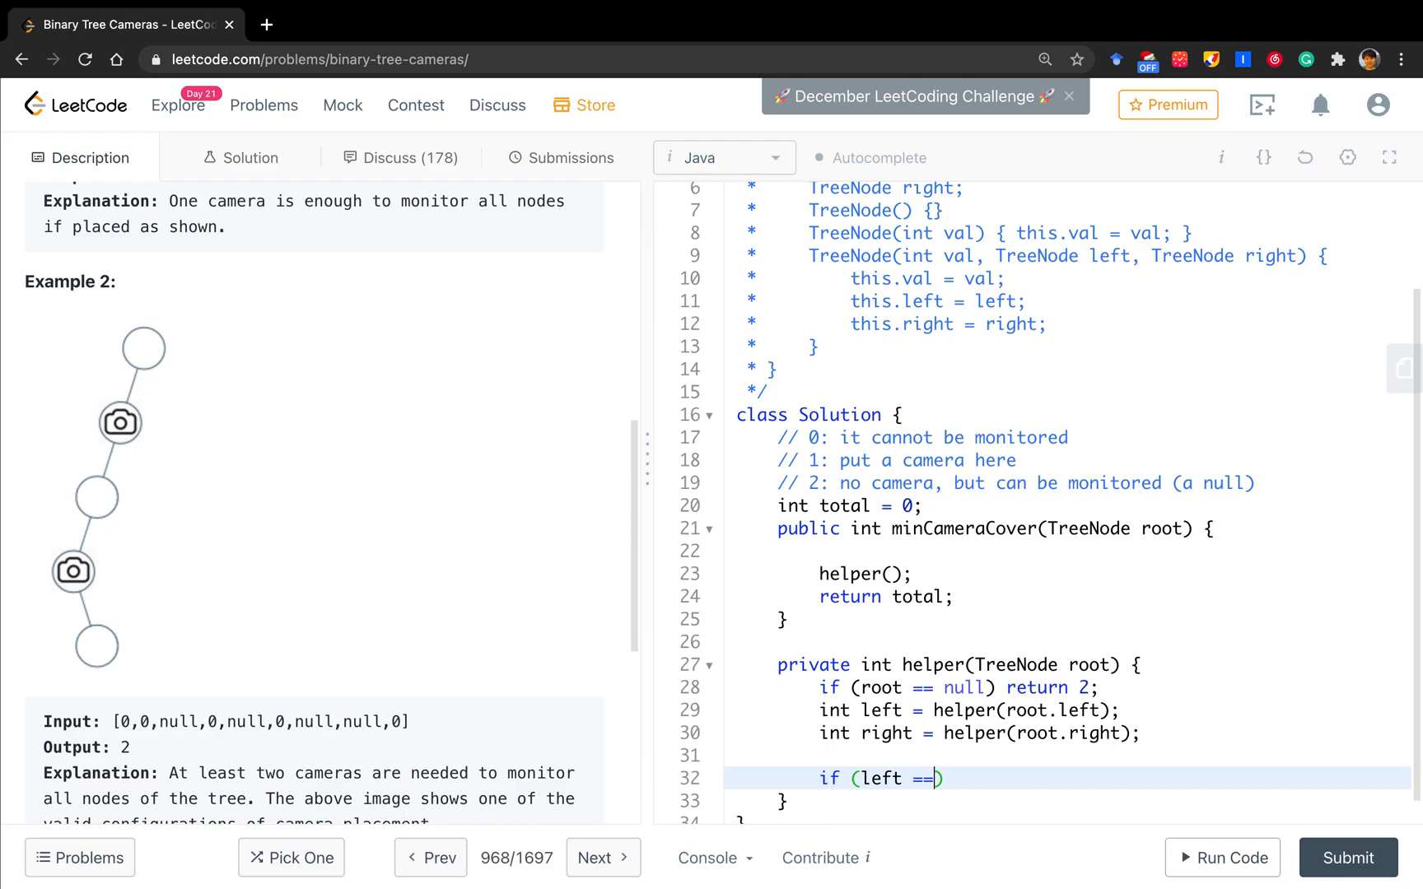
pyautogui.write('0 || right == \\\\')
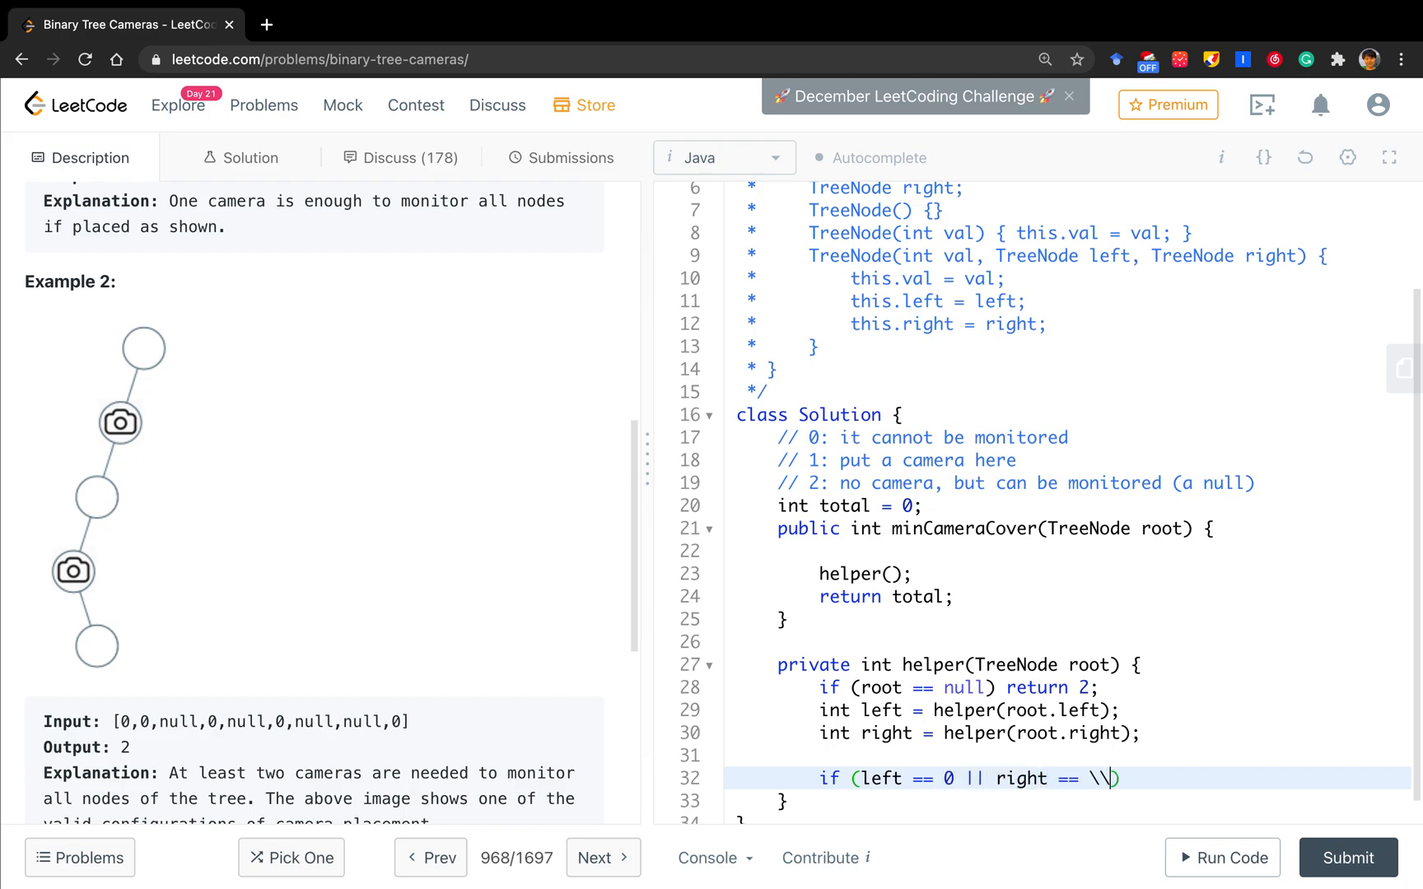
pyautogui.write('0)')
pyautogui.write('total')
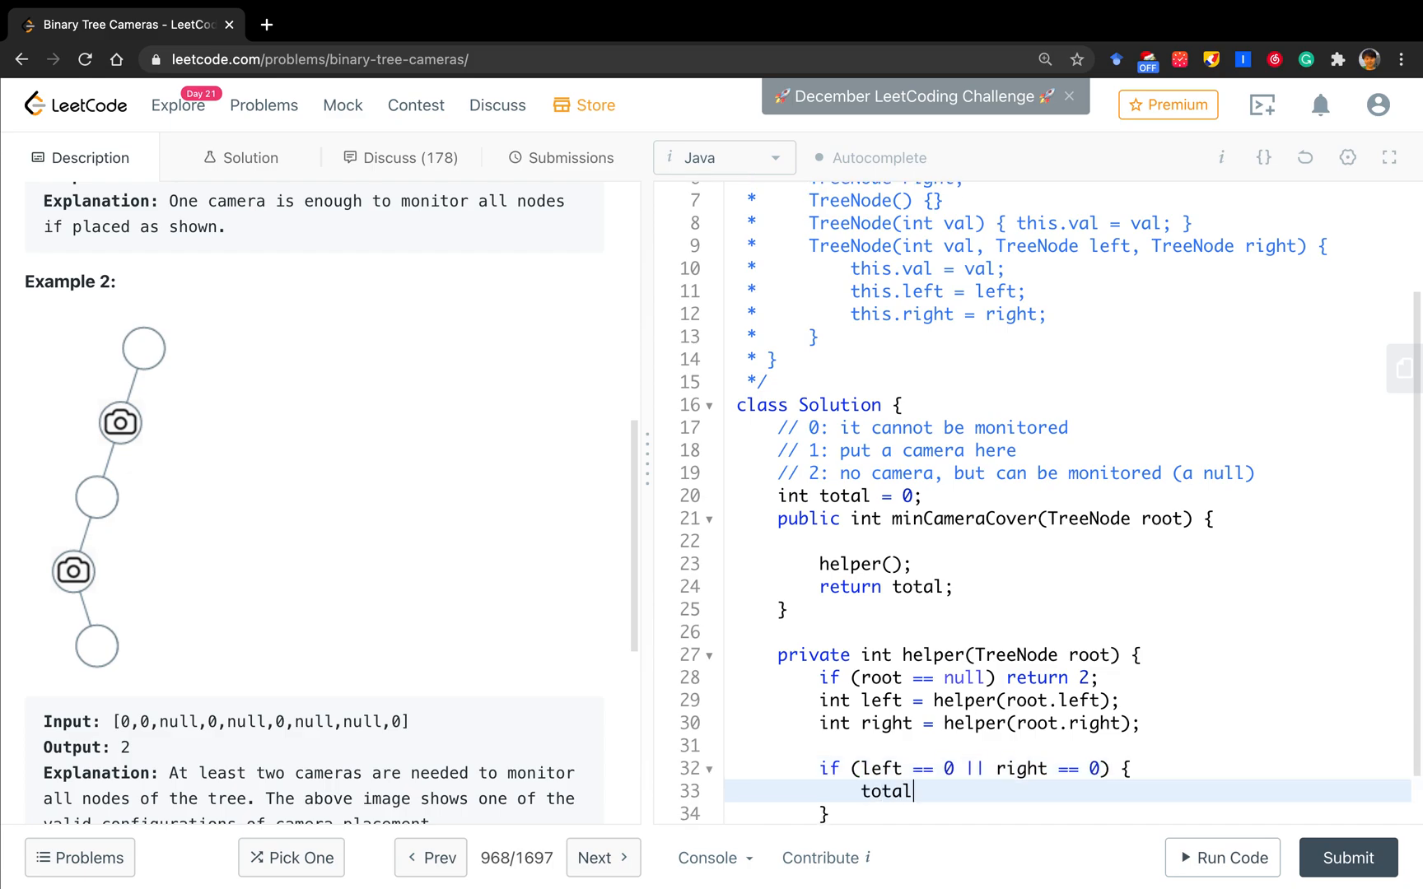
pyautogui.write('+= 1;')
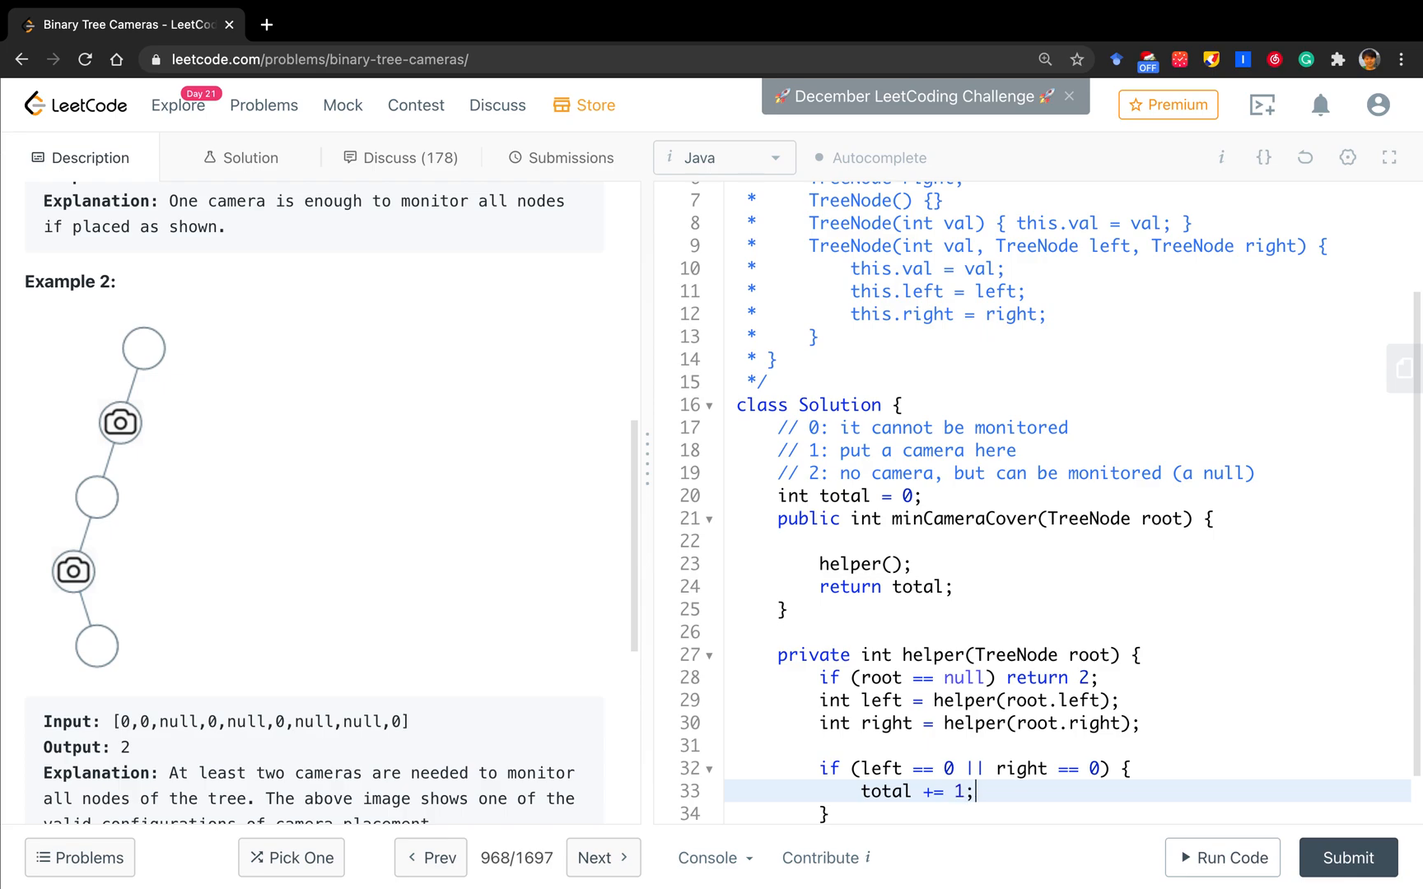
pyautogui.write('ret8')
pyautogui.write('if (left == ')
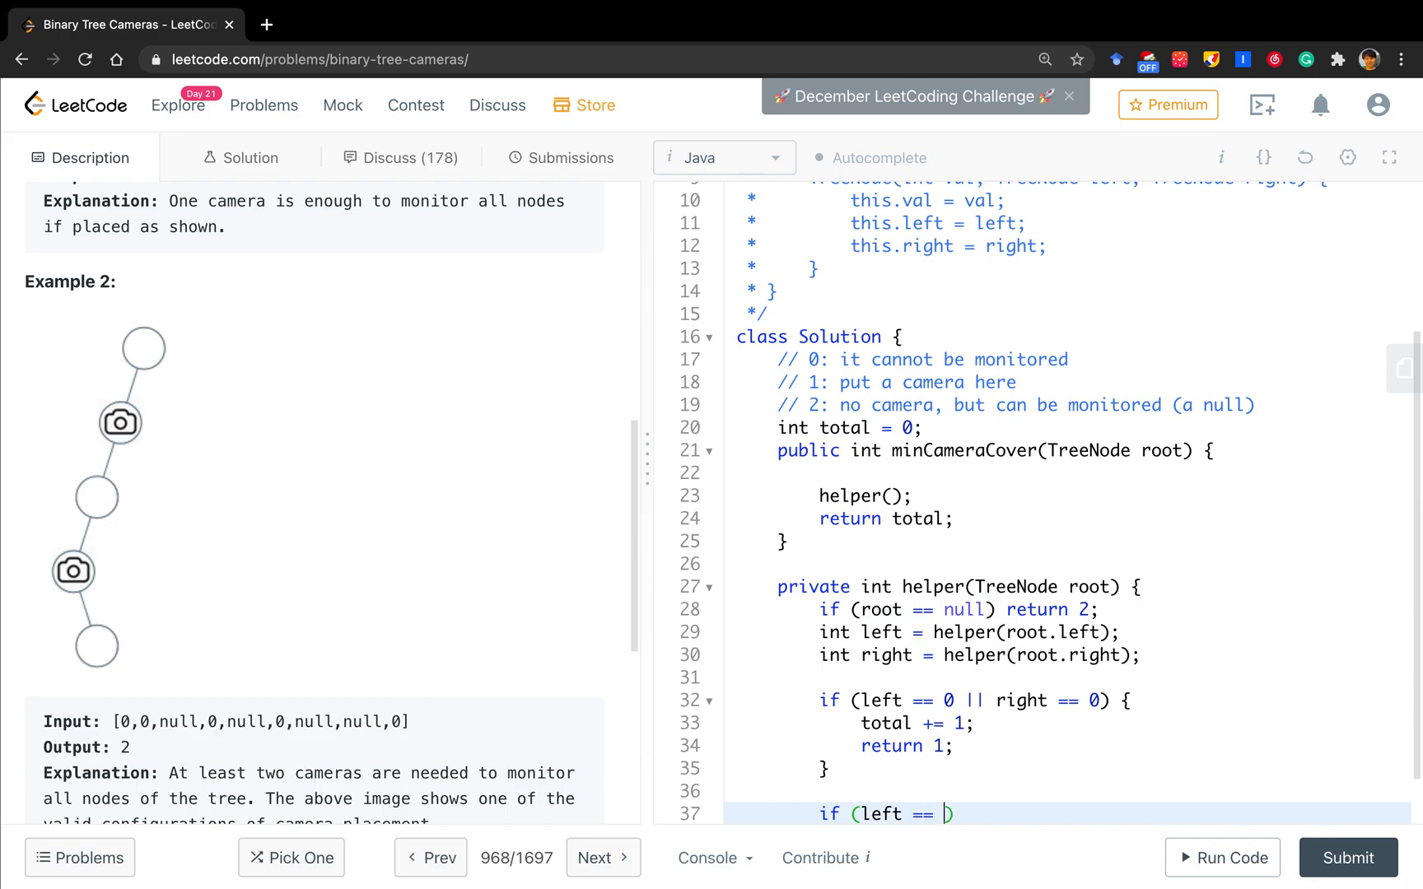
# Add 'if (left == 2 && right == 2)' returning 0, with 'return 2;' otherwise.
pyautogui.write('2 && ri')
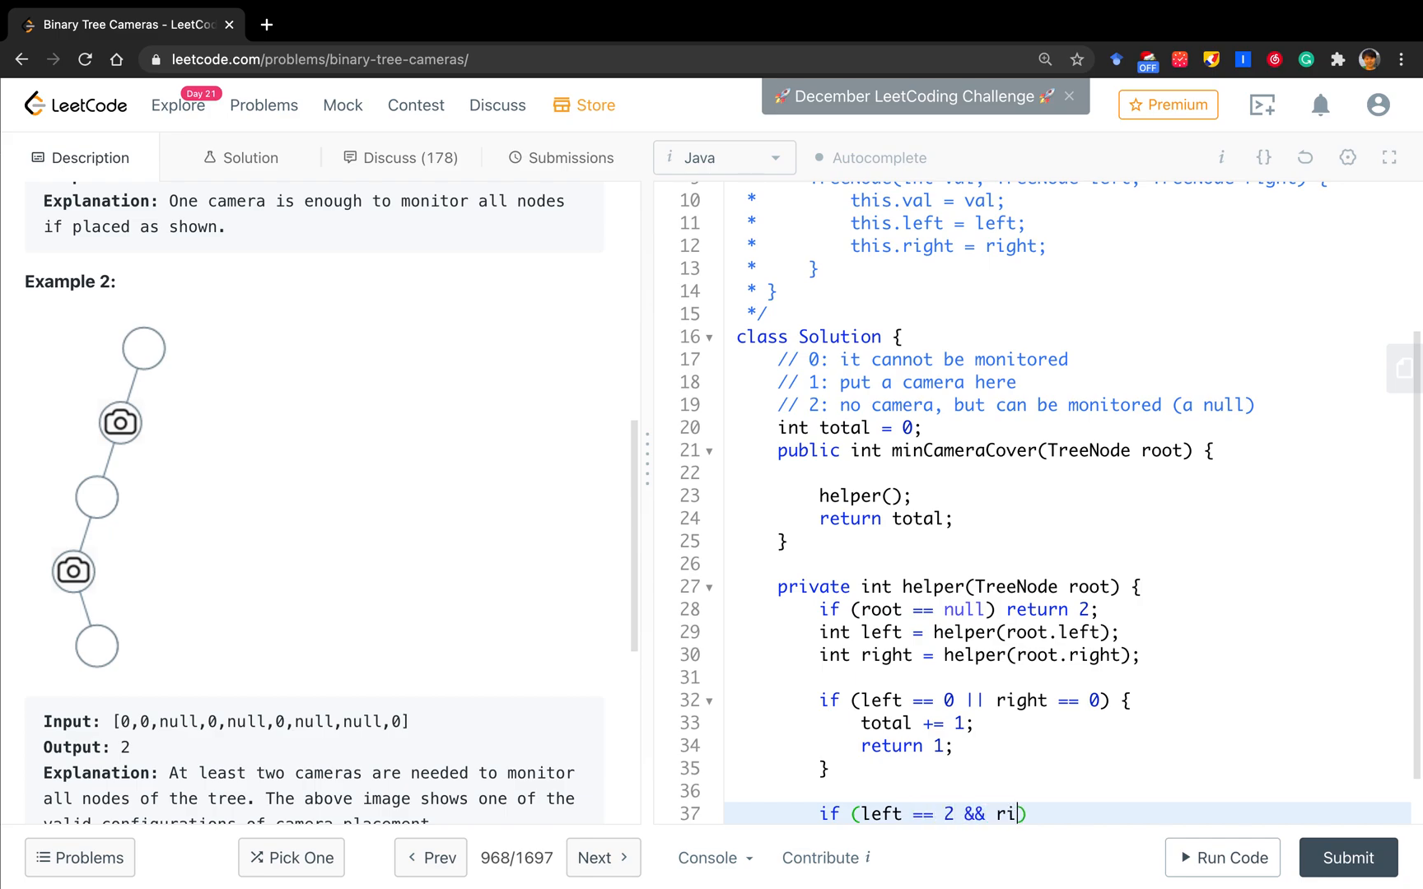
pyautogui.write('ght == 2)')
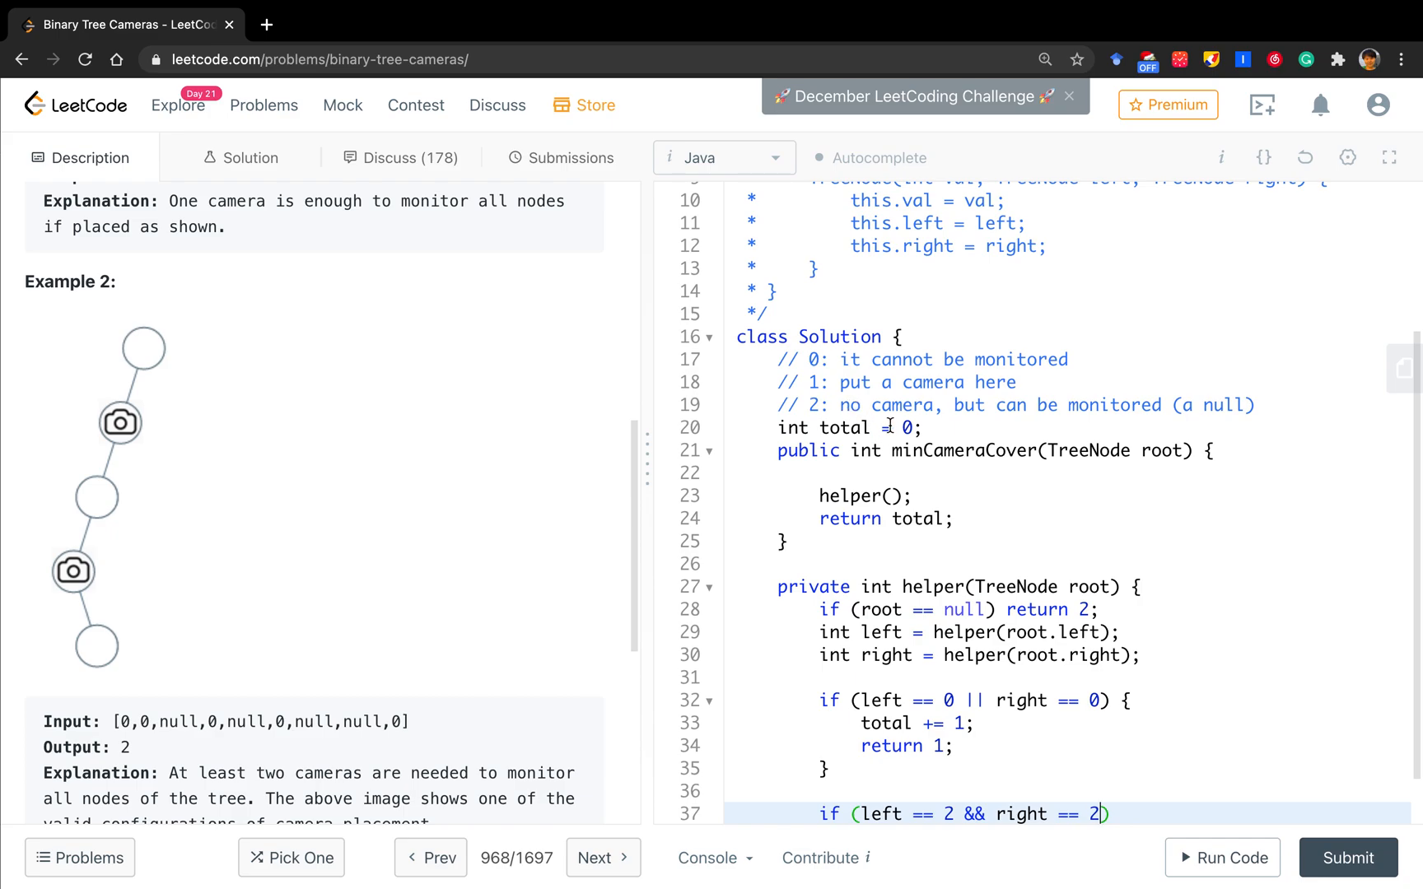
pyautogui.scroll(3)
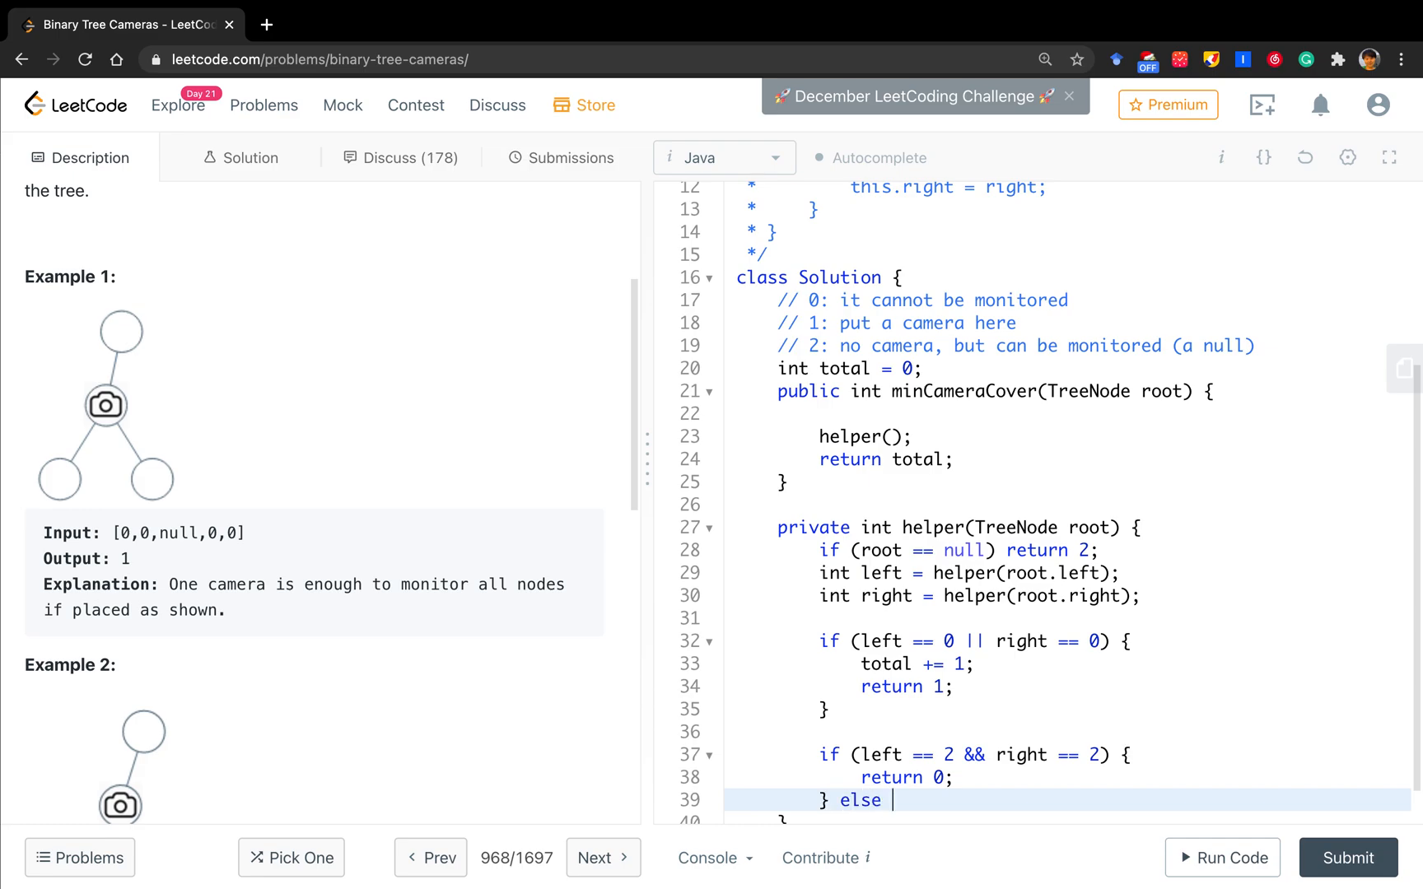
pyautogui.write('return 2;')
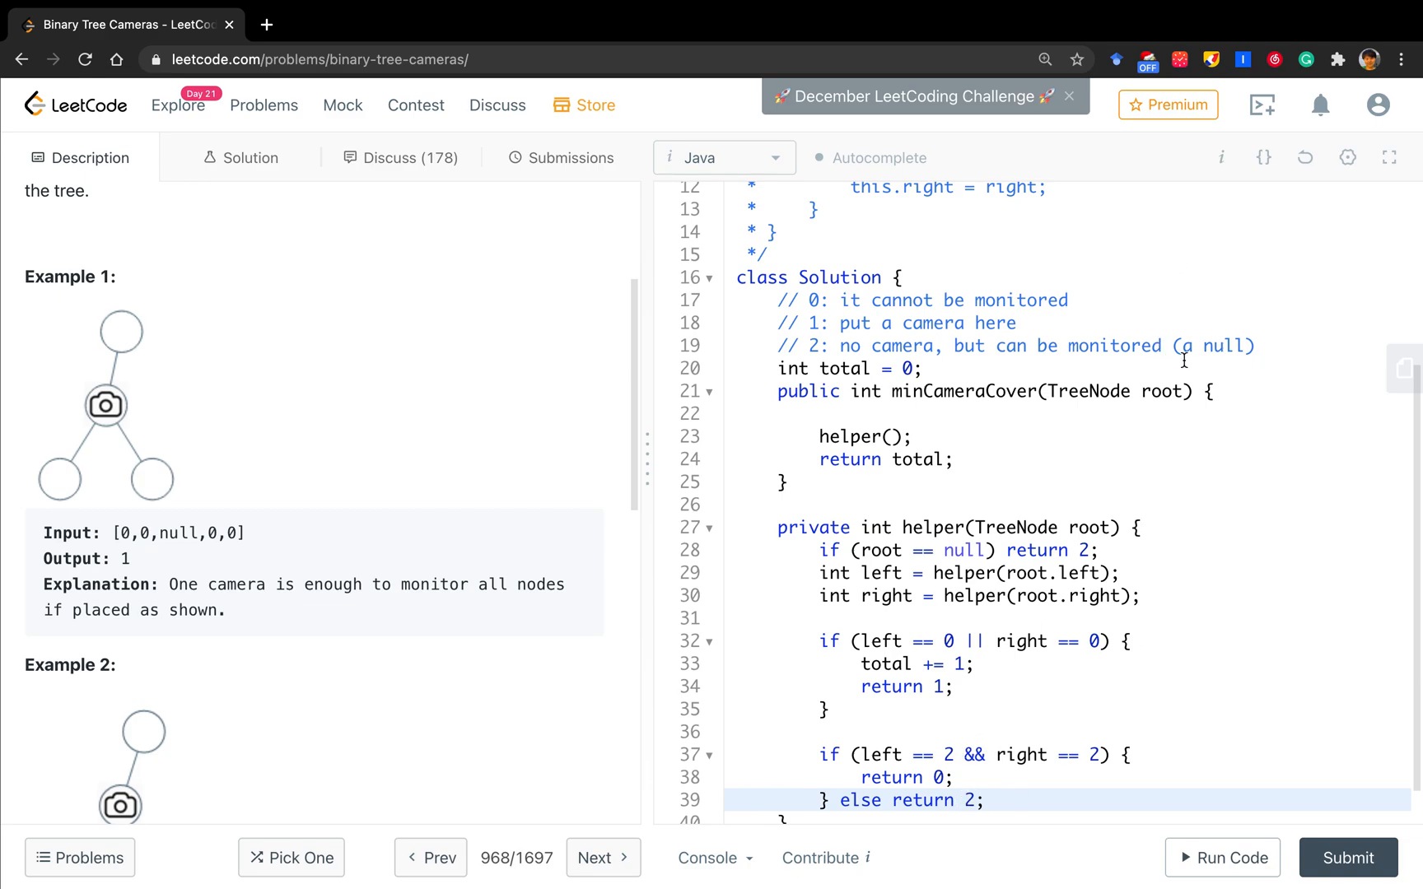
pyautogui.scroll(3)
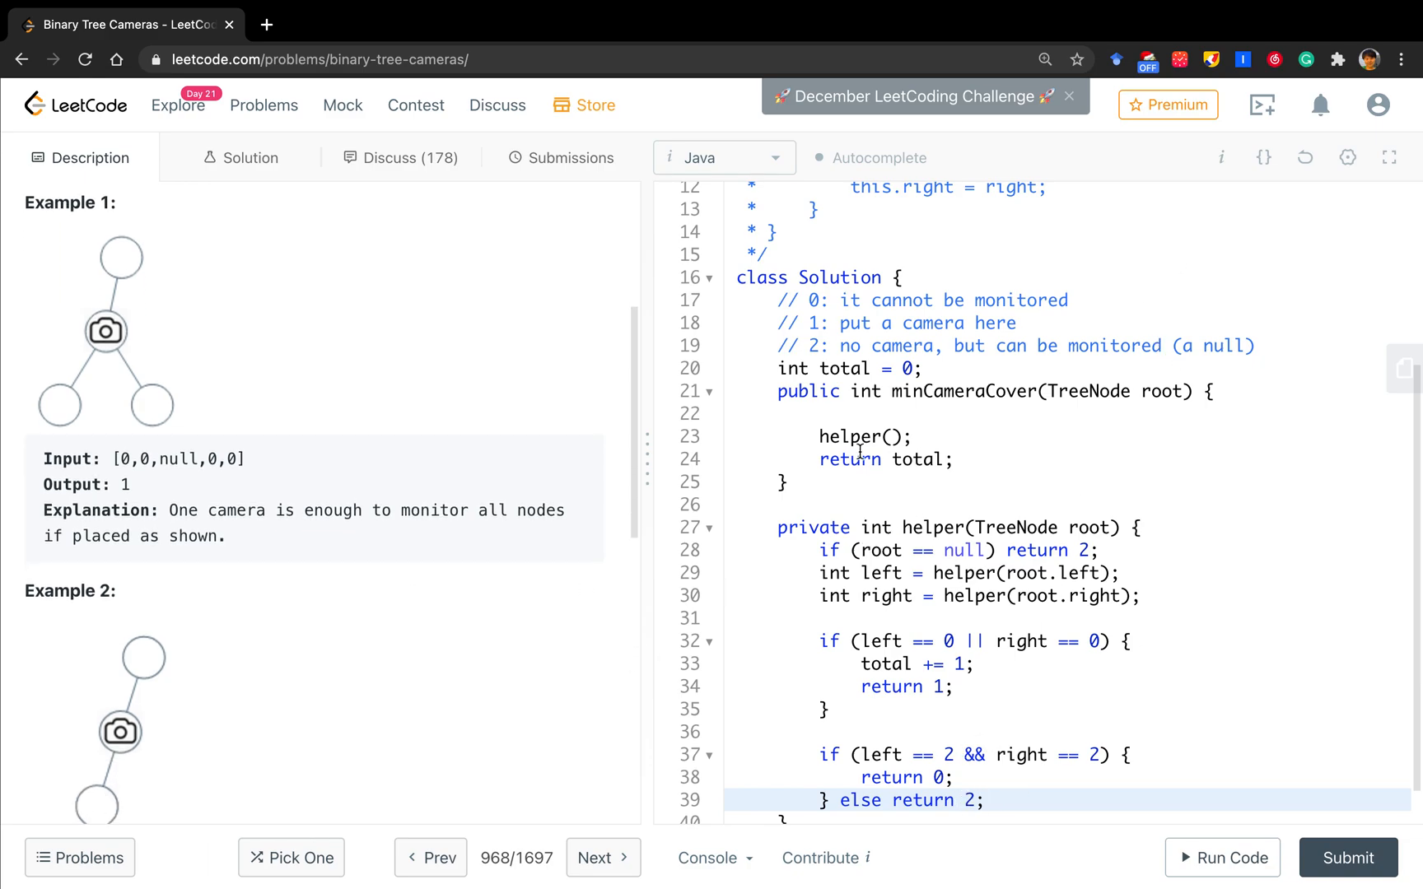
pyautogui.click(984, 799)
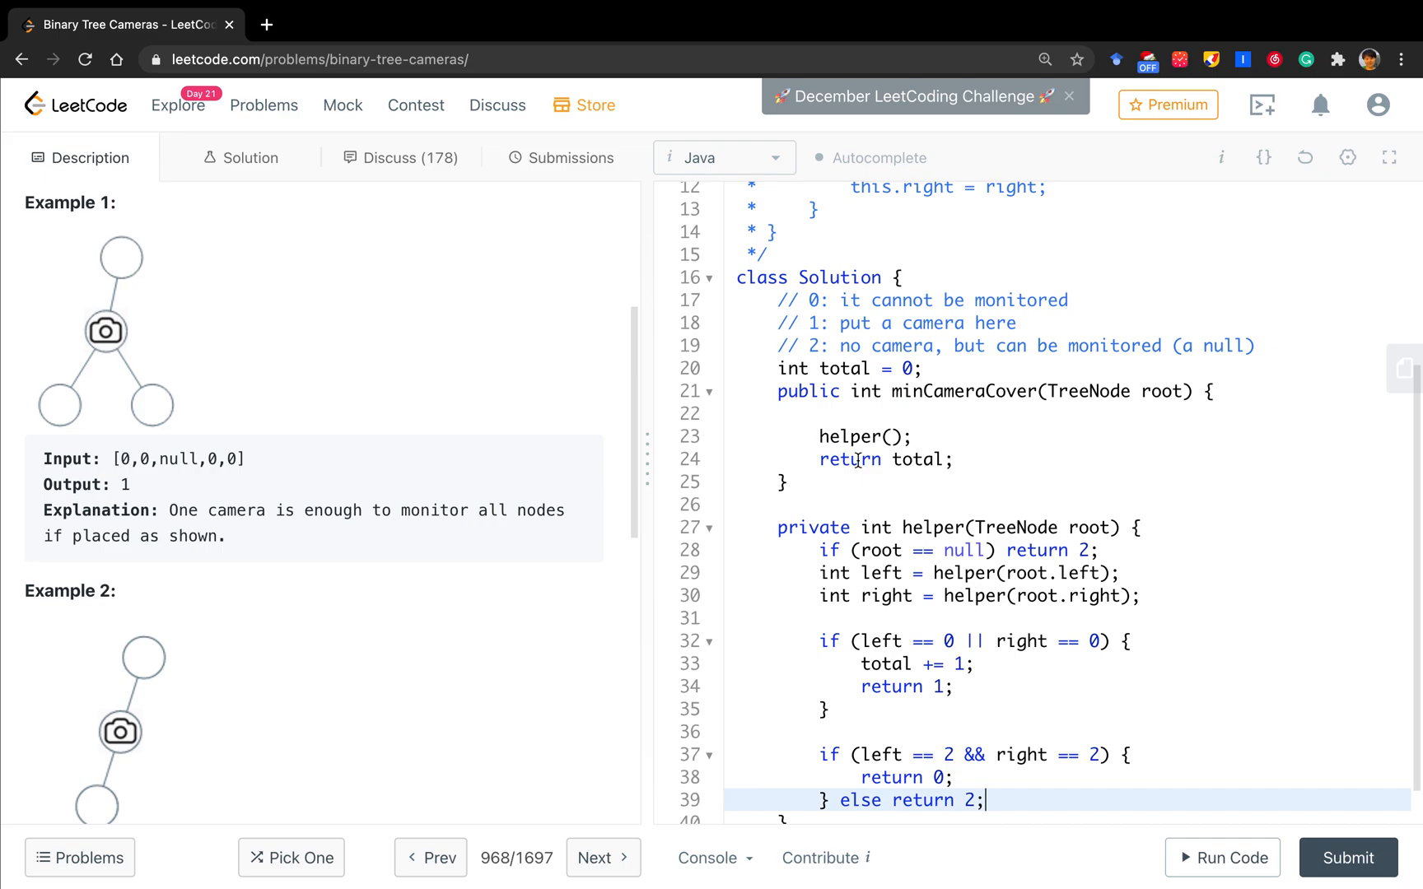
pyautogui.click(915, 437)
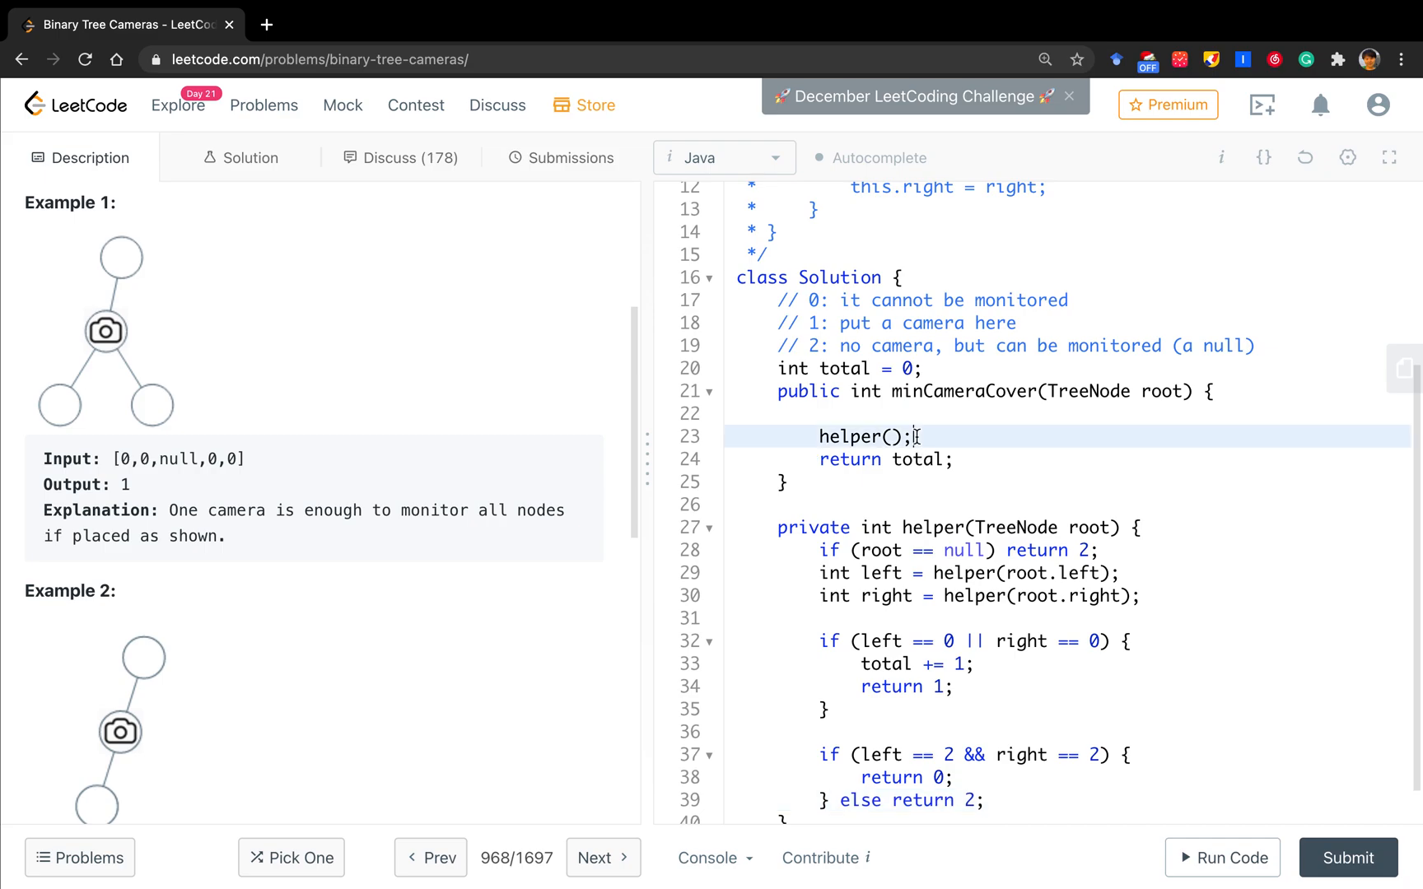
pyautogui.scroll(3)
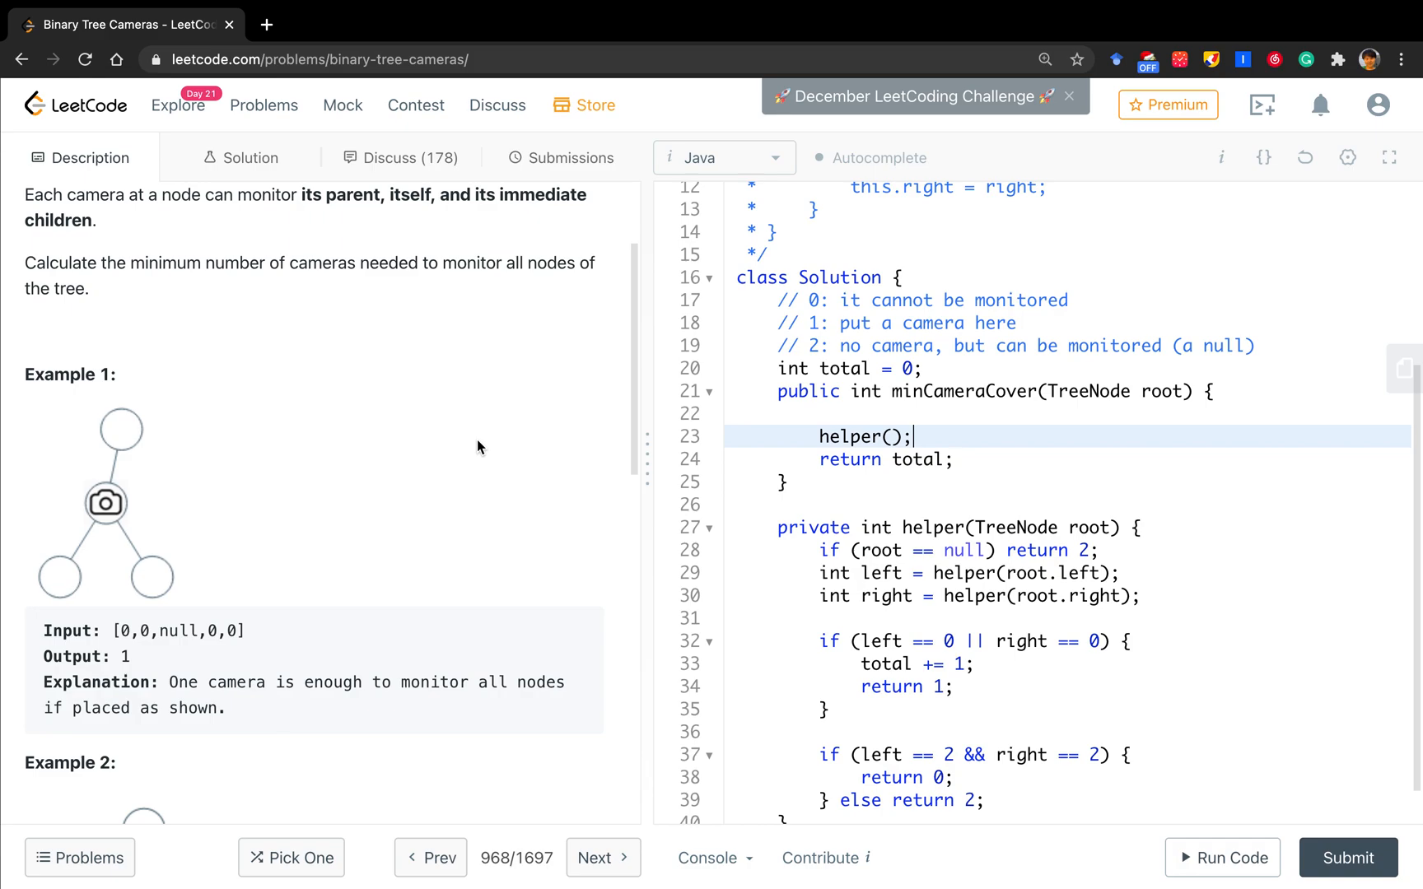
pyautogui.moveTo(1146, 407)
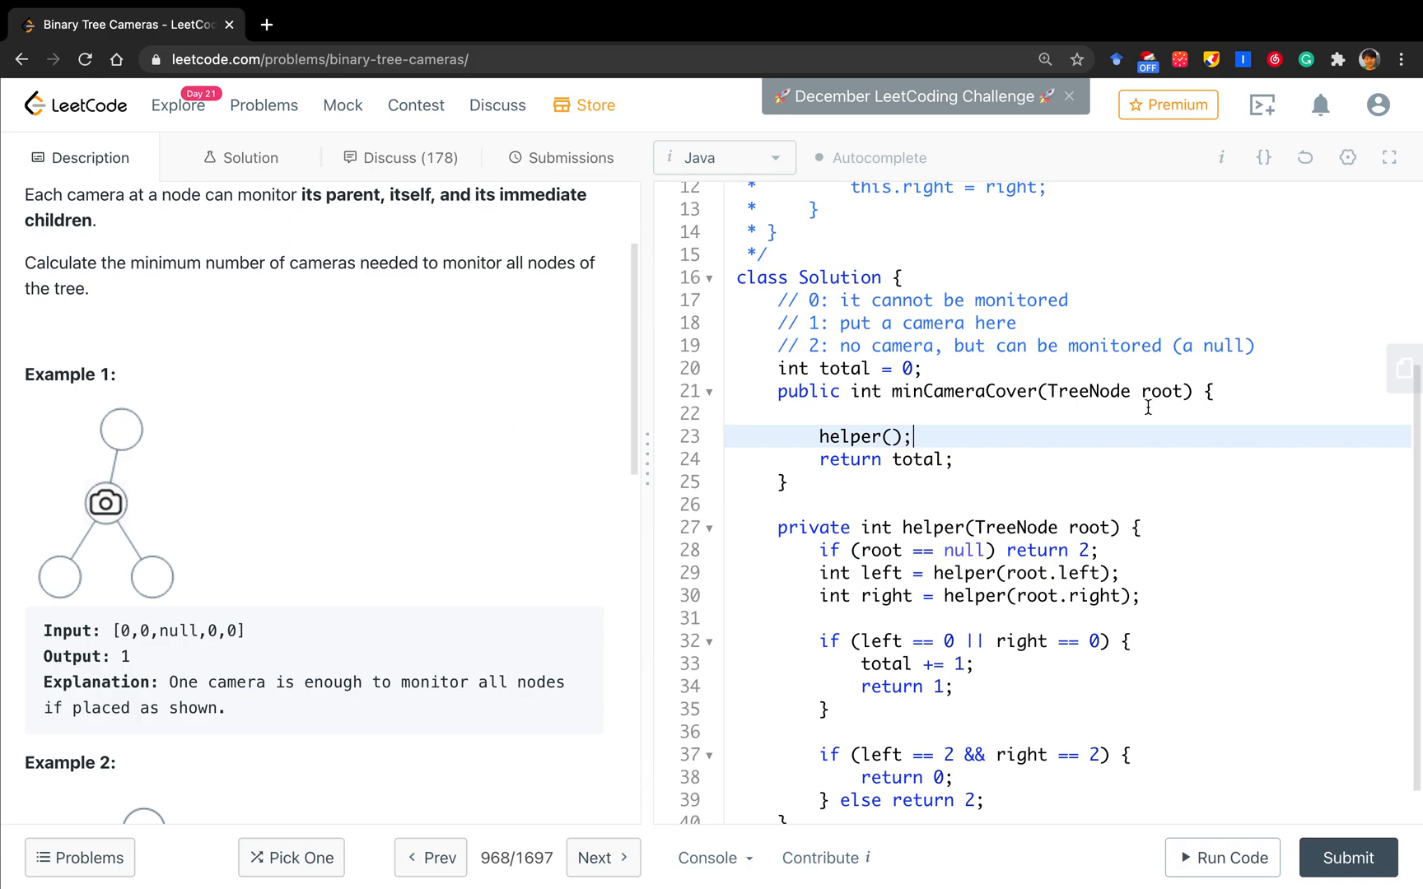
pyautogui.moveTo(1072, 538)
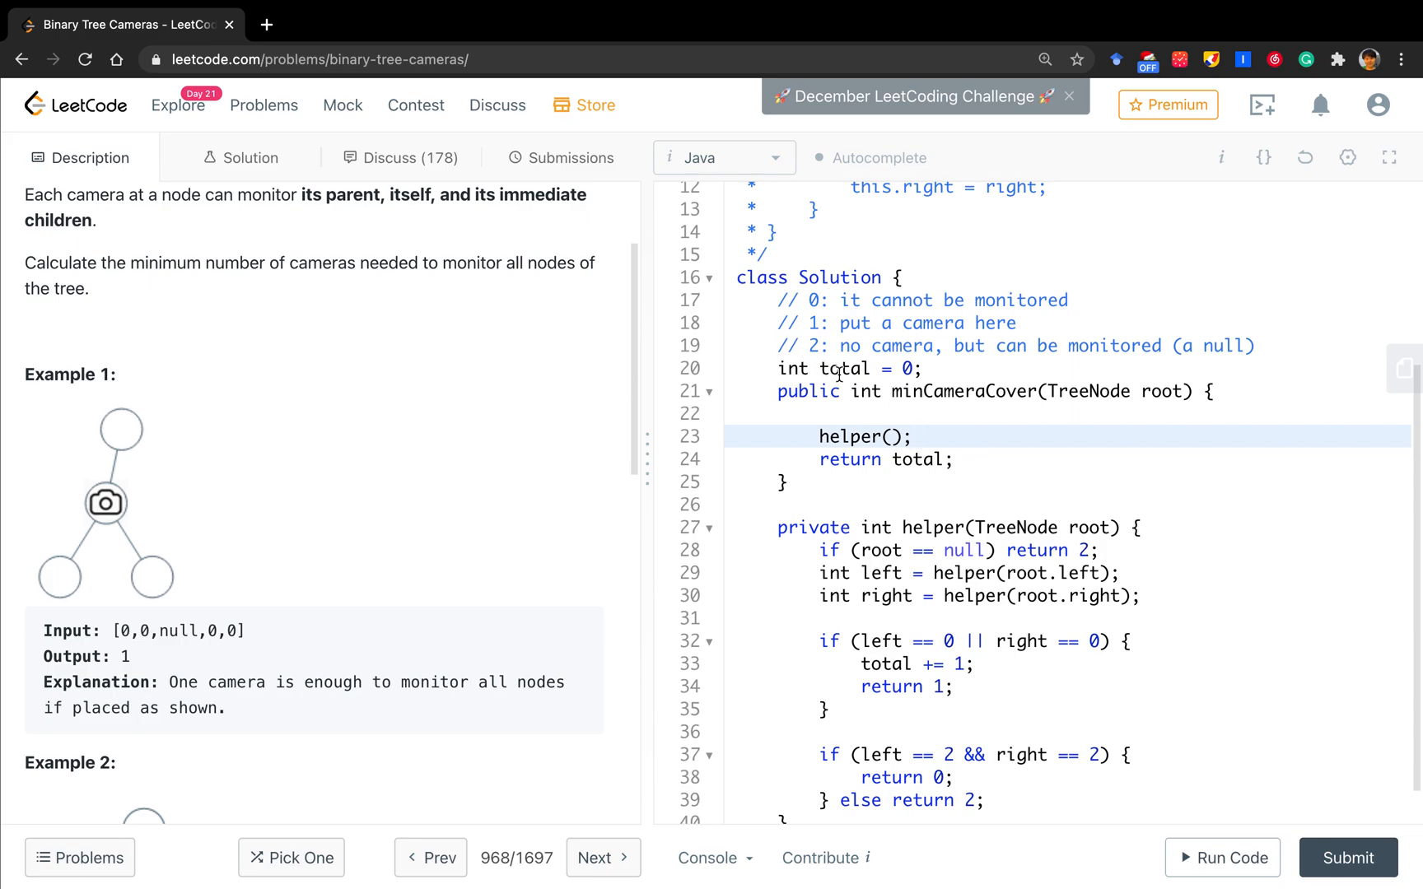
pyautogui.moveTo(52, 580)
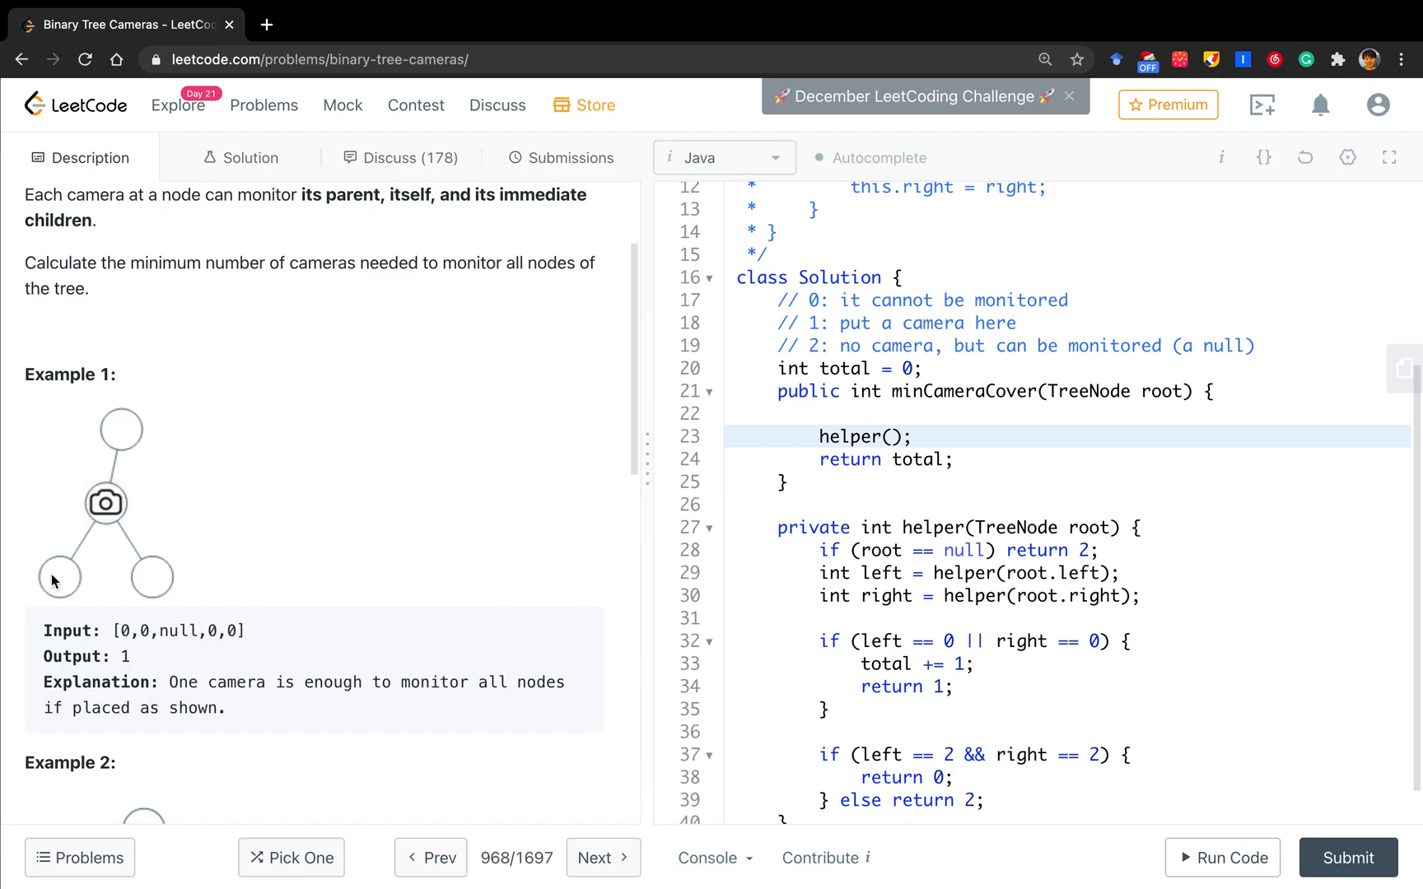
pyautogui.moveTo(53, 601)
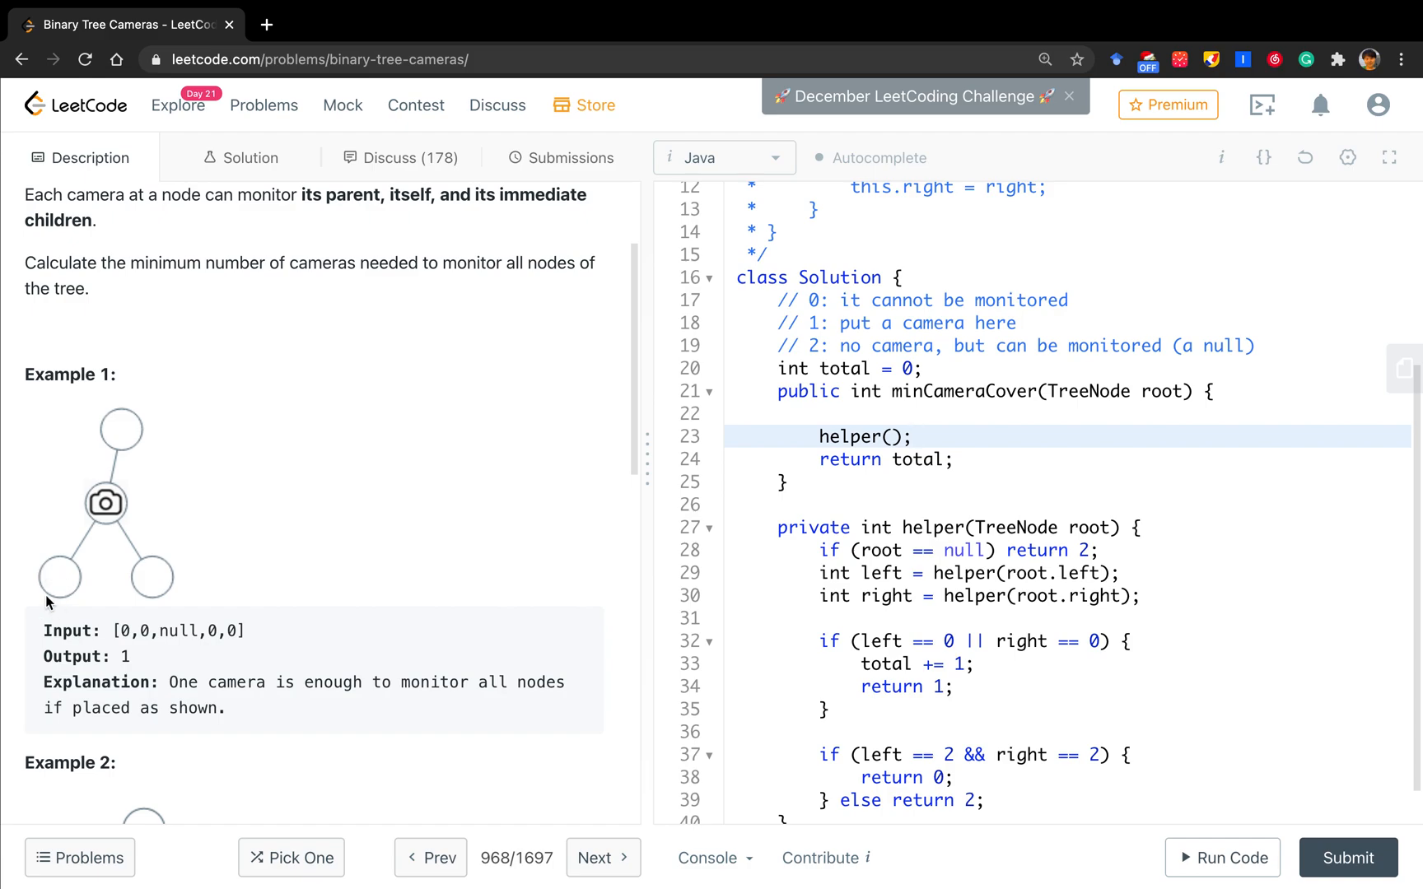
pyautogui.moveTo(18, 693)
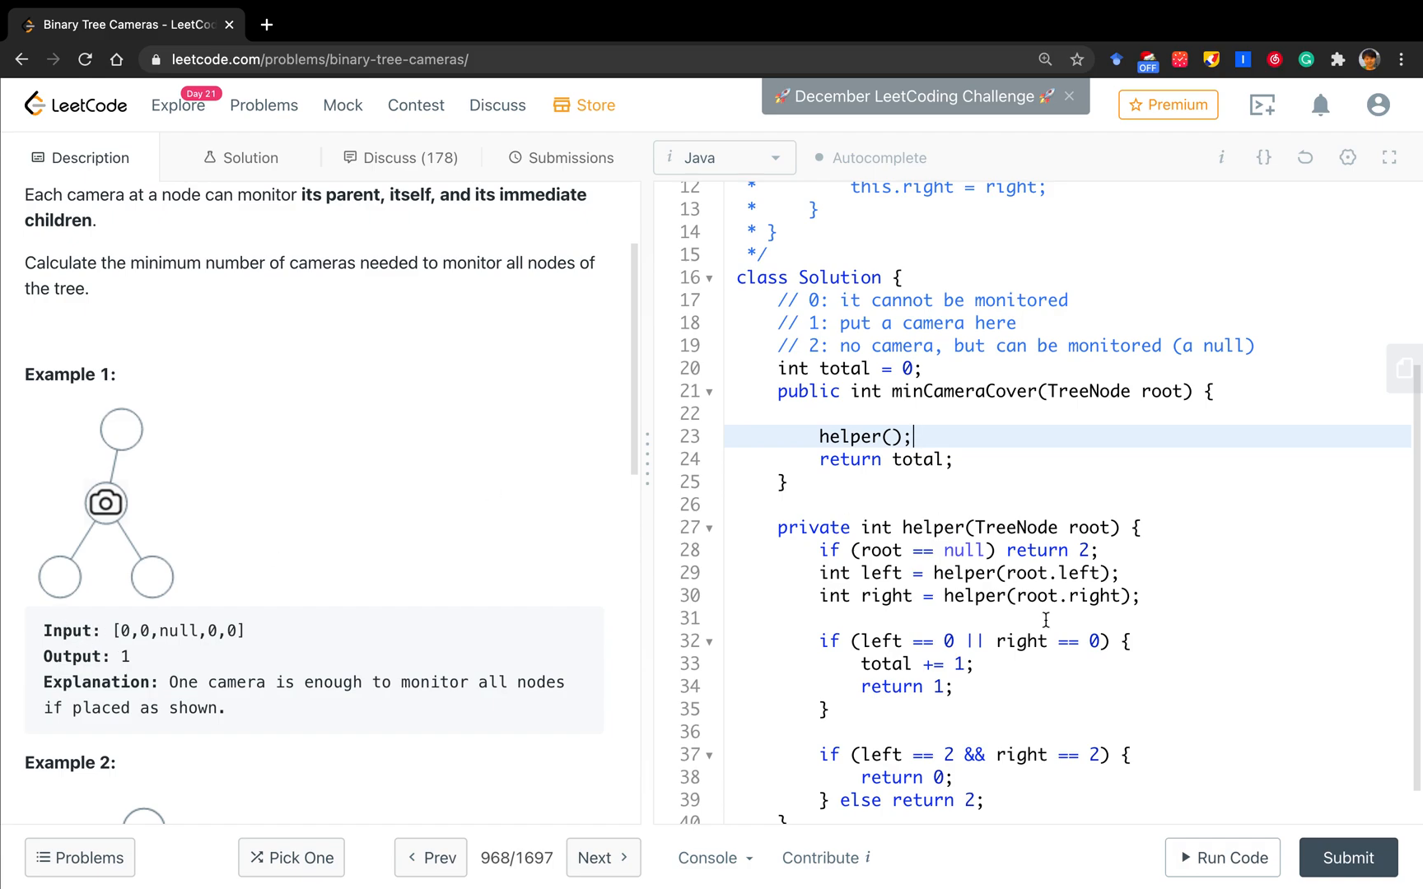
pyautogui.moveTo(77, 567)
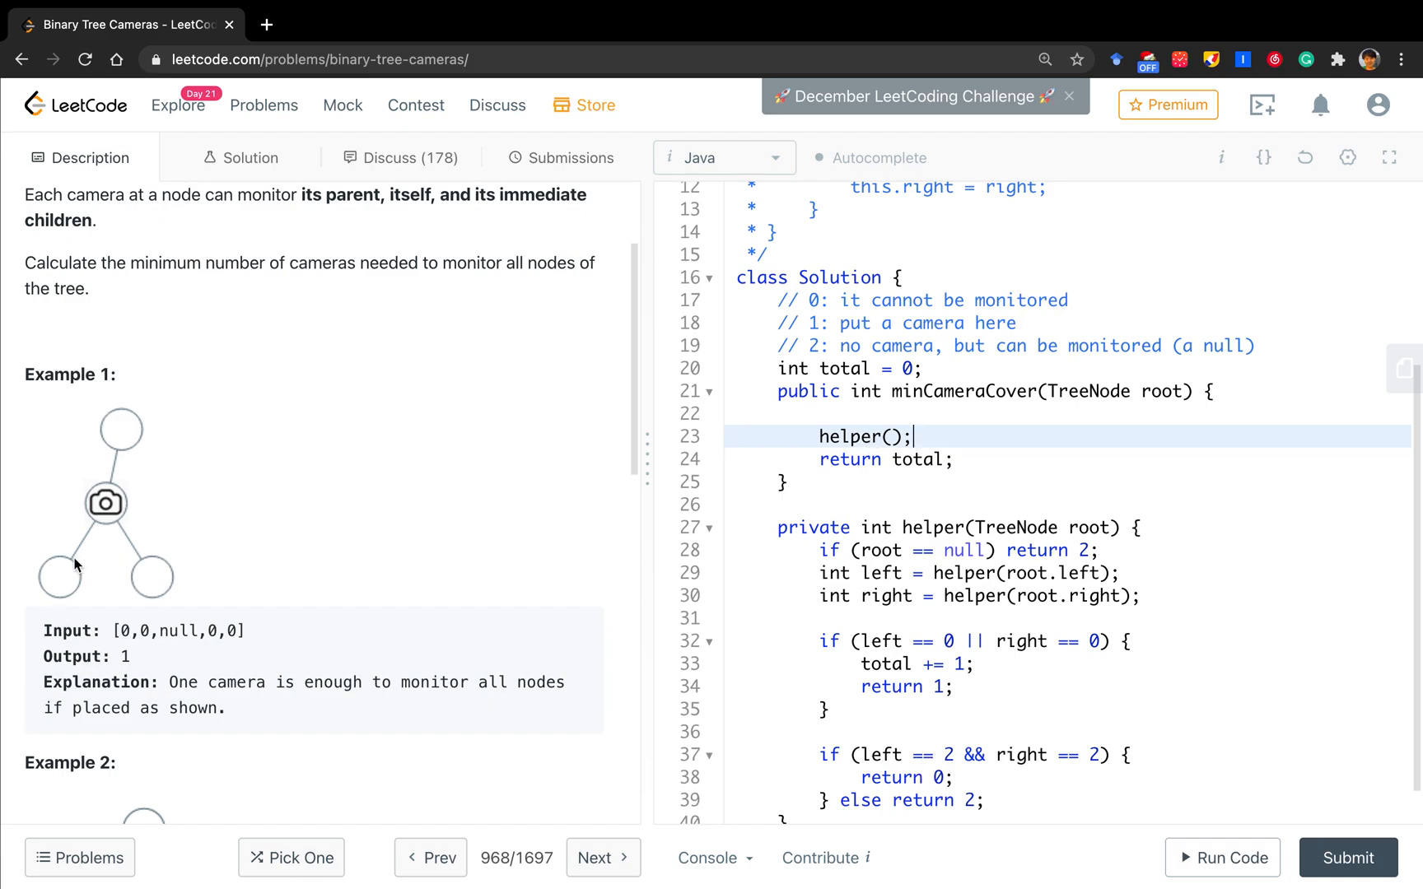
pyautogui.moveTo(1028, 378)
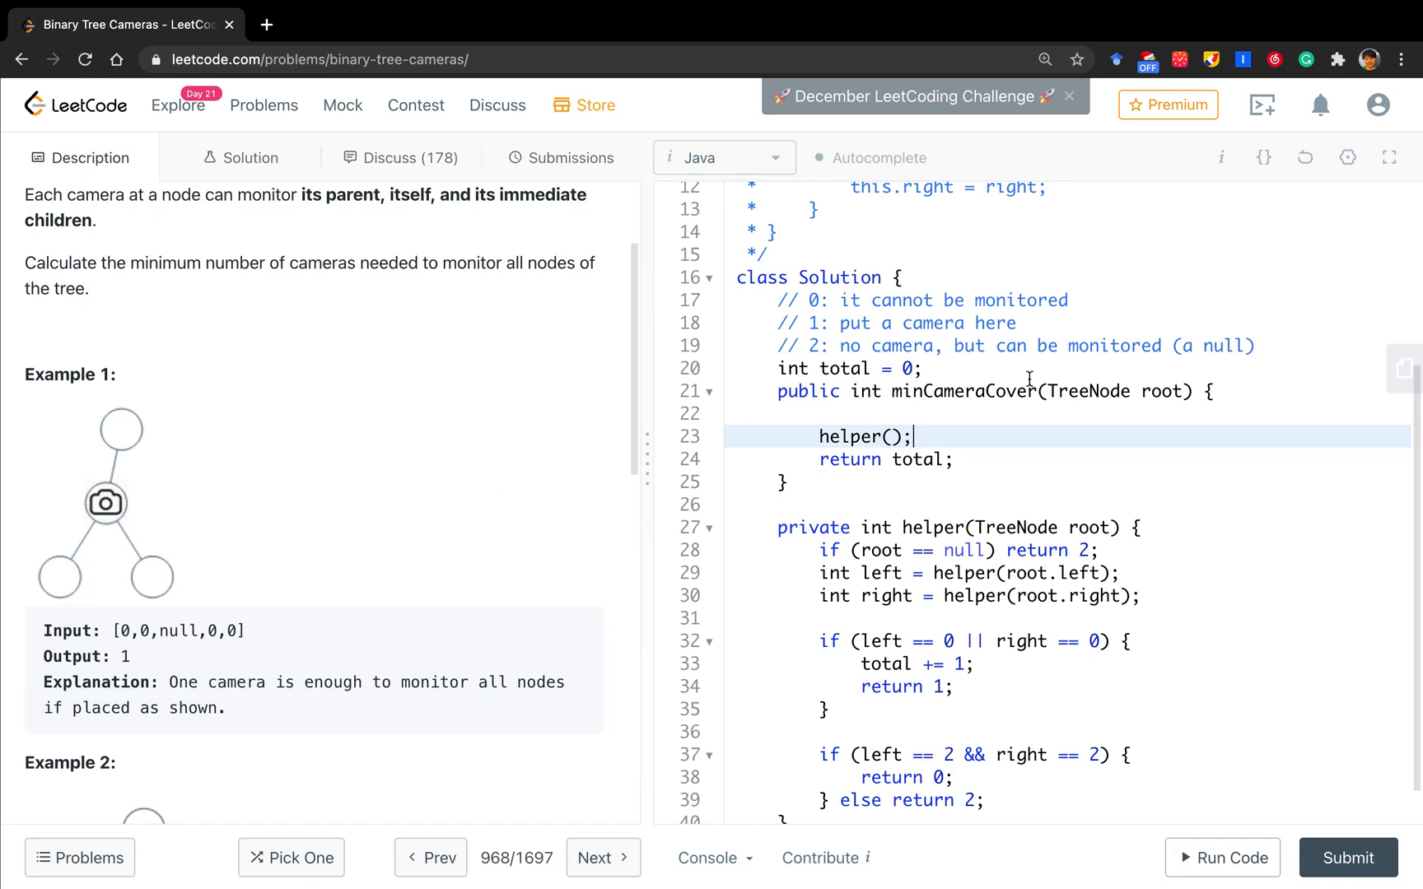
# Add 'if (helper(root) == 0) total += 1;' and submit the solution for Success.
pyautogui.write('if (')
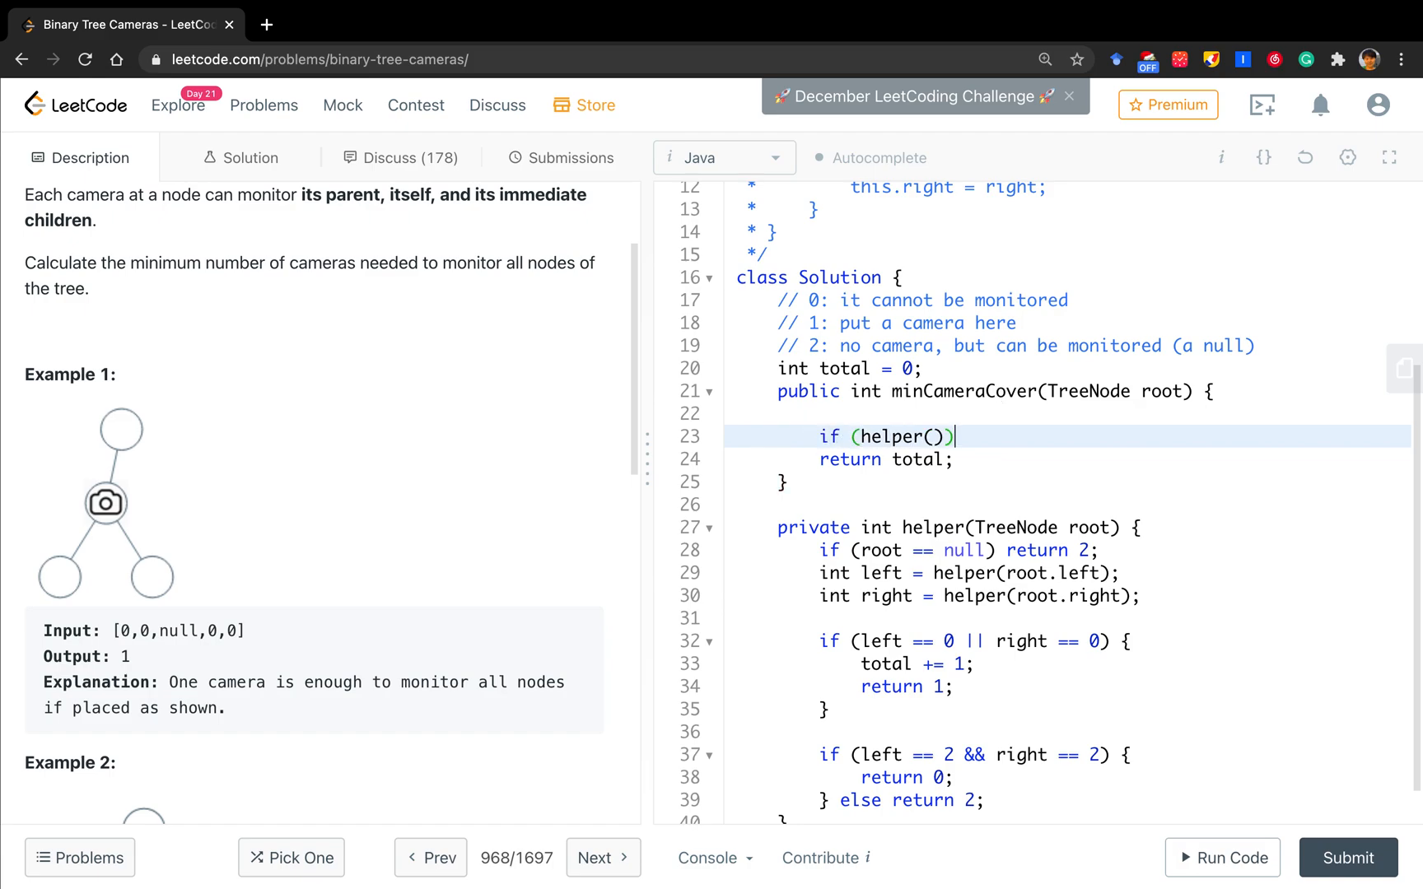
pyautogui.write('==')
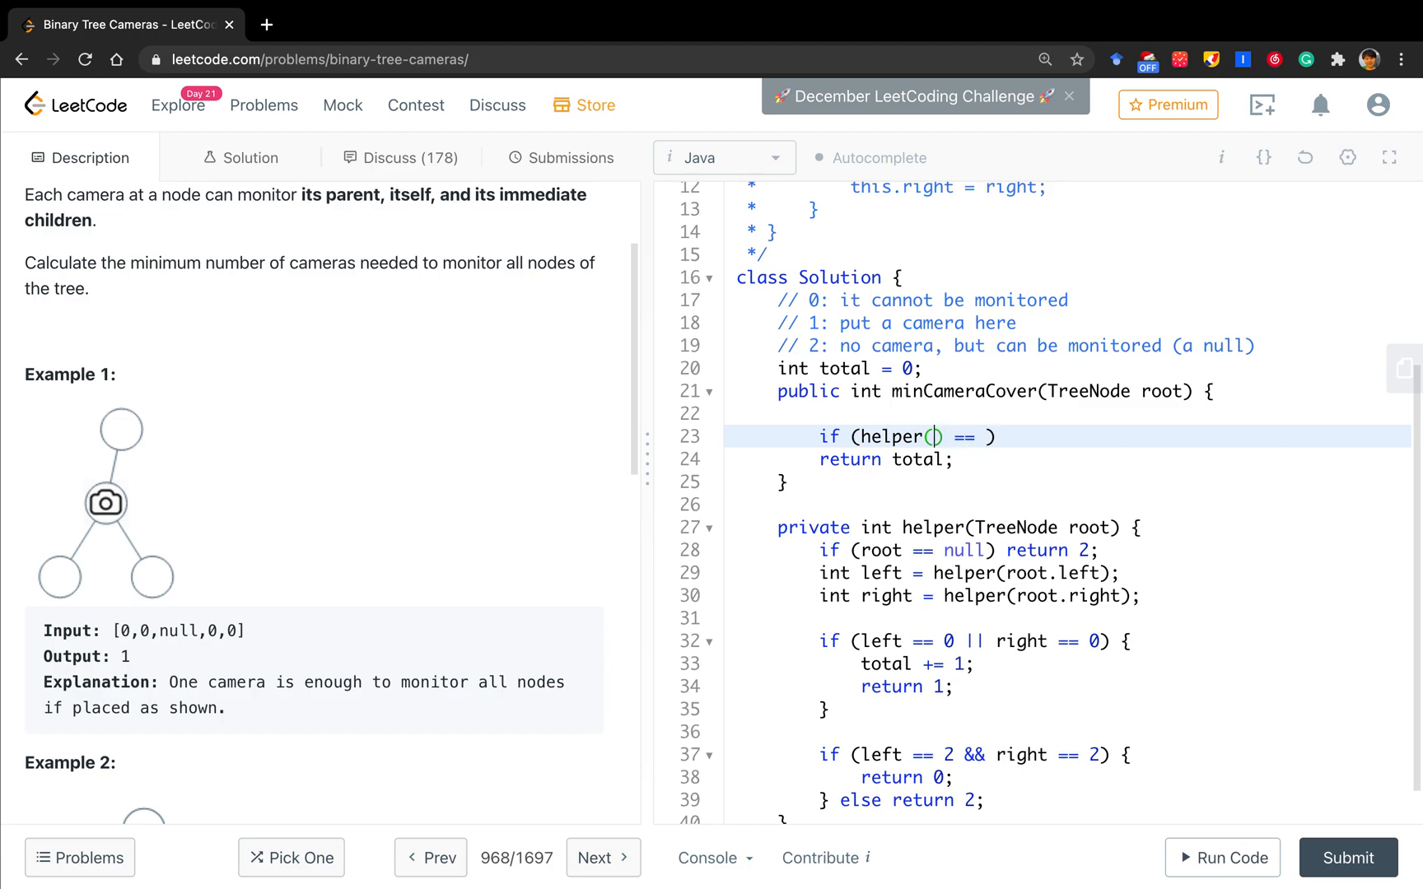
pyautogui.write('root')
pyautogui.write('ri')
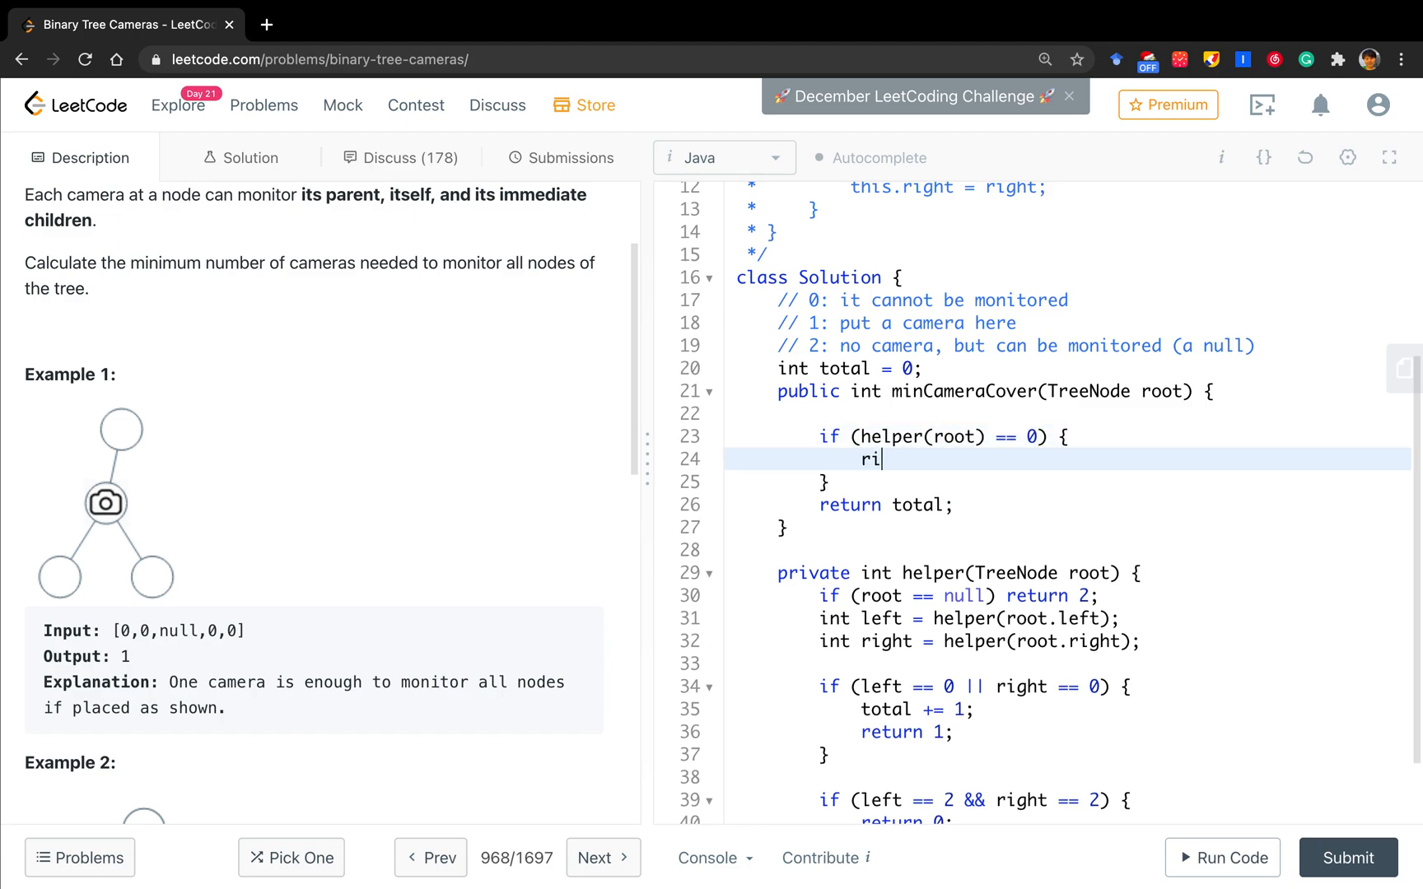
pyautogui.write('total +')
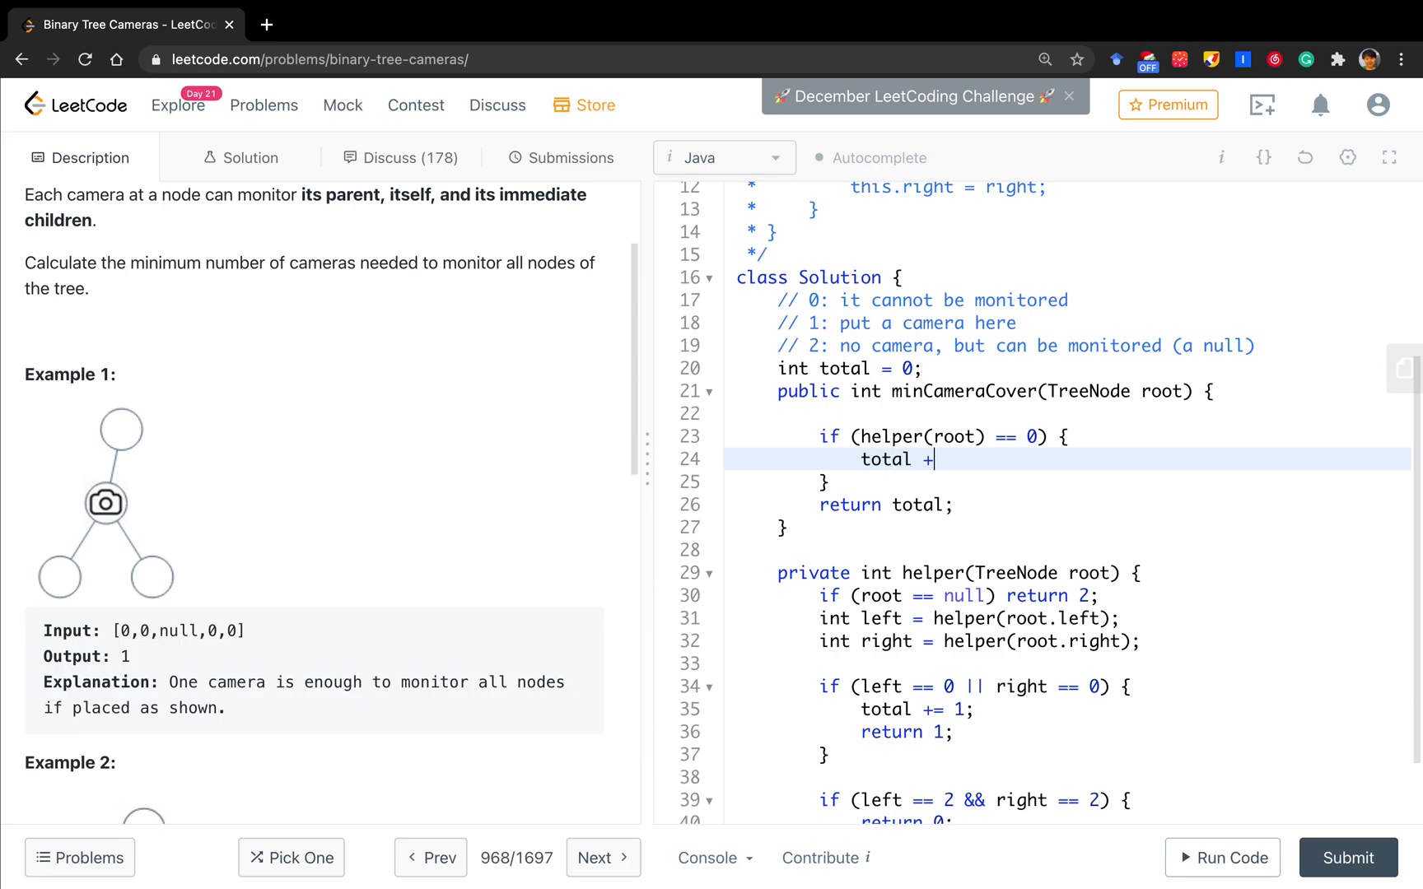
pyautogui.write('= 1;')
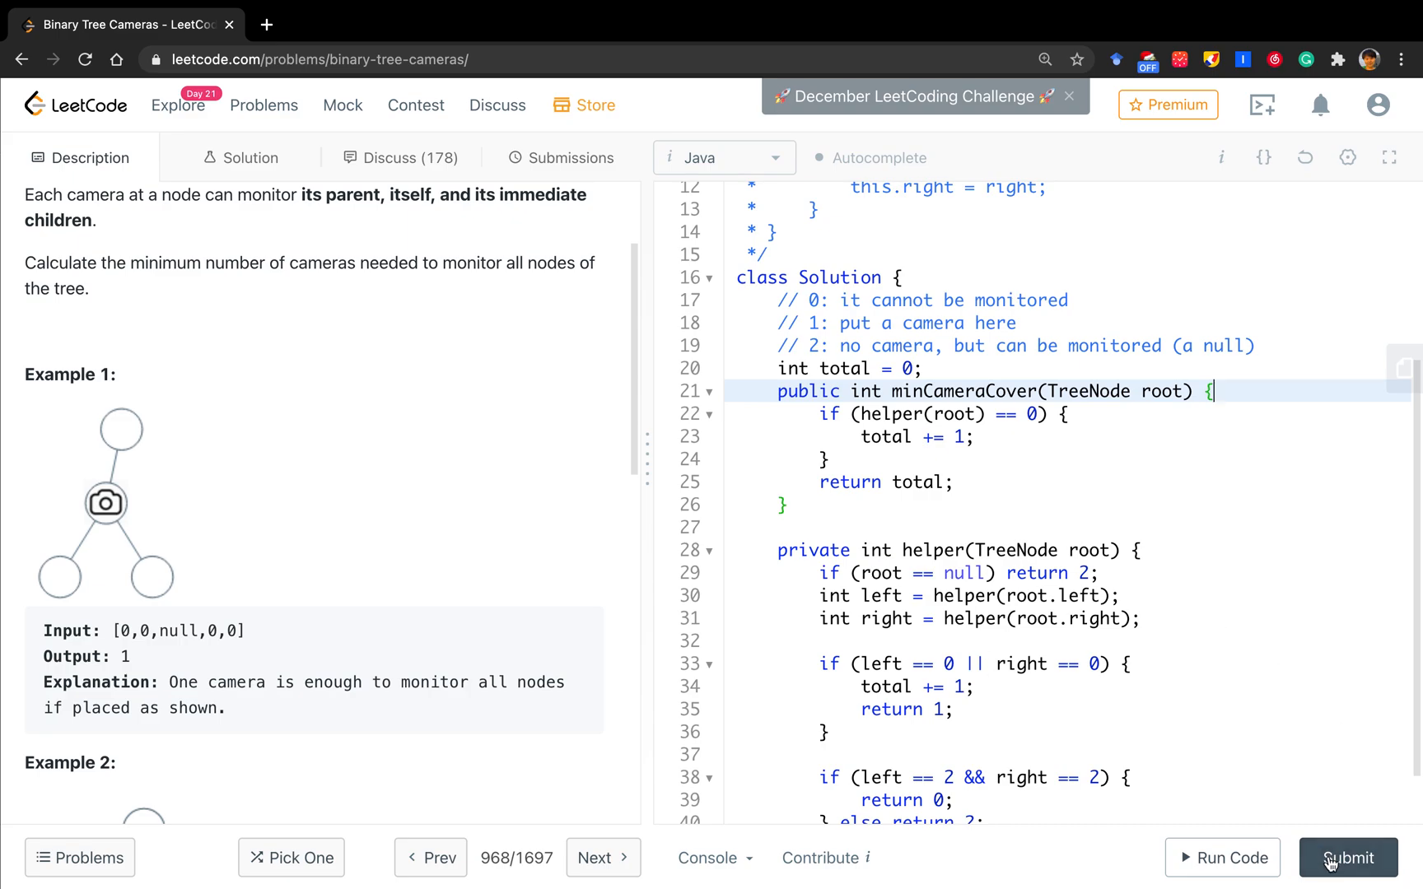
pyautogui.click(1348, 857)
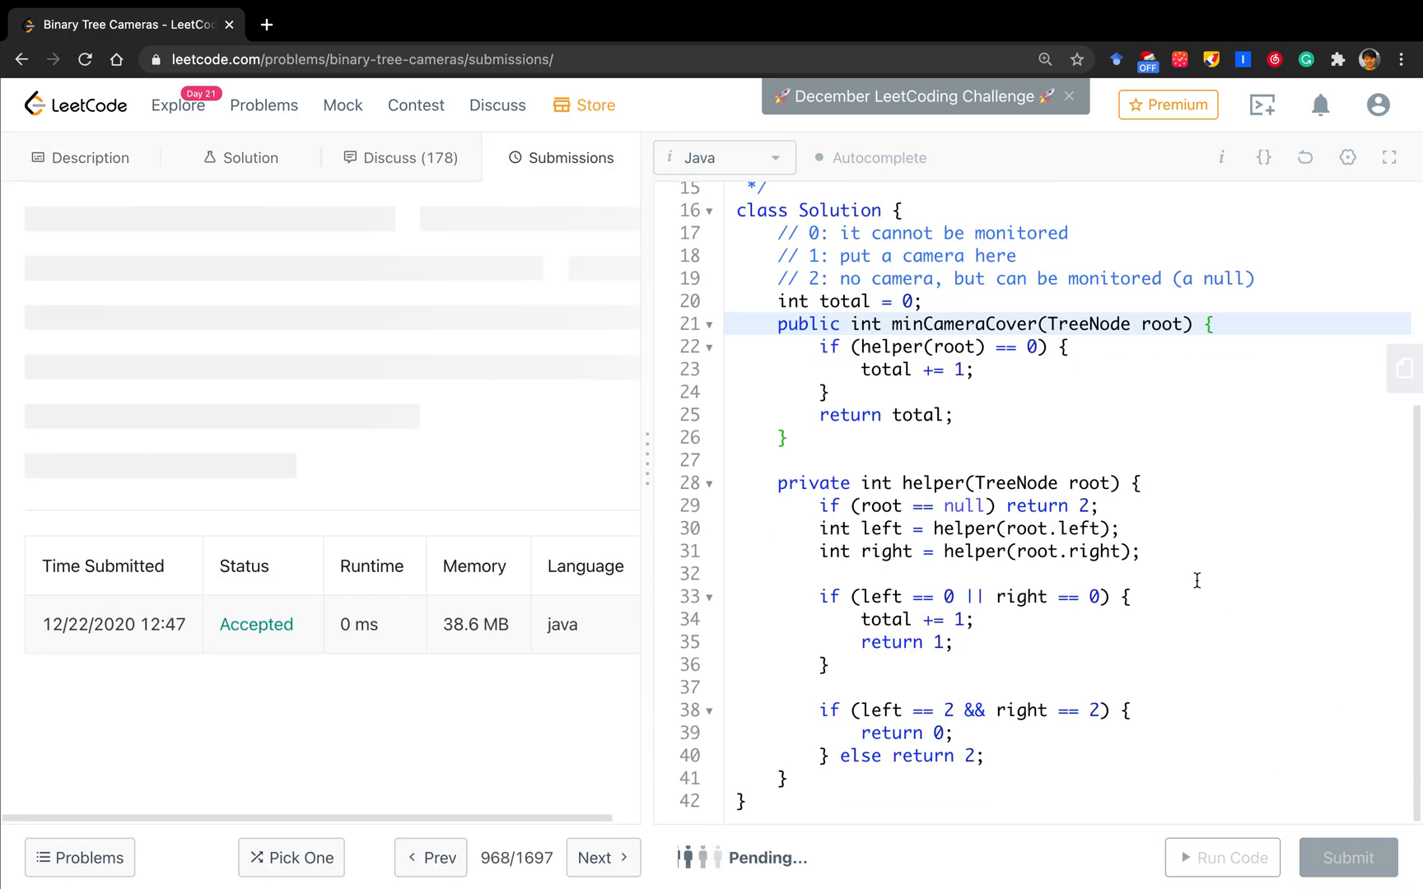
pyautogui.click(1347, 857)
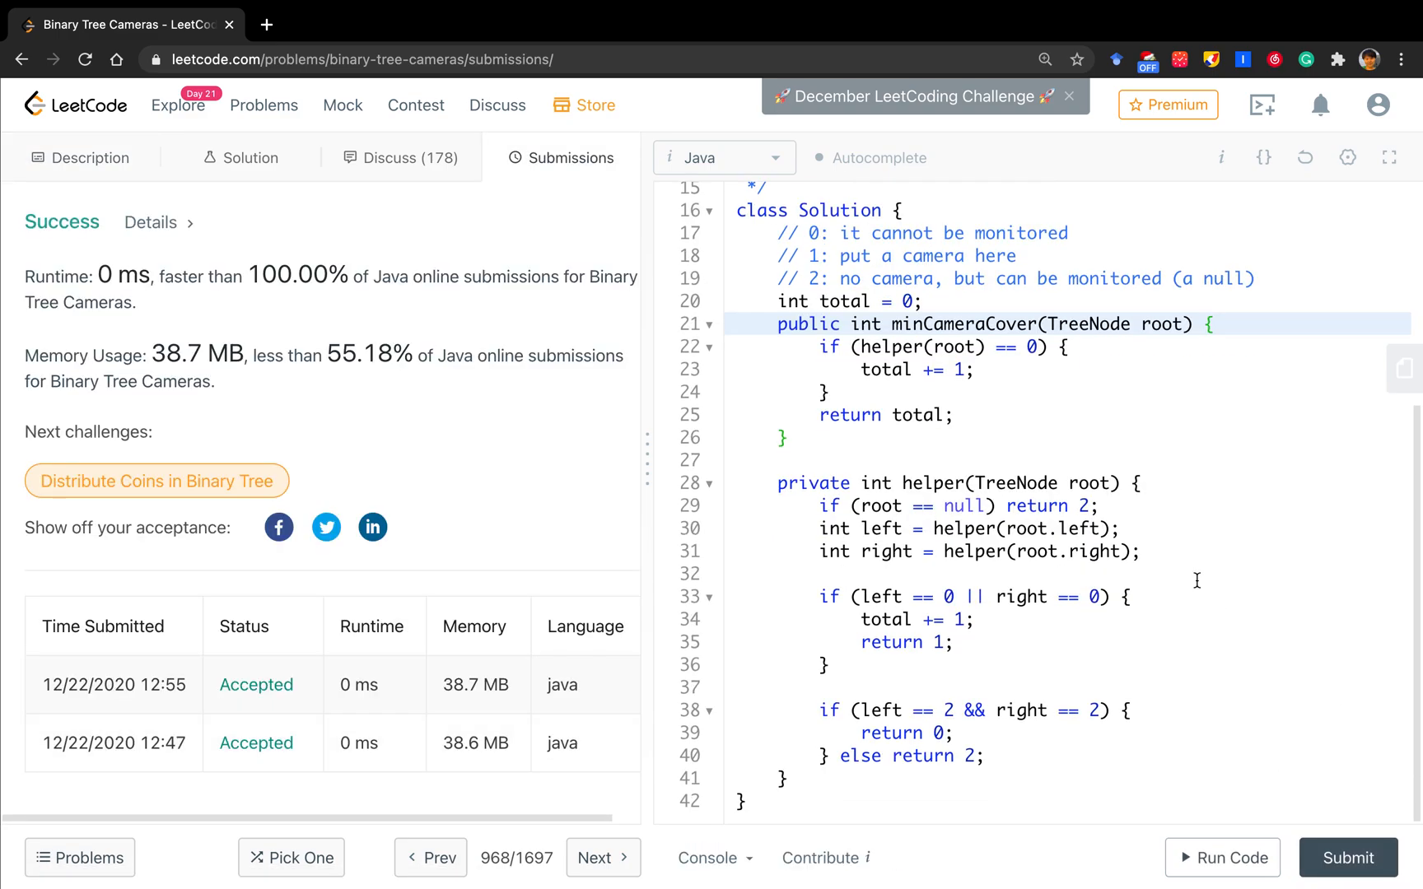